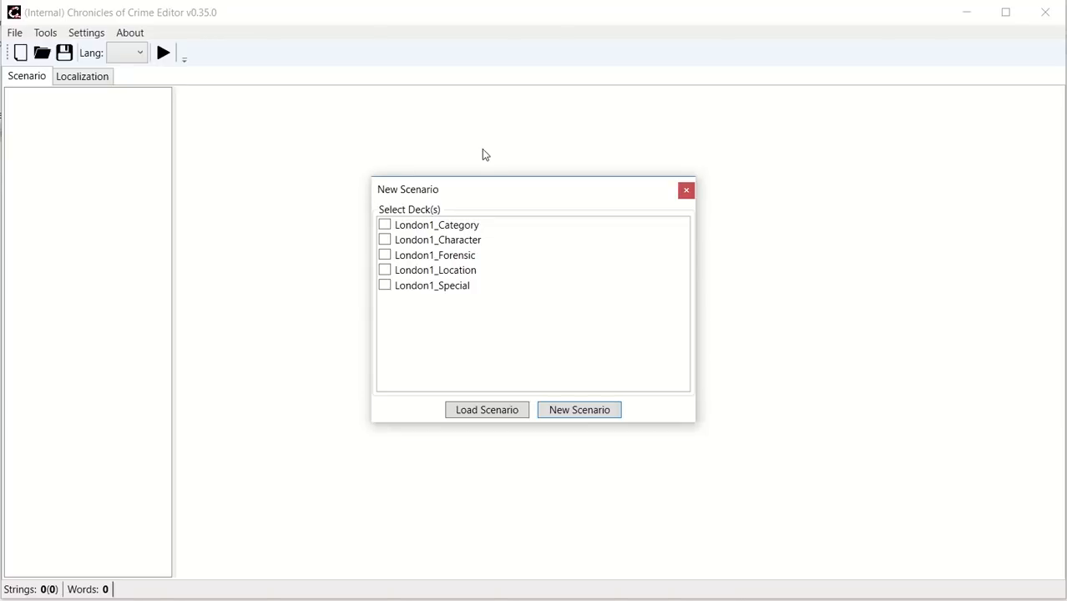
Tick the London1 Category, Character, Forensic, Location and Special deck checkboxes.
left_click(434, 224)
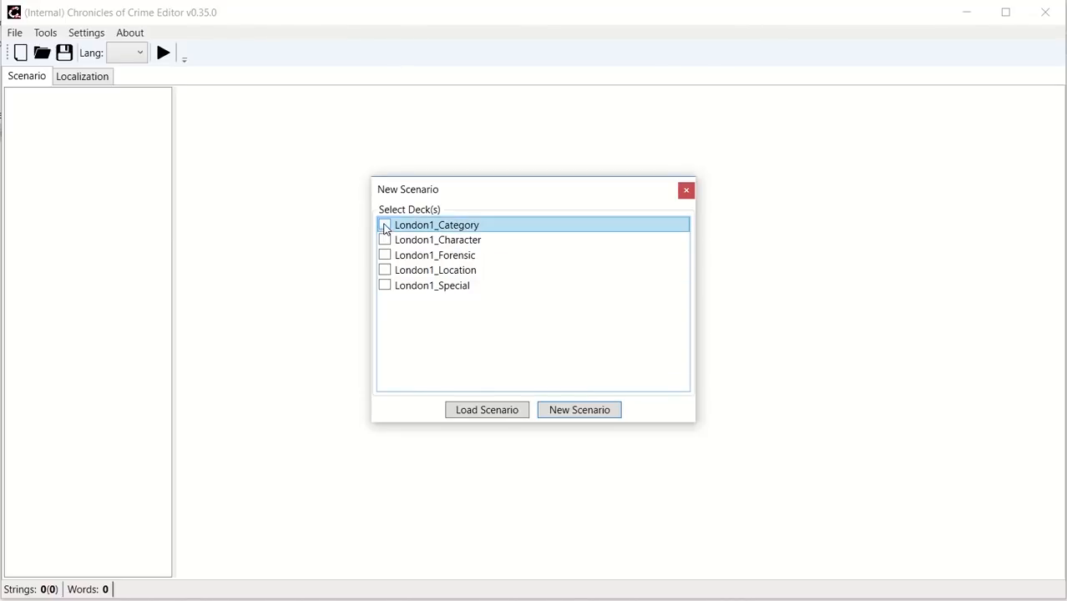
left_click(384, 224)
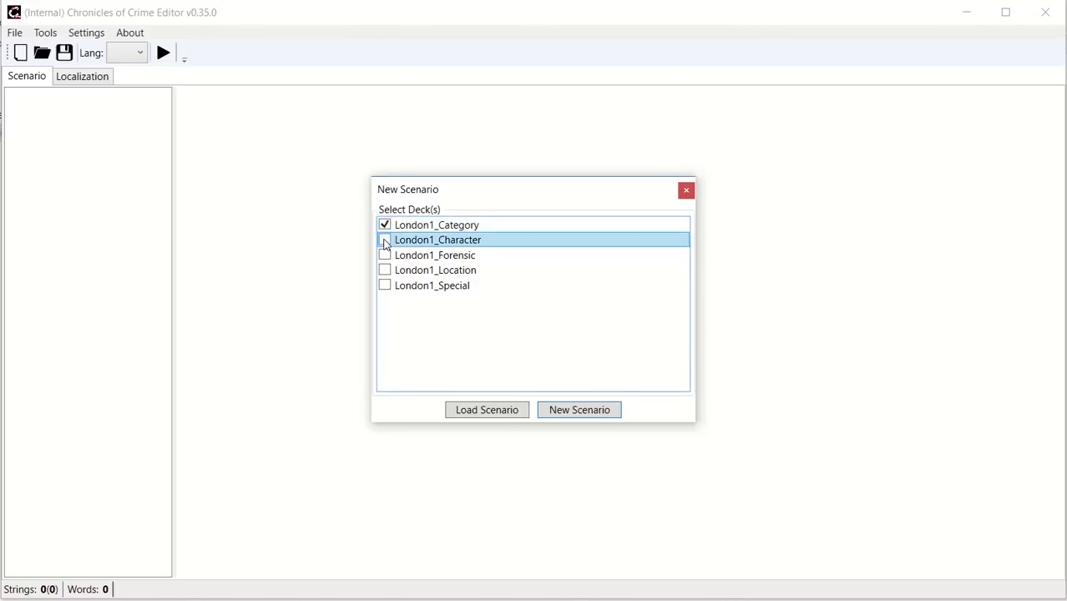
left_click(384, 241)
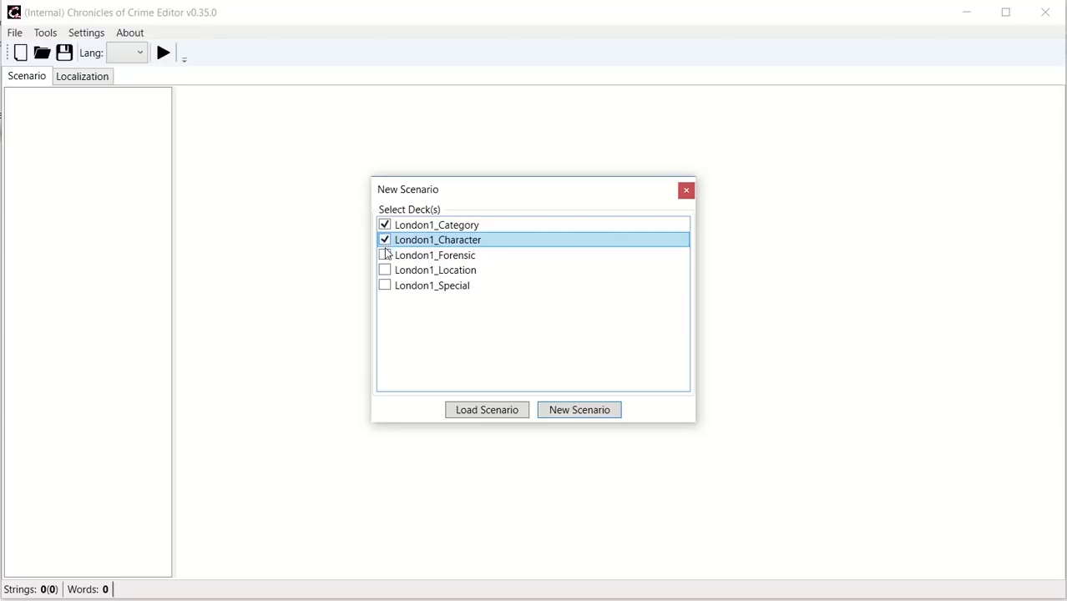
left_click(384, 271)
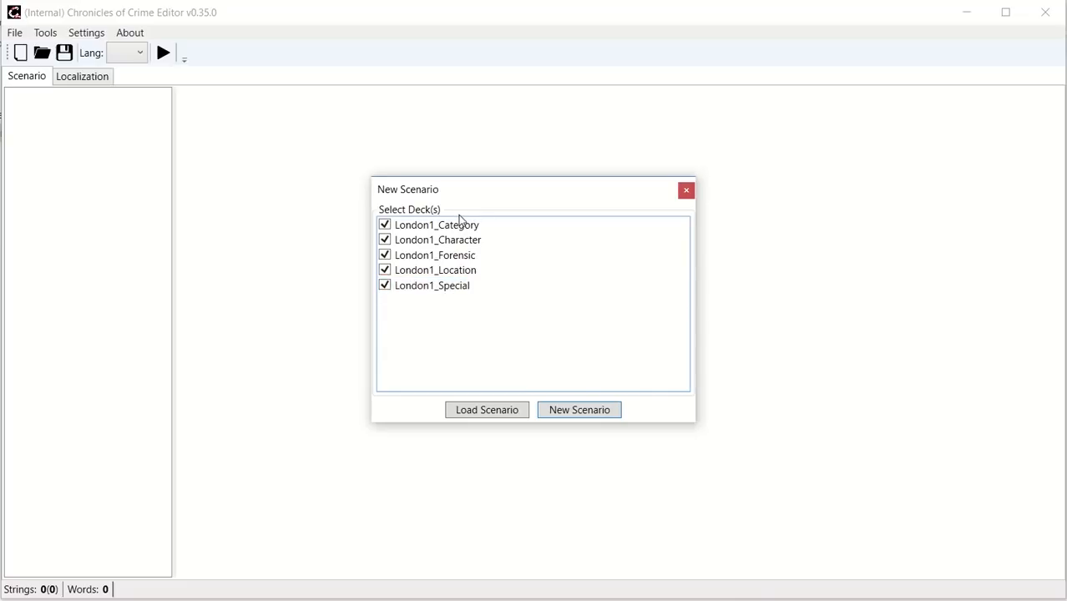
mouse_move(457, 210)
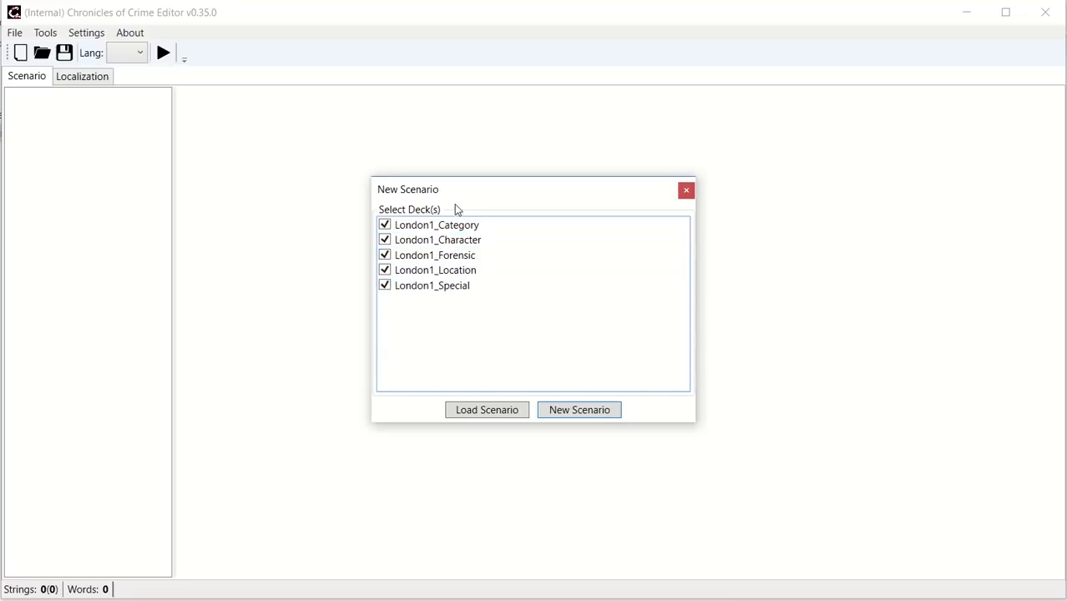
mouse_move(580, 411)
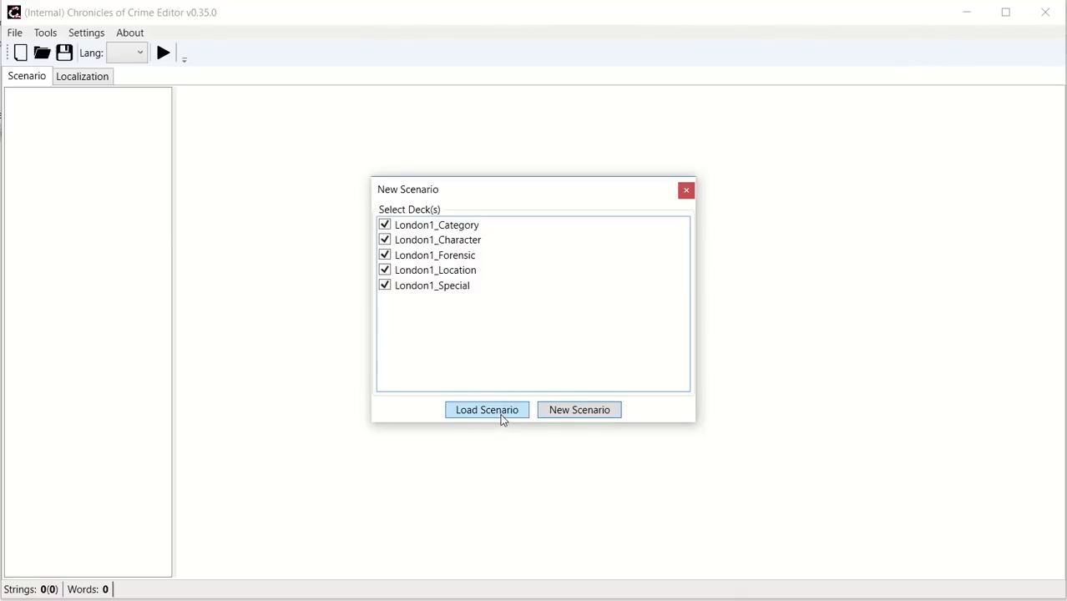
left_click(437, 240)
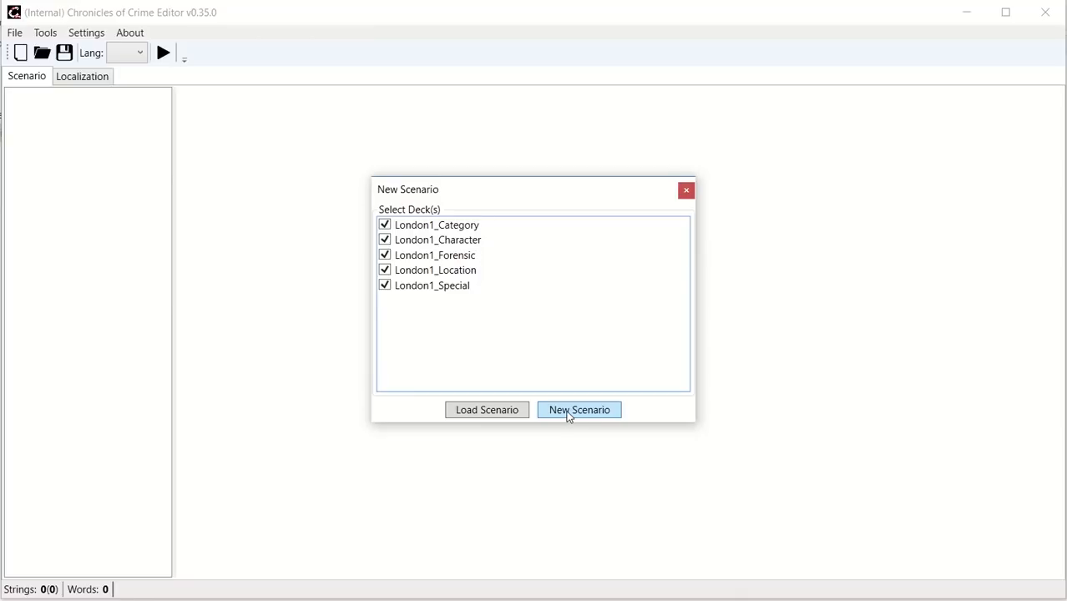
Create the scenario, browse Locations, Characters, Items and Events, then return to Scenario Settings.
left_click(579, 411)
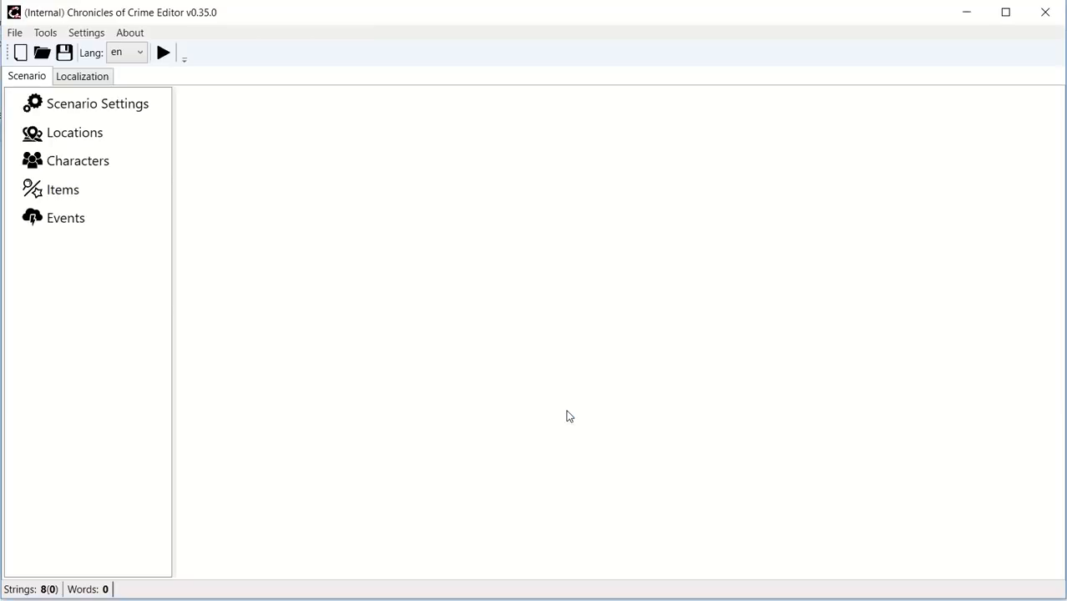
mouse_move(314, 247)
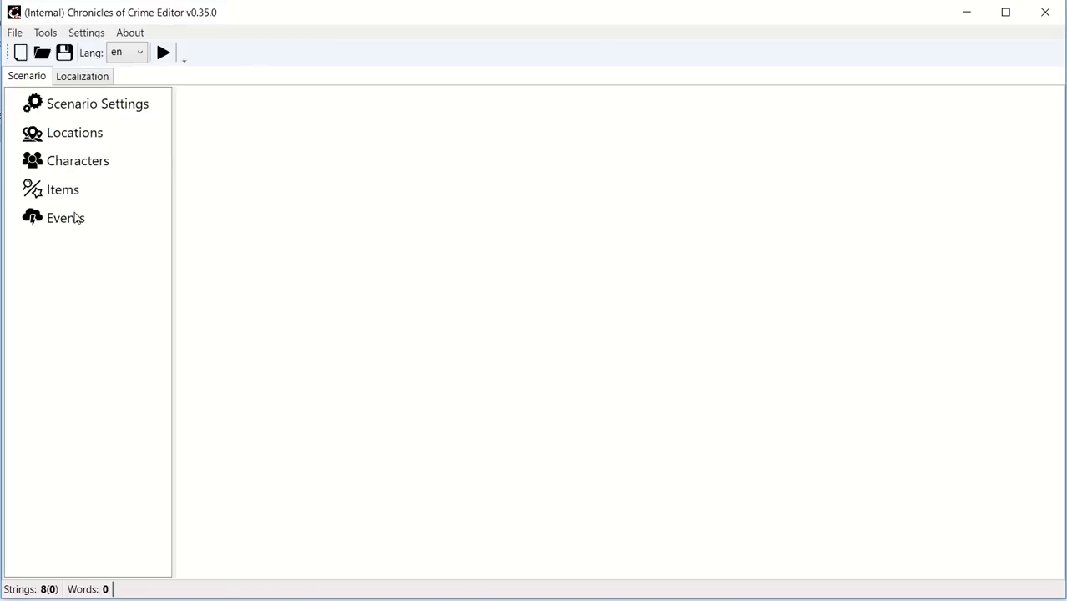
mouse_move(70, 237)
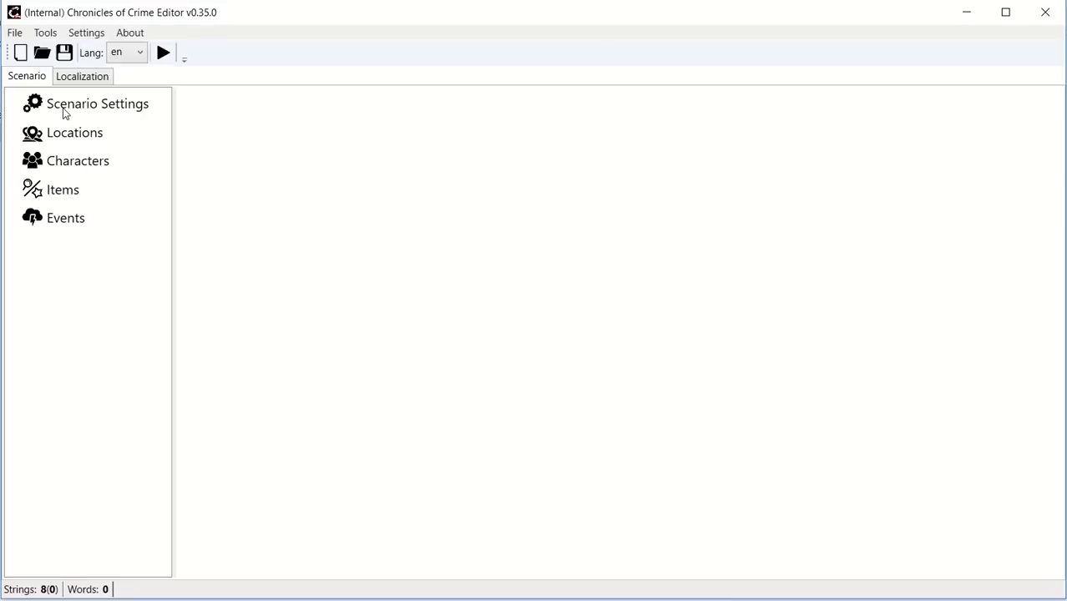
left_click(97, 103)
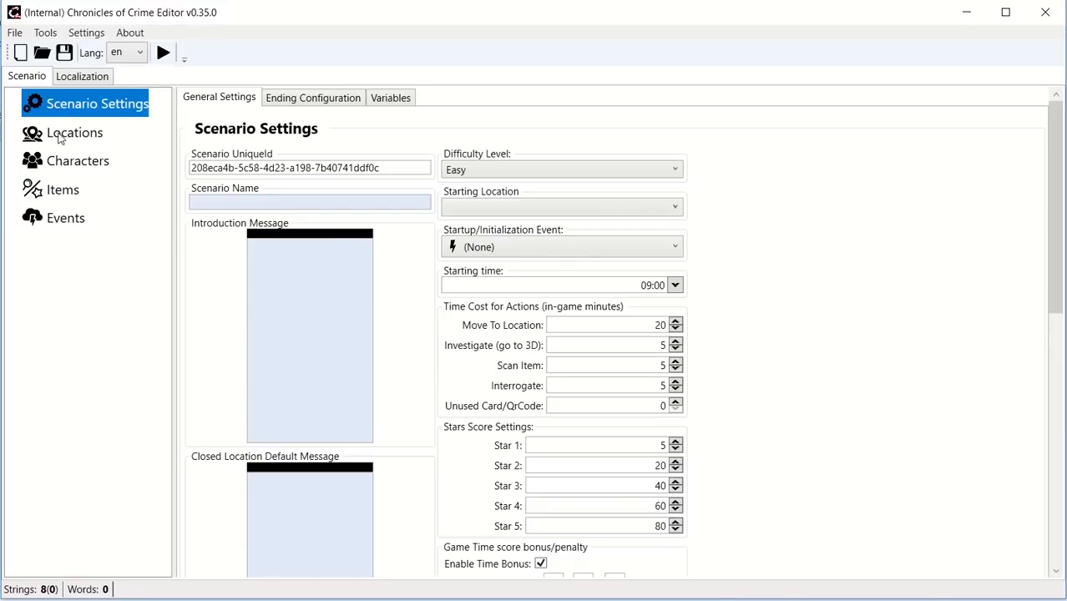
left_click(75, 134)
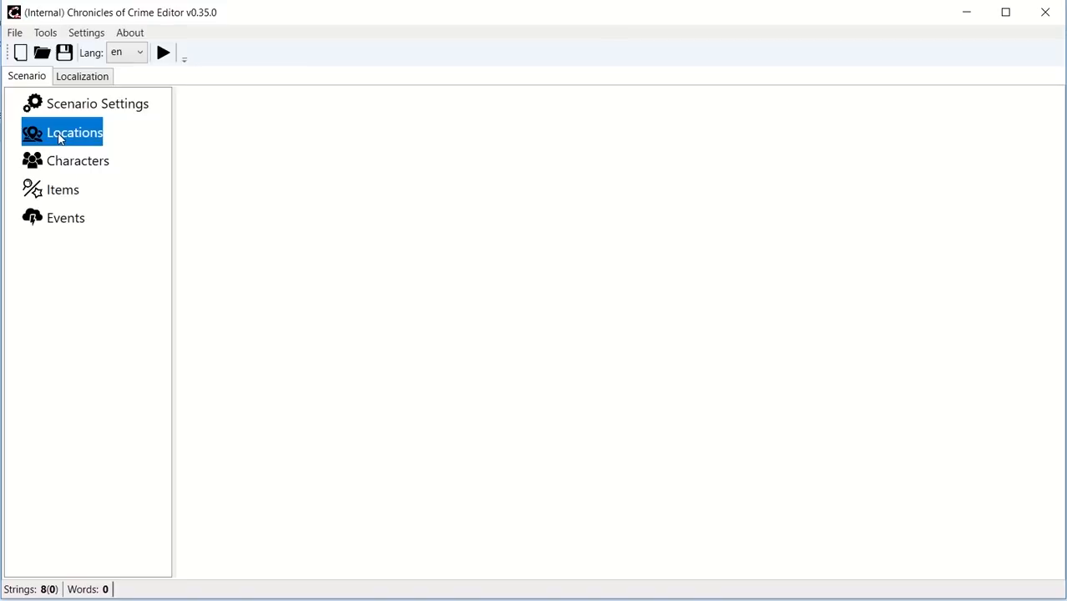
left_click(77, 161)
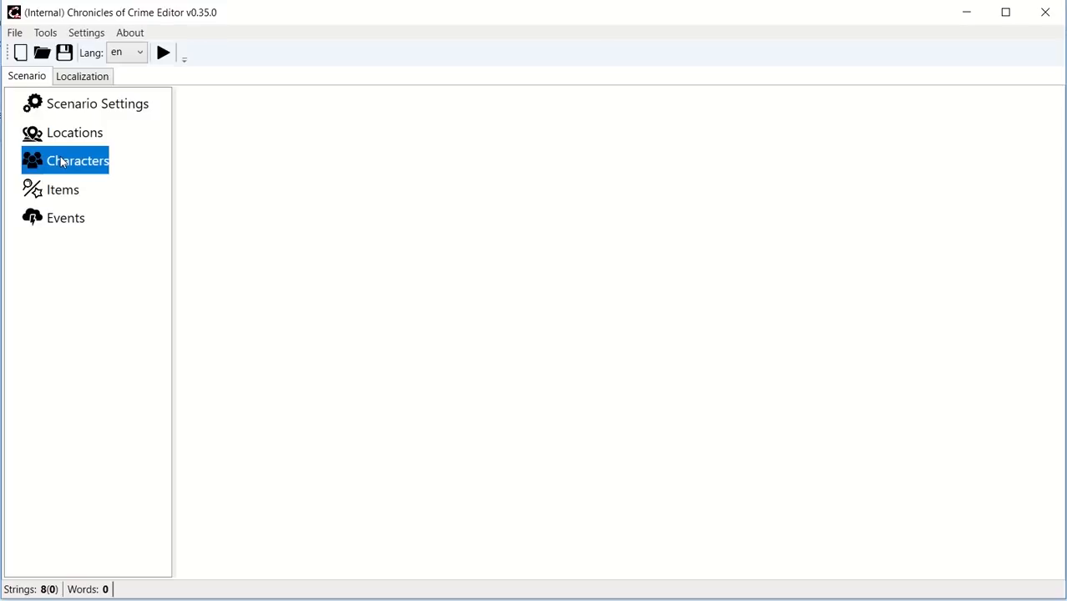
left_click(64, 190)
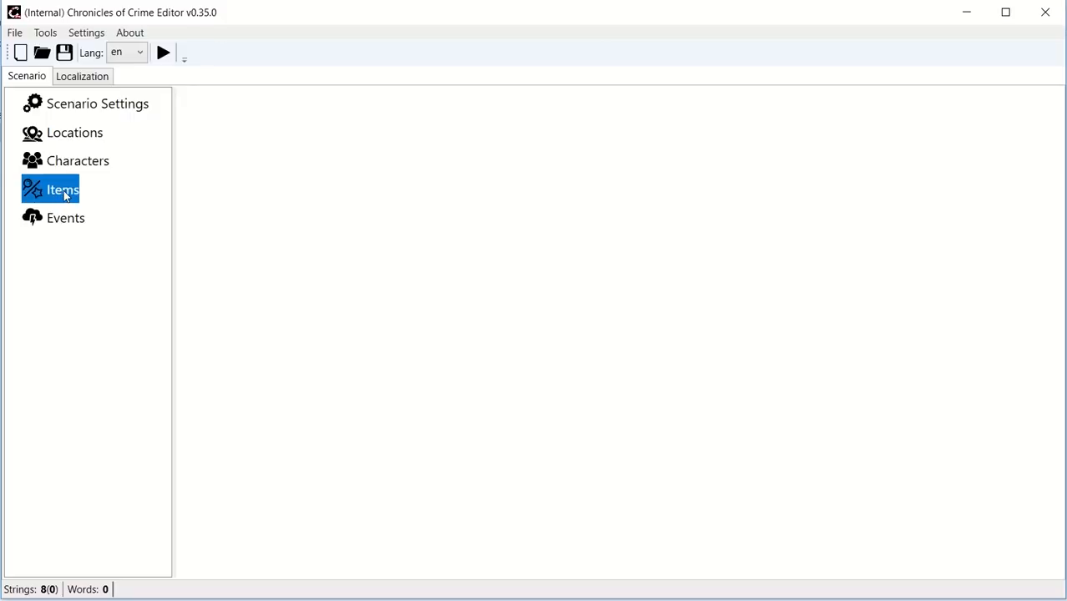
left_click(65, 217)
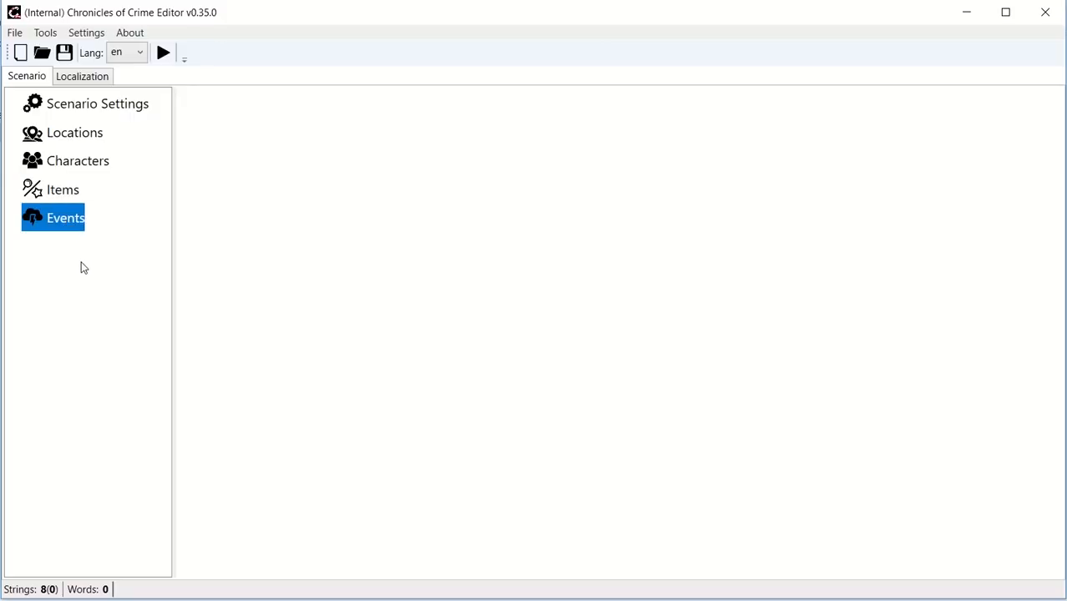
mouse_move(77, 260)
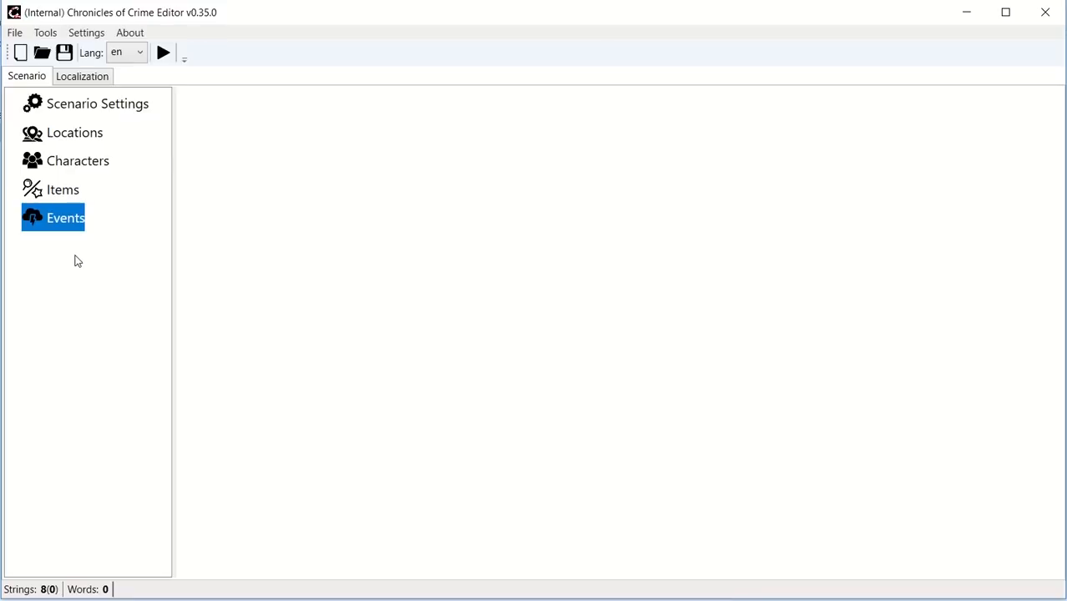
mouse_move(83, 109)
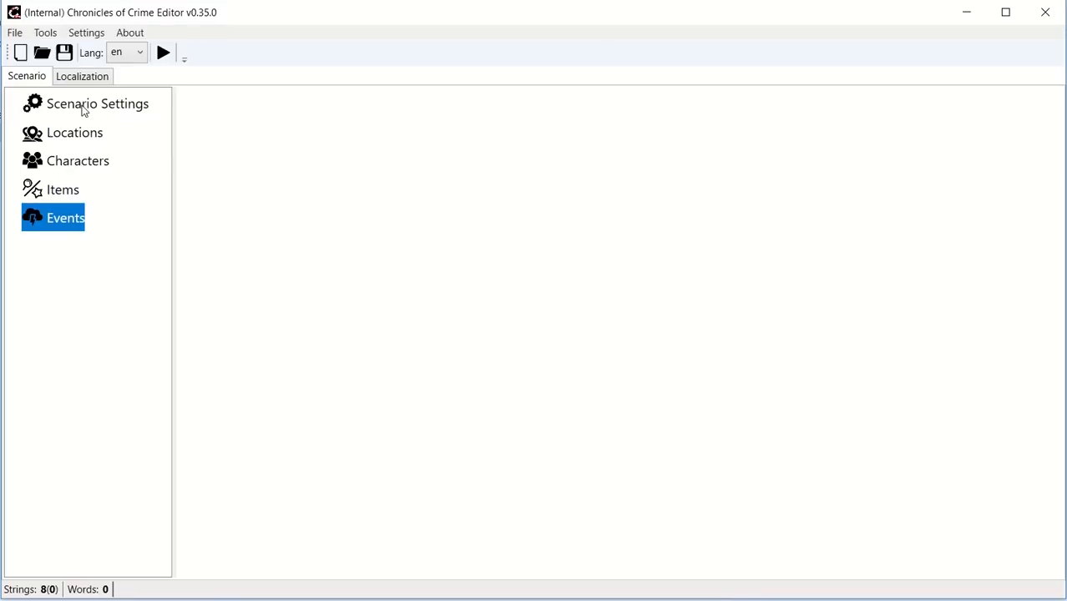
left_click(97, 104)
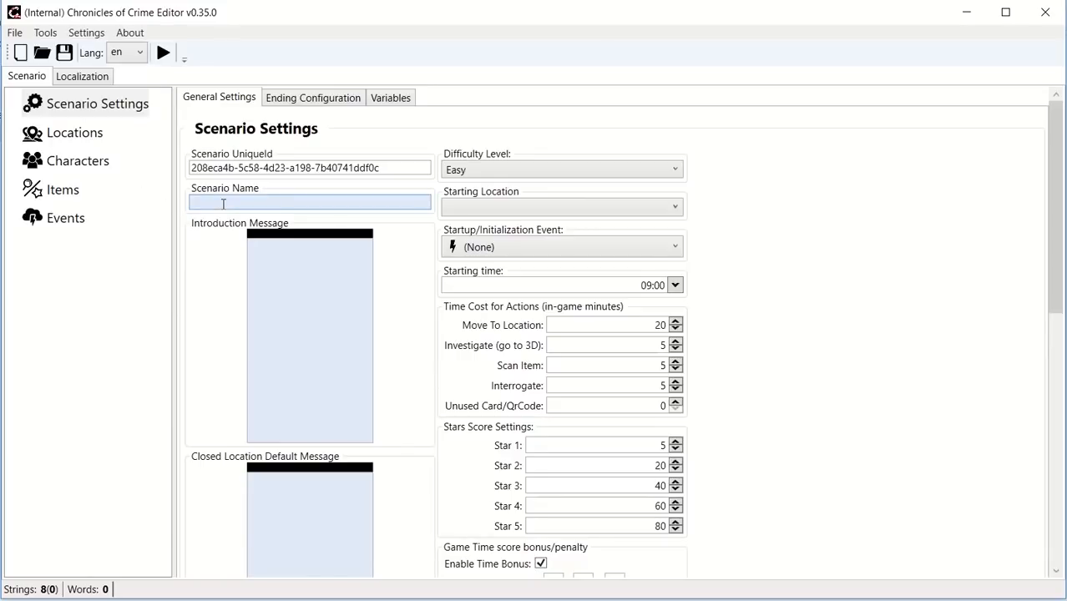
Name the scenario "Mary's Death".
left_click(310, 202)
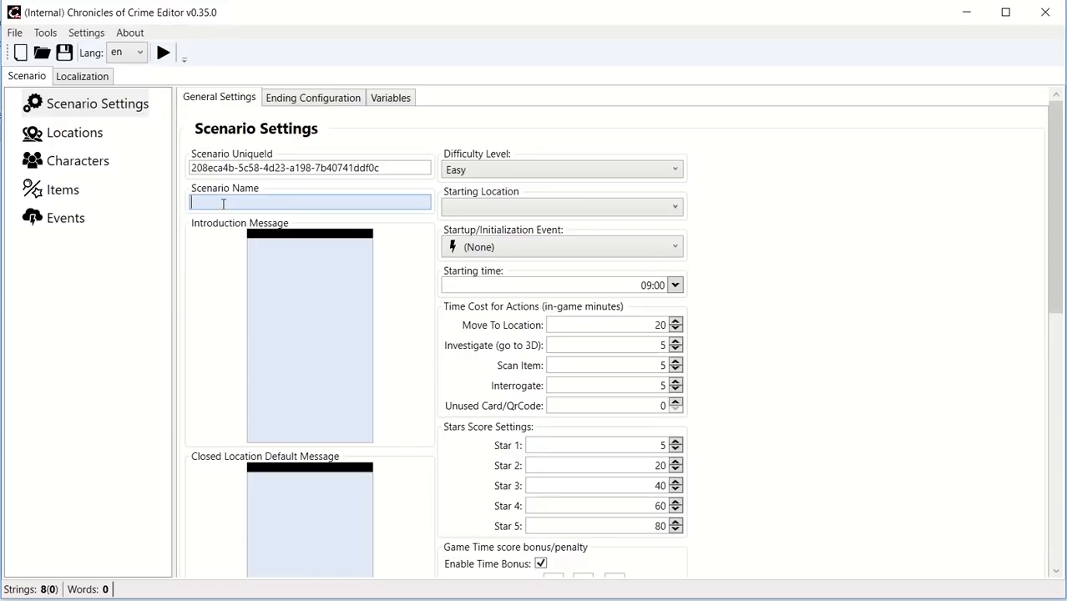
type("Mary's Dea")
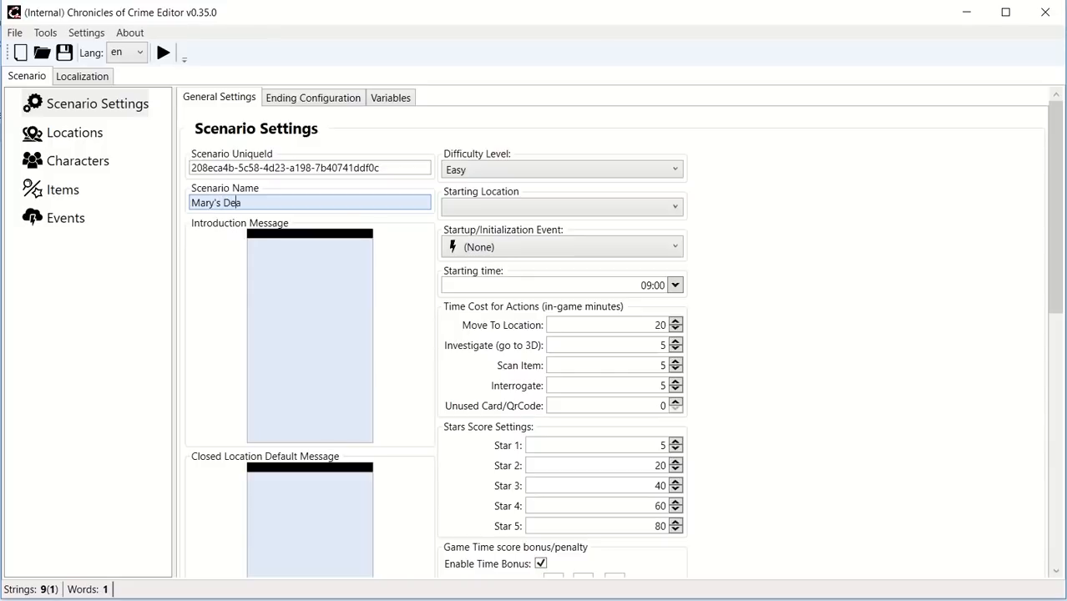
type("th")
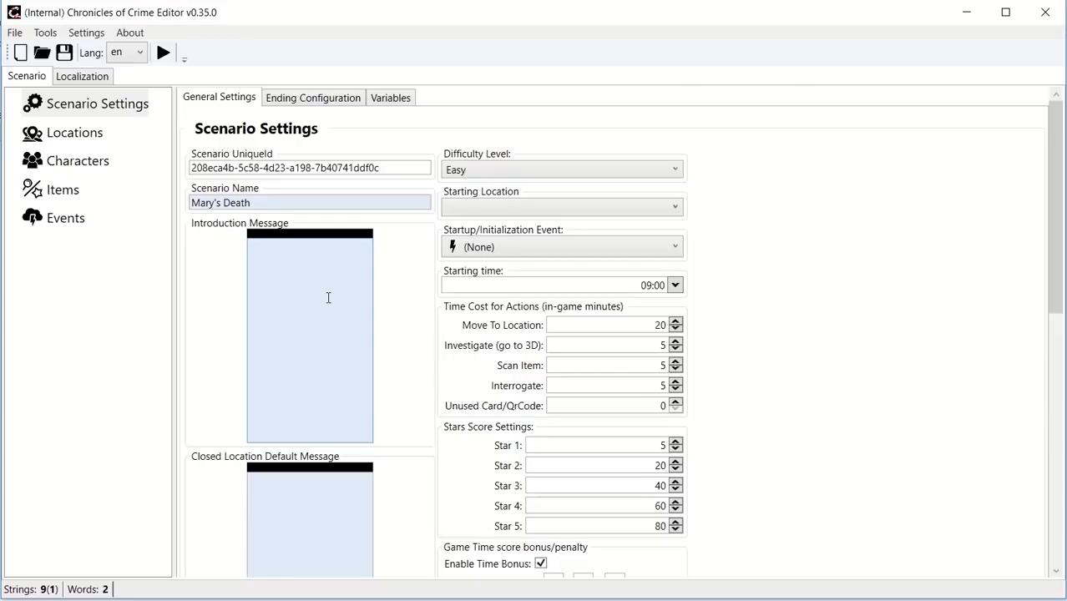
Write the introduction message "It is Sam, and you receive a call ...".
left_click(311, 340)
type("It is 5am, and you")
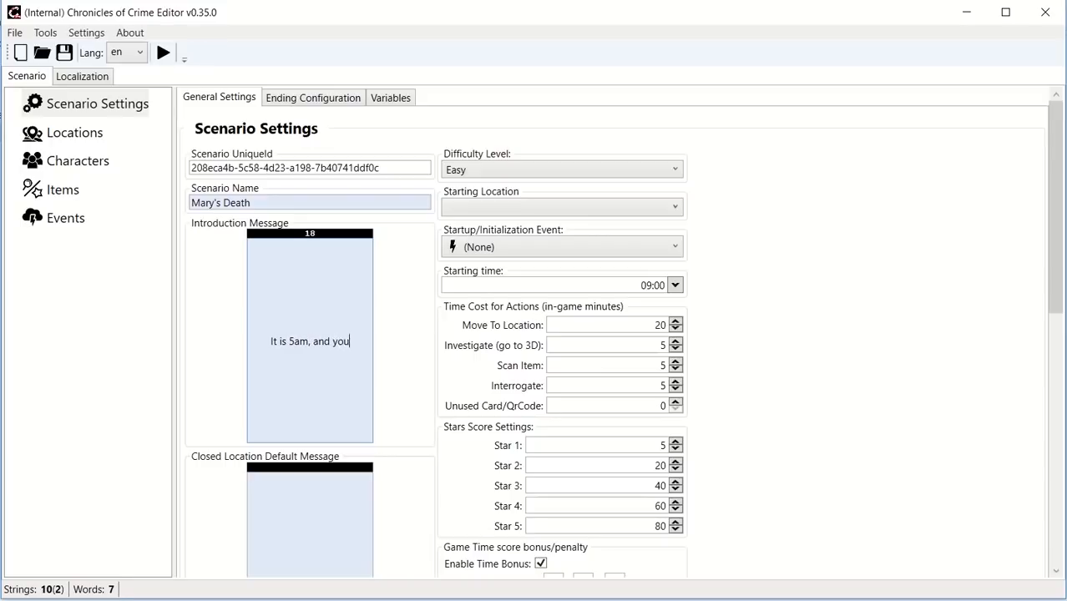
type("receive a")
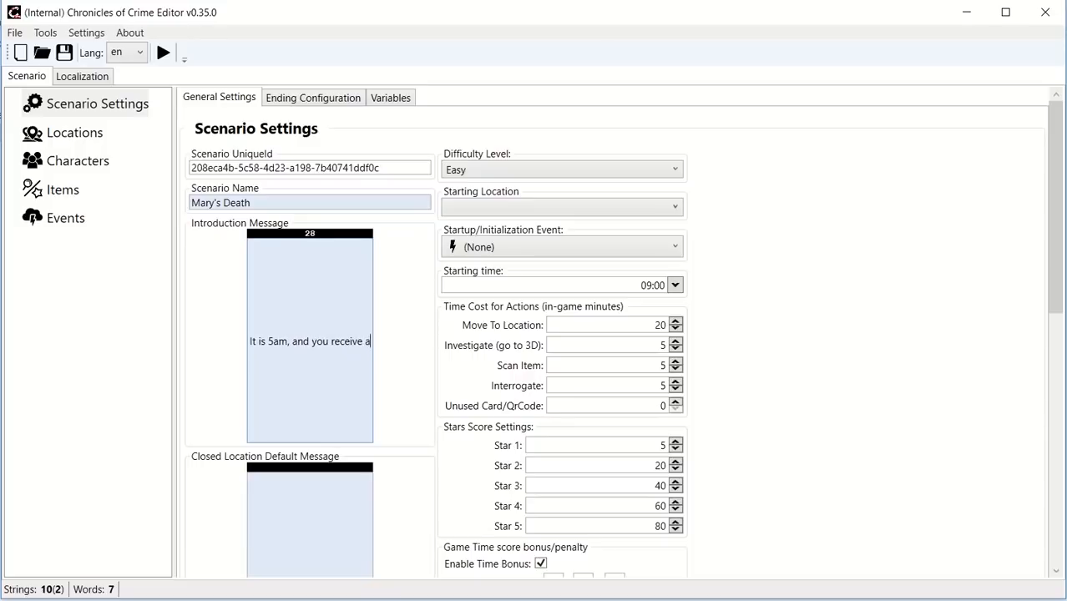
type("call ...")
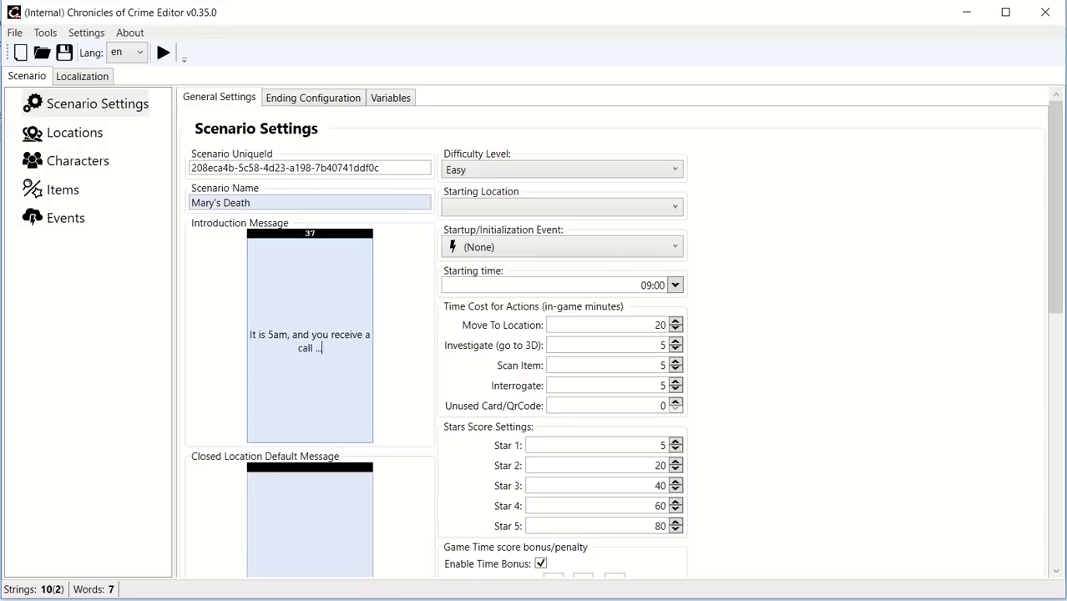
scroll("down", 3)
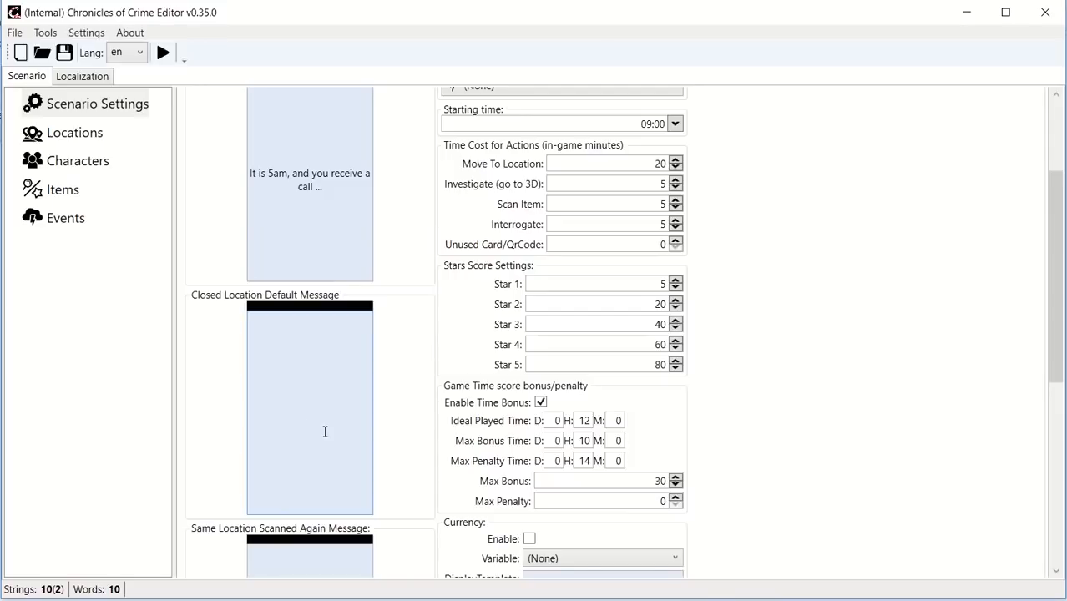
Set the closed-location default message to "You don't have a precise reason to visit here.".
left_click(310, 413)
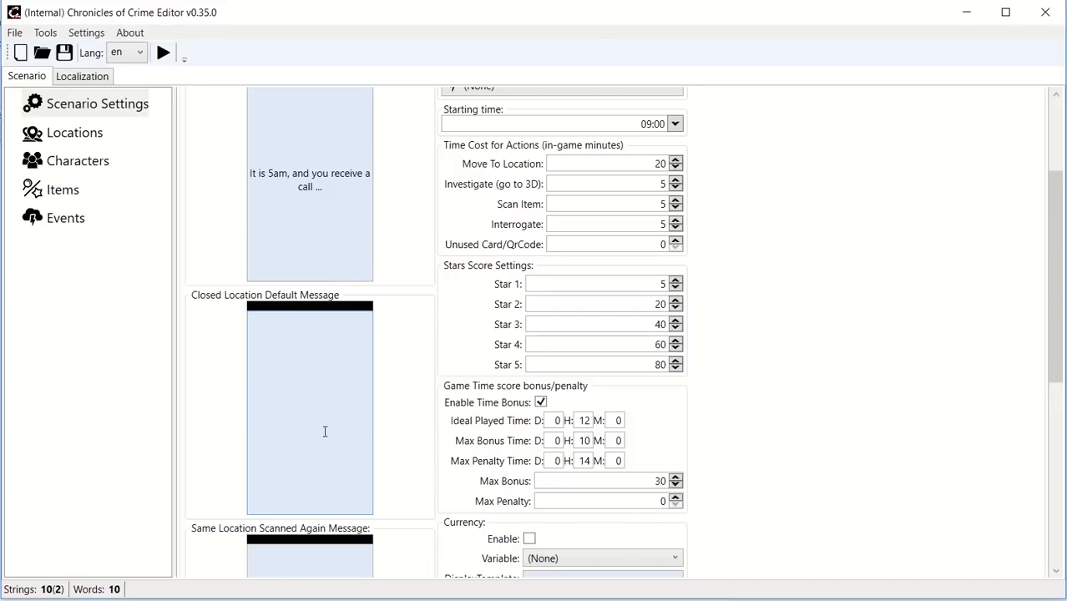
type("You don't j")
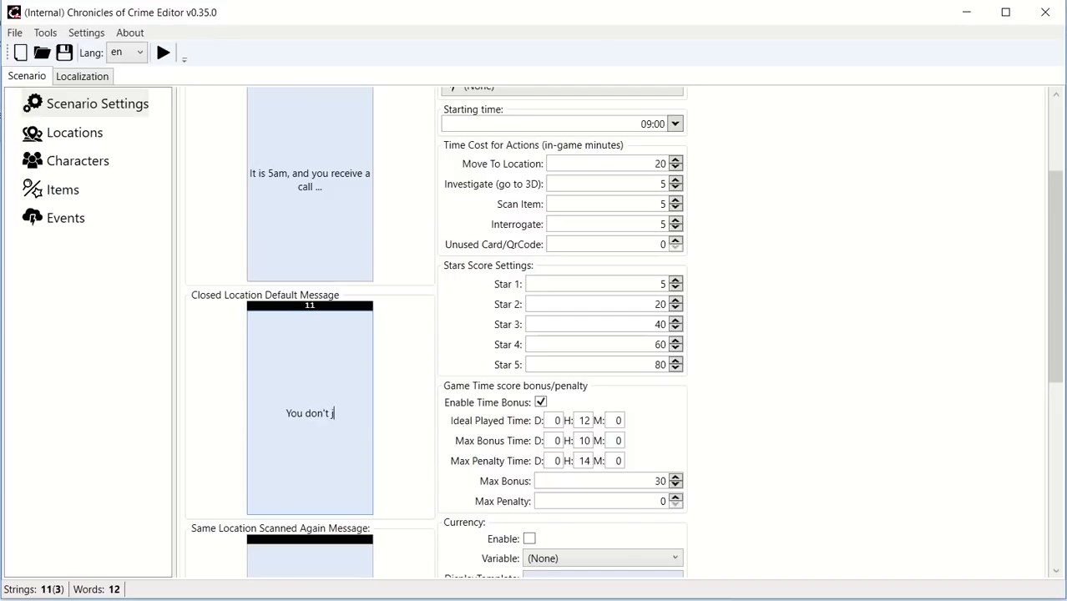
type("have a precise address")
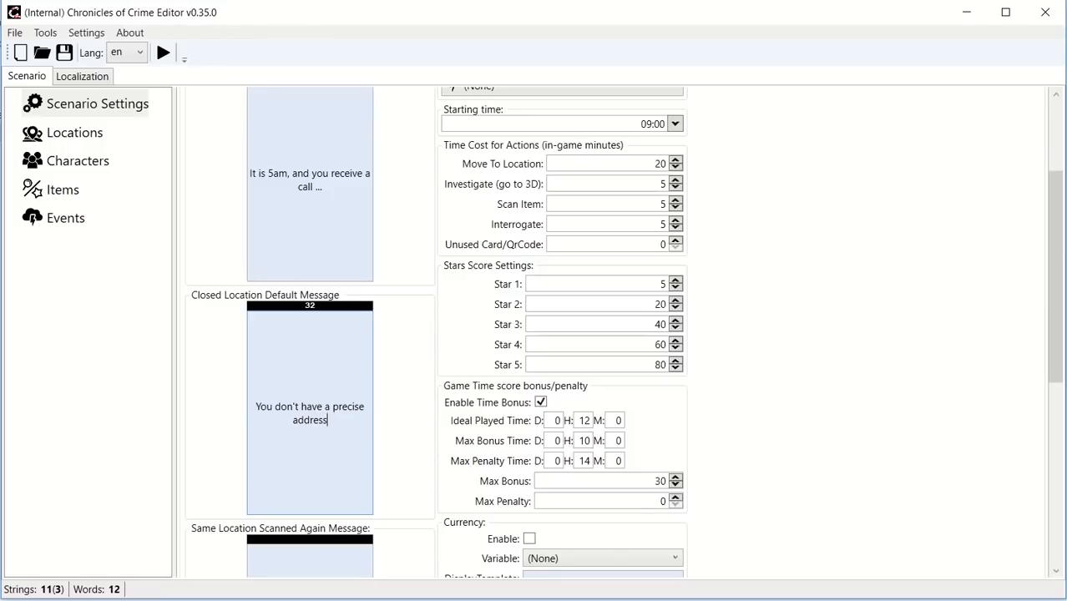
type("to visit here.")
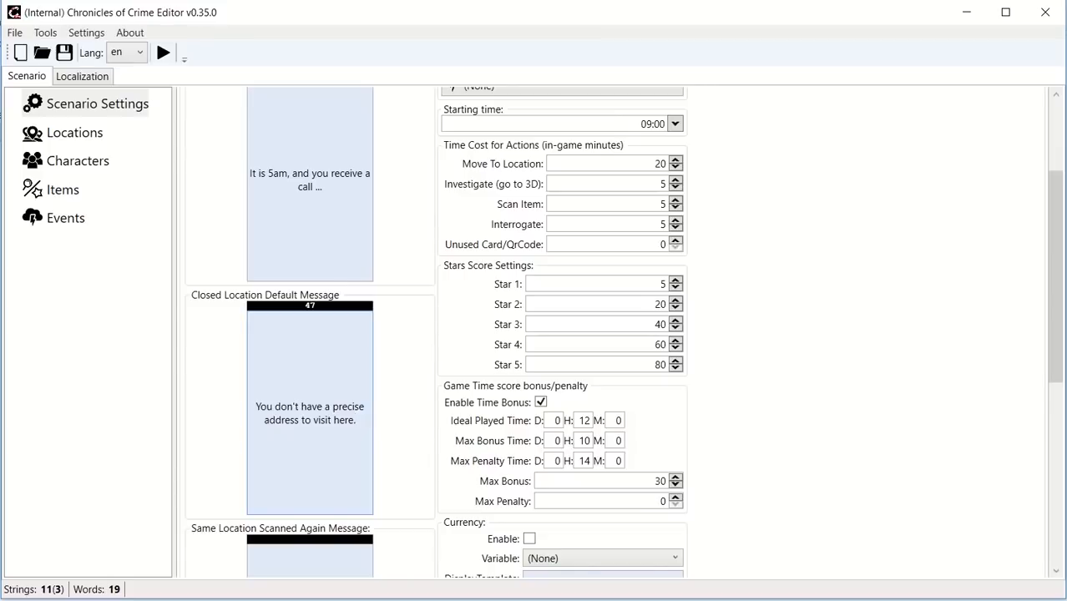
scroll("down", 3)
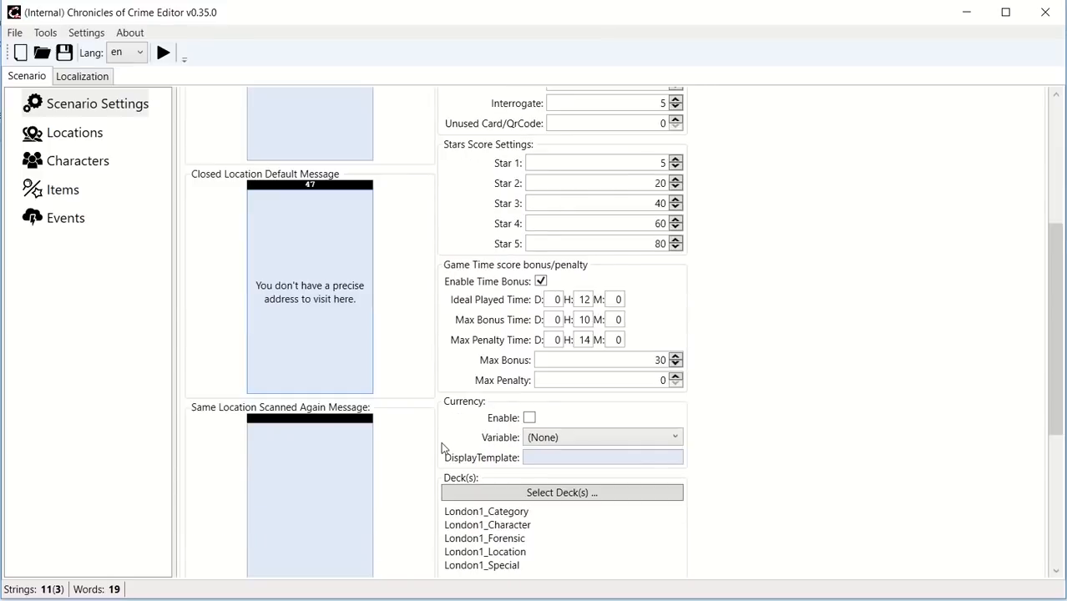
scroll("down", 3)
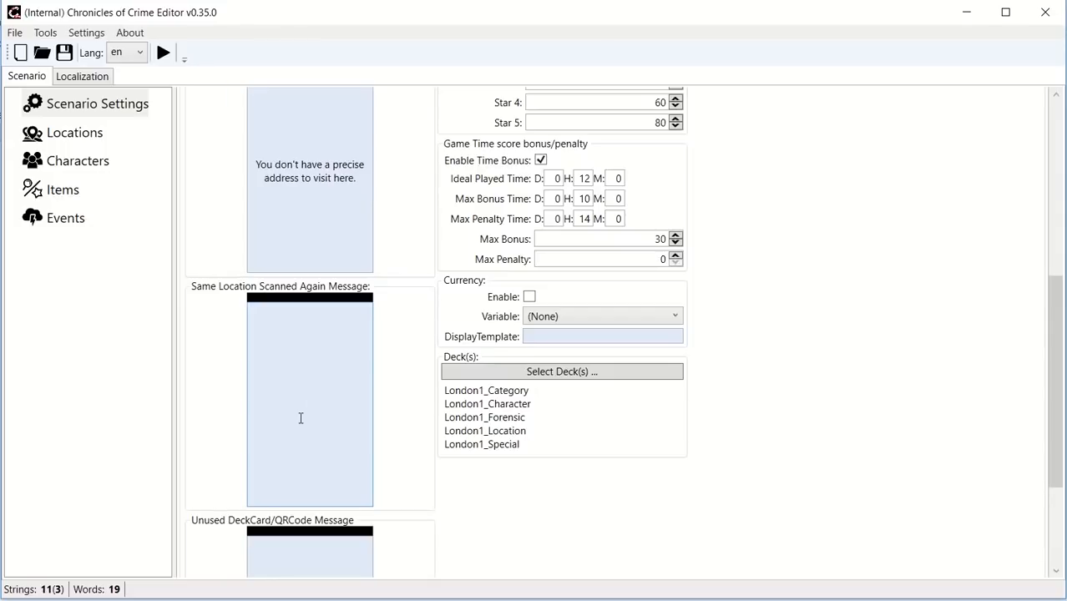
Set the same-location-rescanned message to "Pay attention officer! You are already here!".
left_click(311, 404)
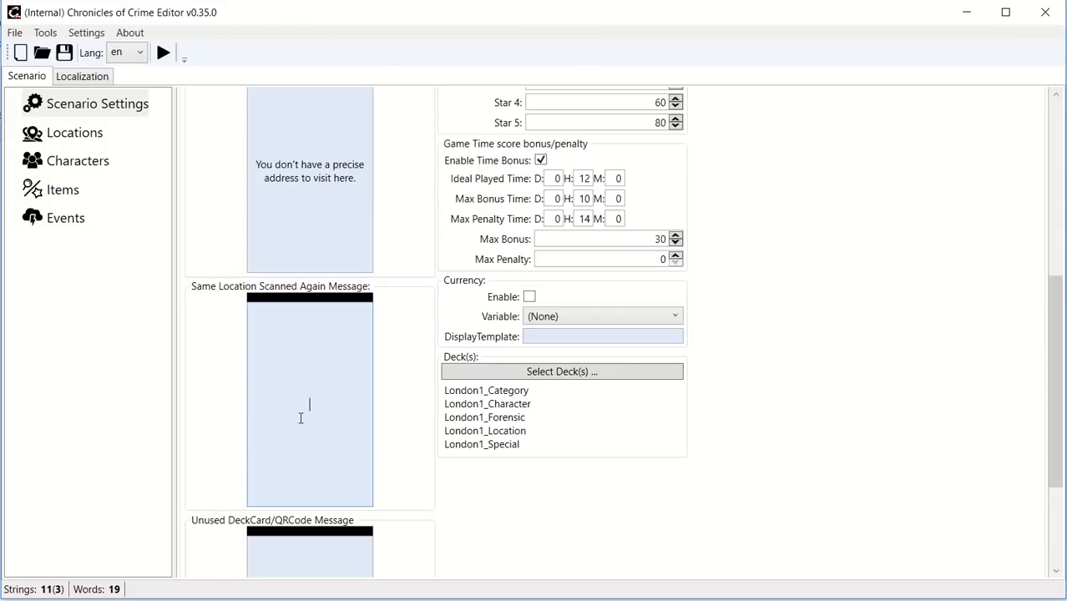
type("Pay attention offic")
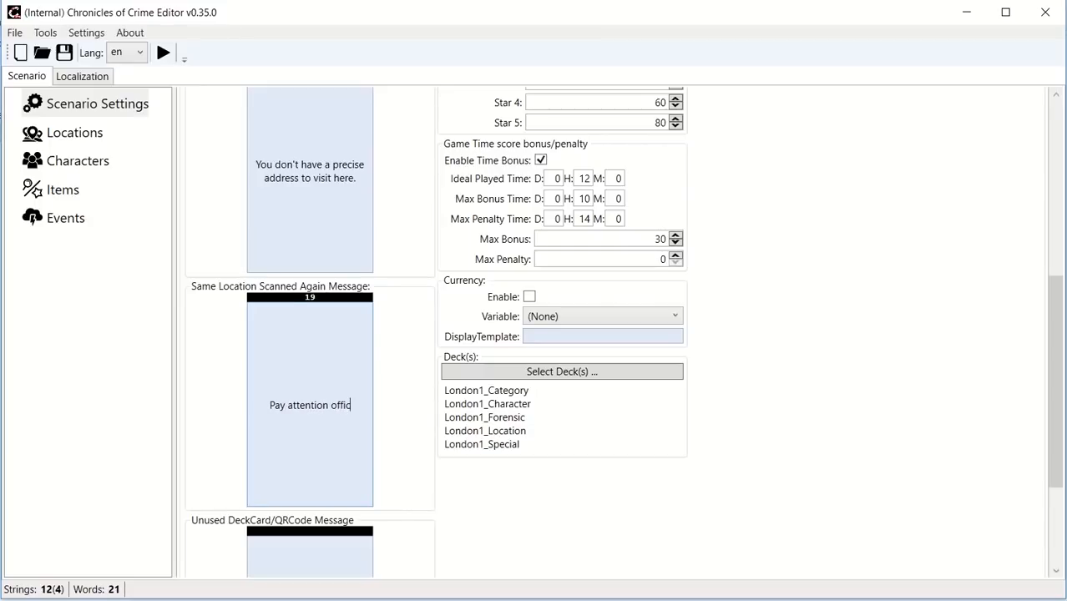
type("er! You are")
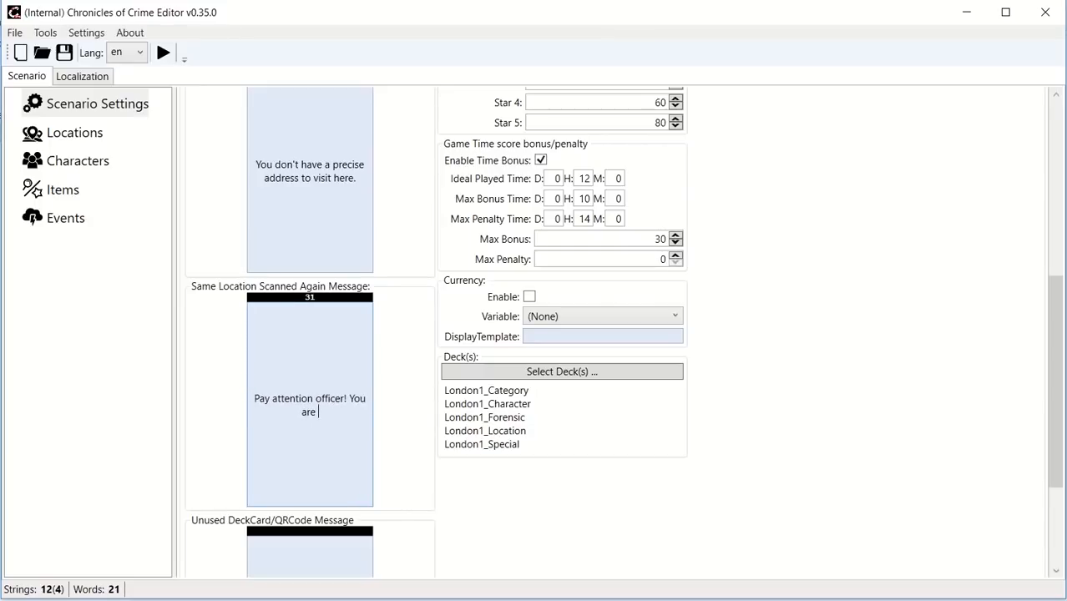
type("already here!")
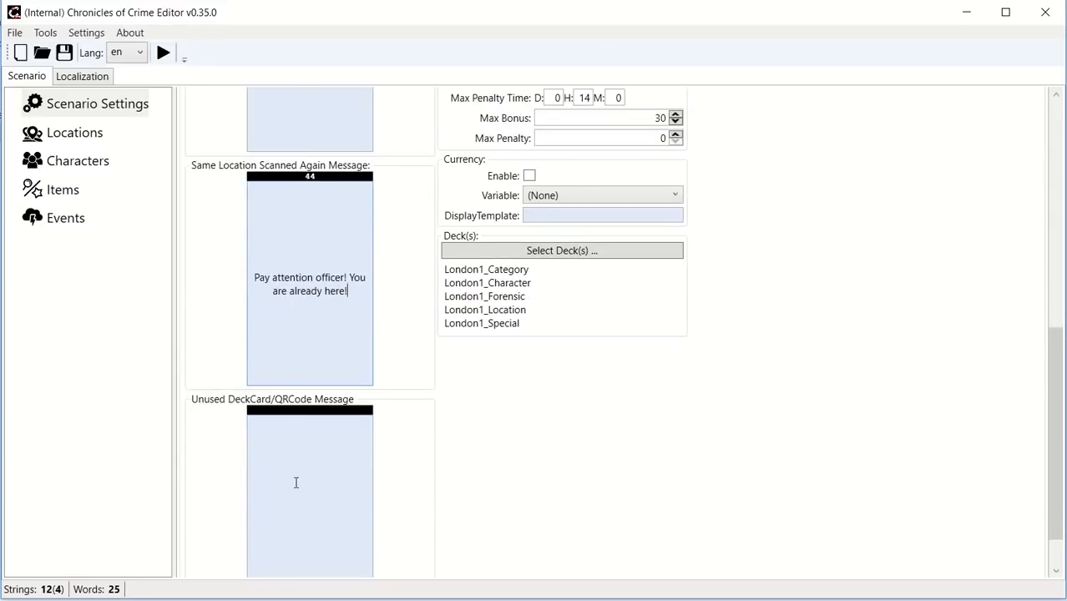
scroll("down", 3)
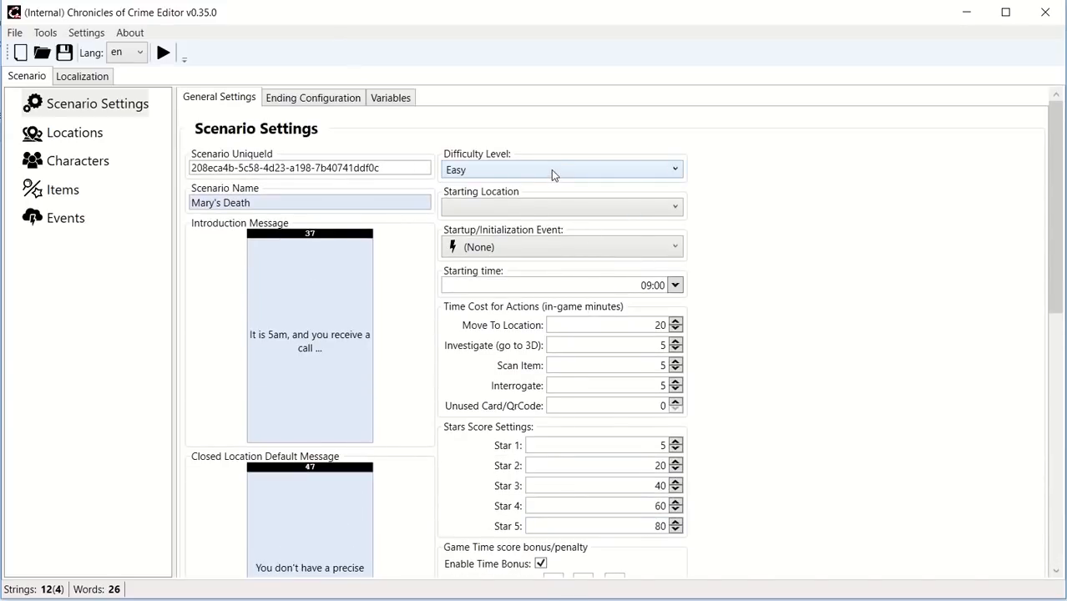
Set the scenario difficulty to Medium.
left_click(562, 169)
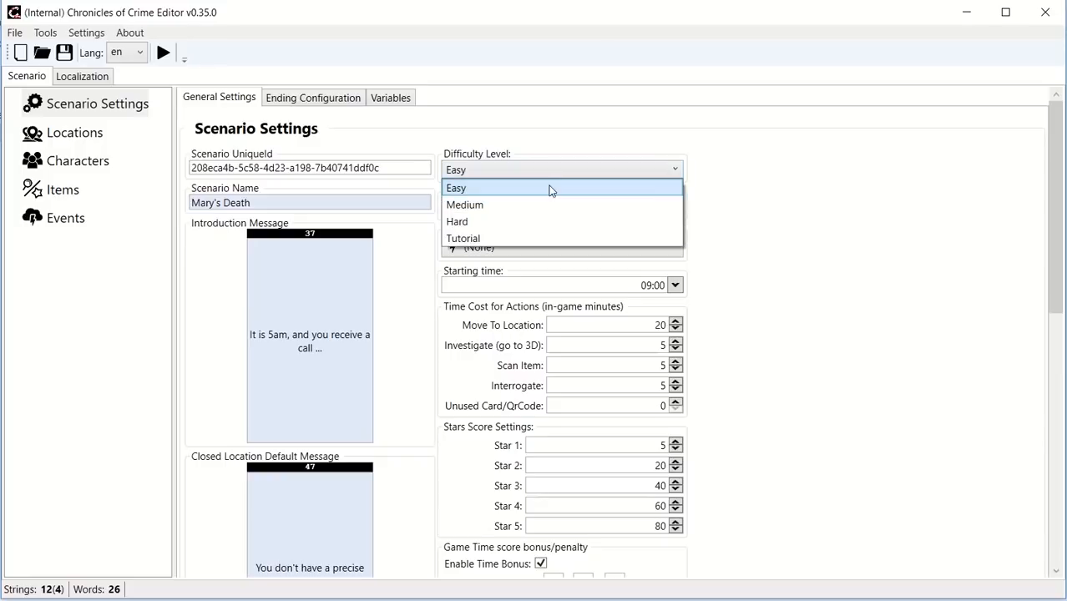
left_click(464, 203)
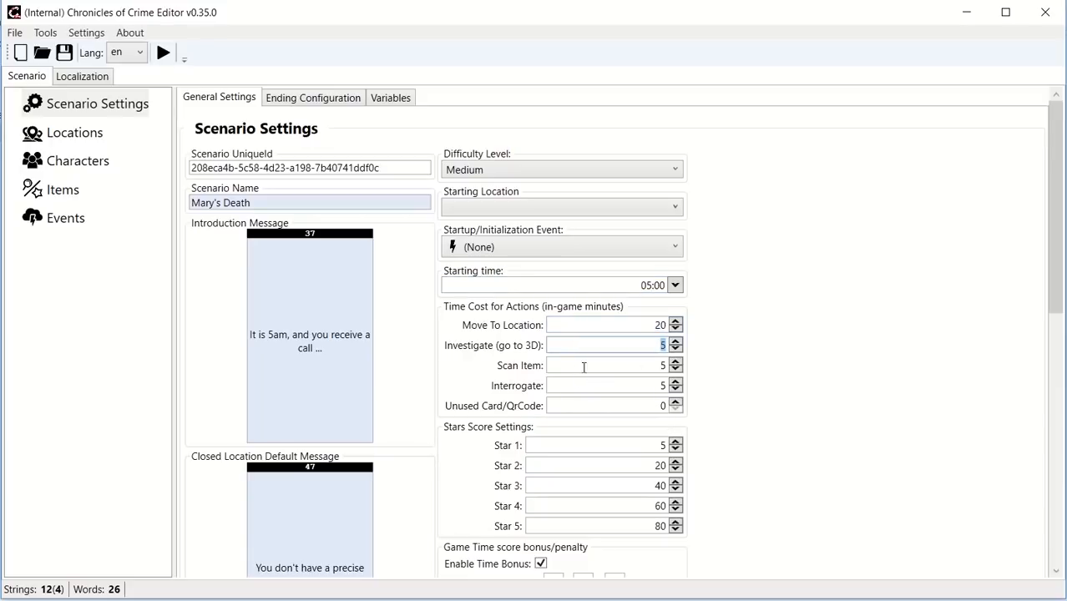
scroll("down", 3)
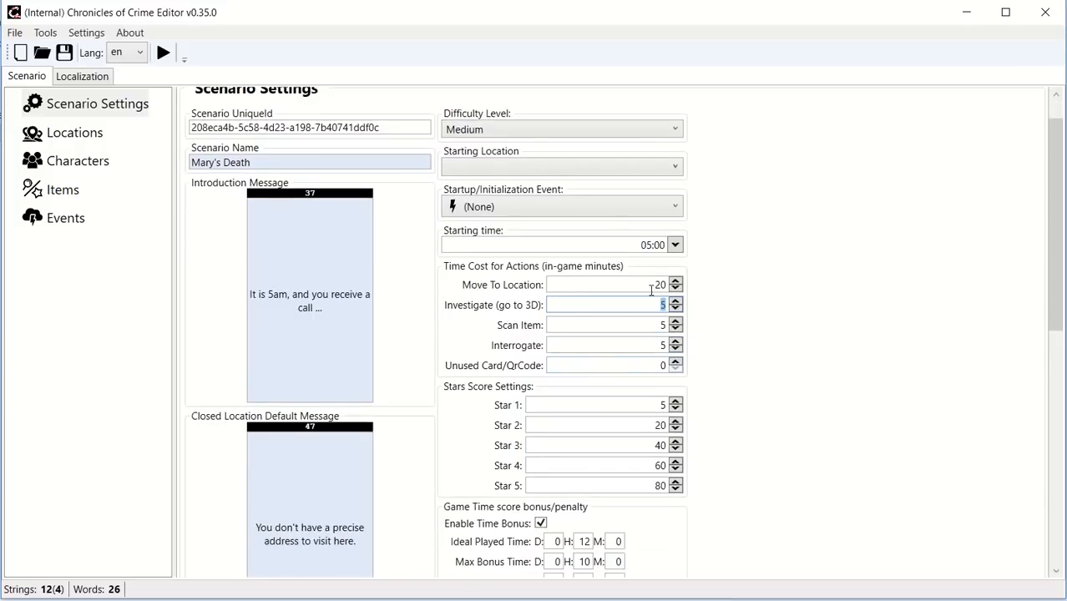
scroll("down", 3)
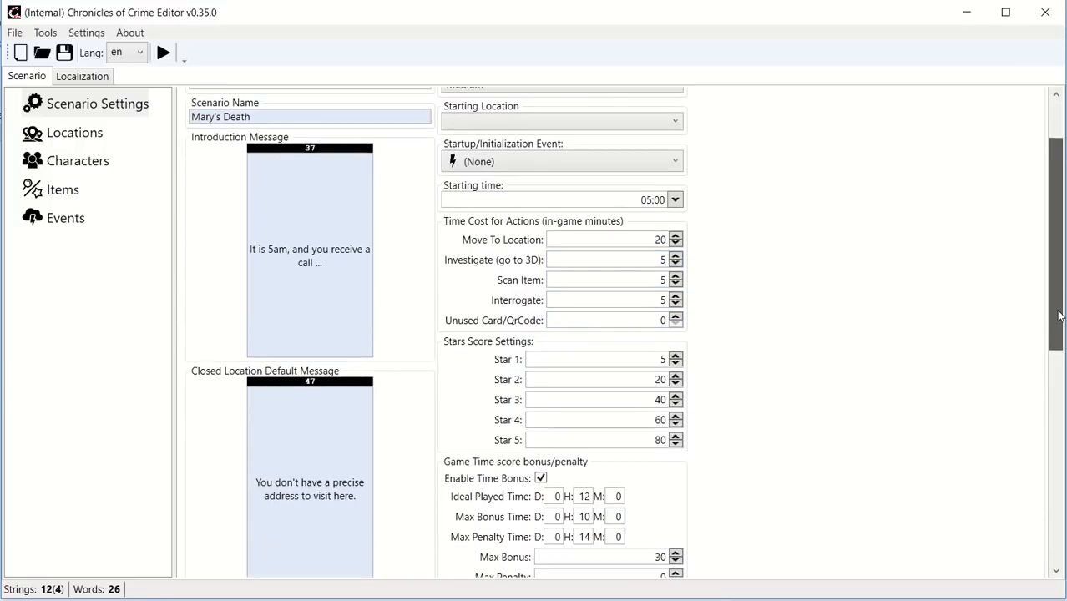
scroll("down", 3)
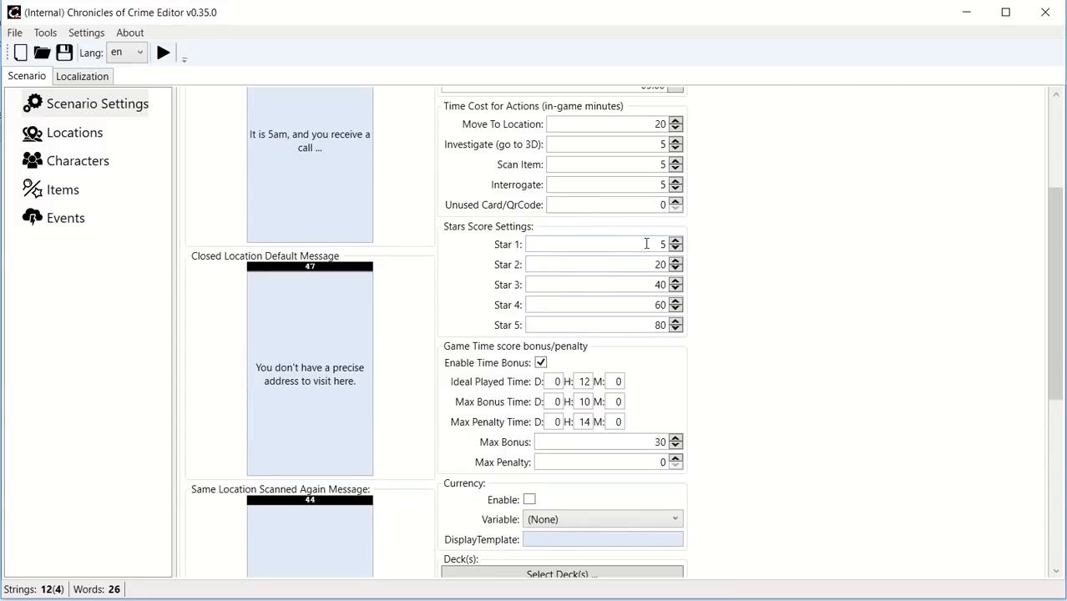
scroll("down", 3)
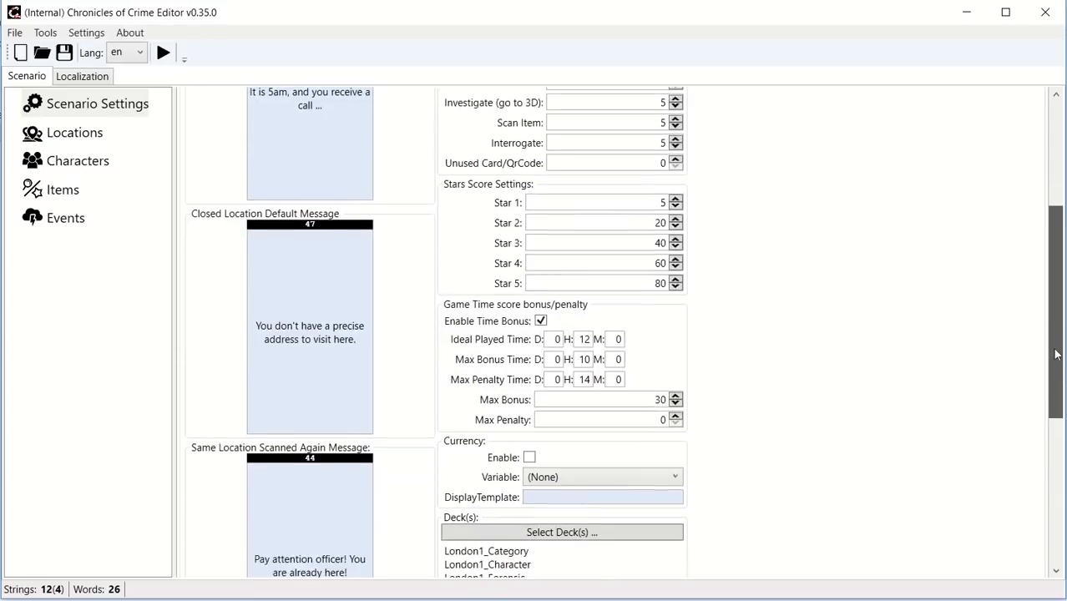
scroll("down", 3)
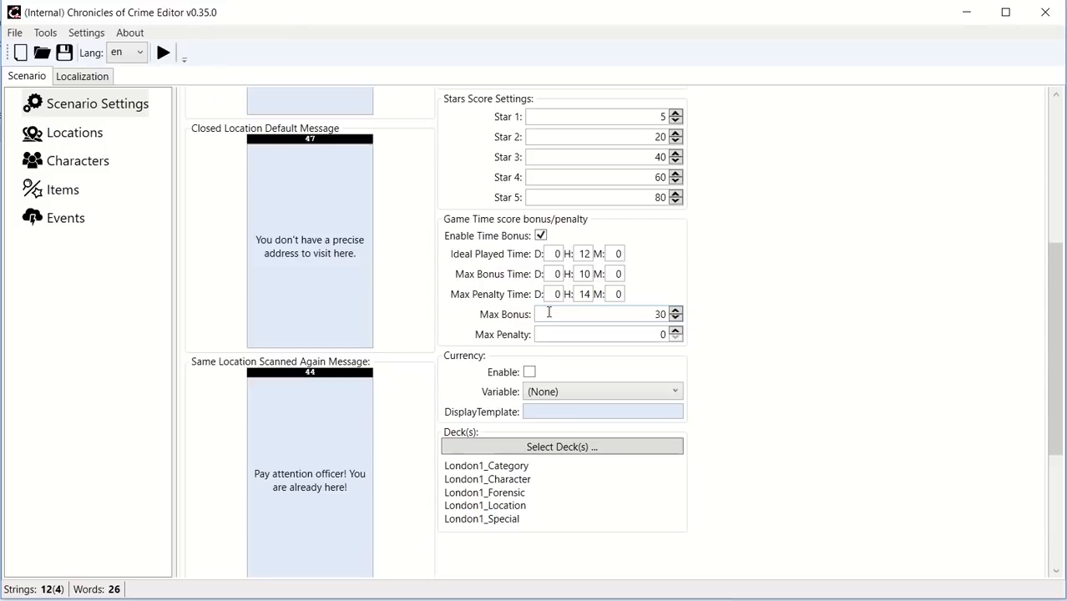
mouse_move(549, 307)
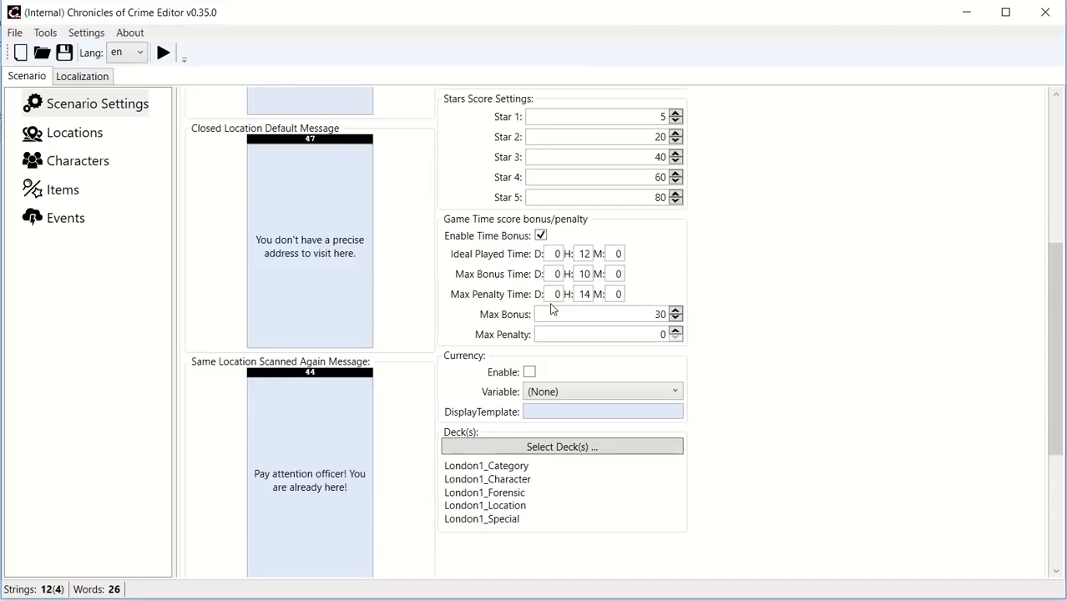
mouse_move(476, 280)
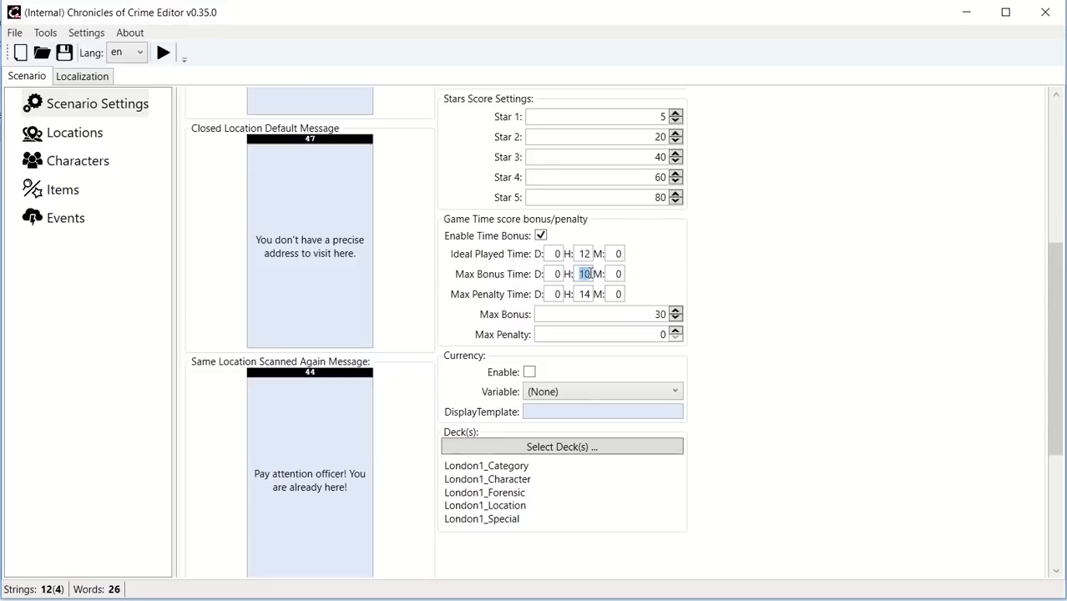
Review the time bonus fields: 12-minute ideal play, 10-minute max bonus, 14-minute max penalty.
left_click(584, 294)
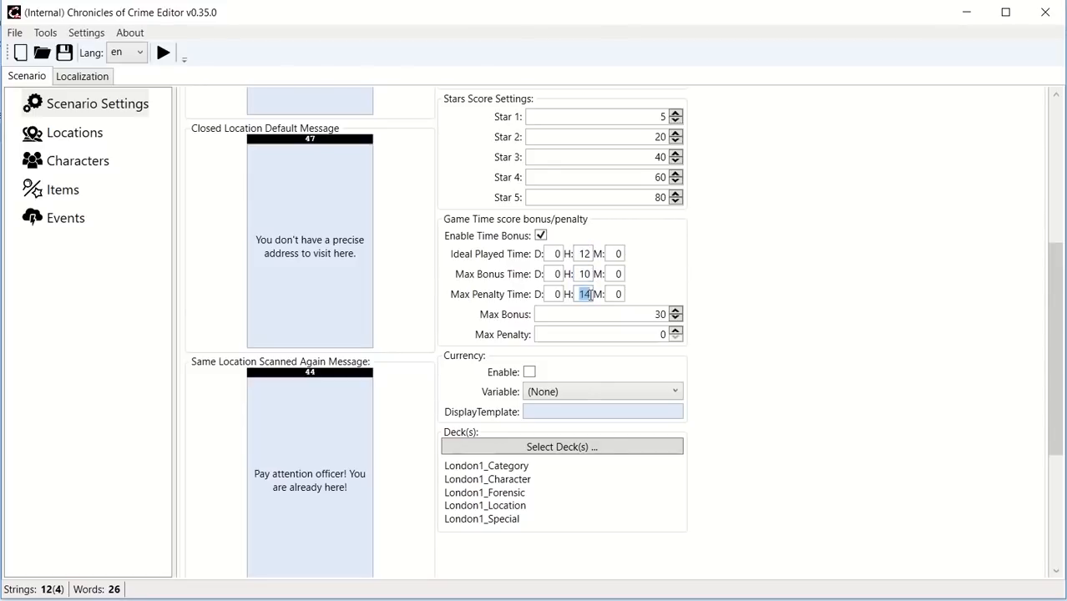
left_click(585, 273)
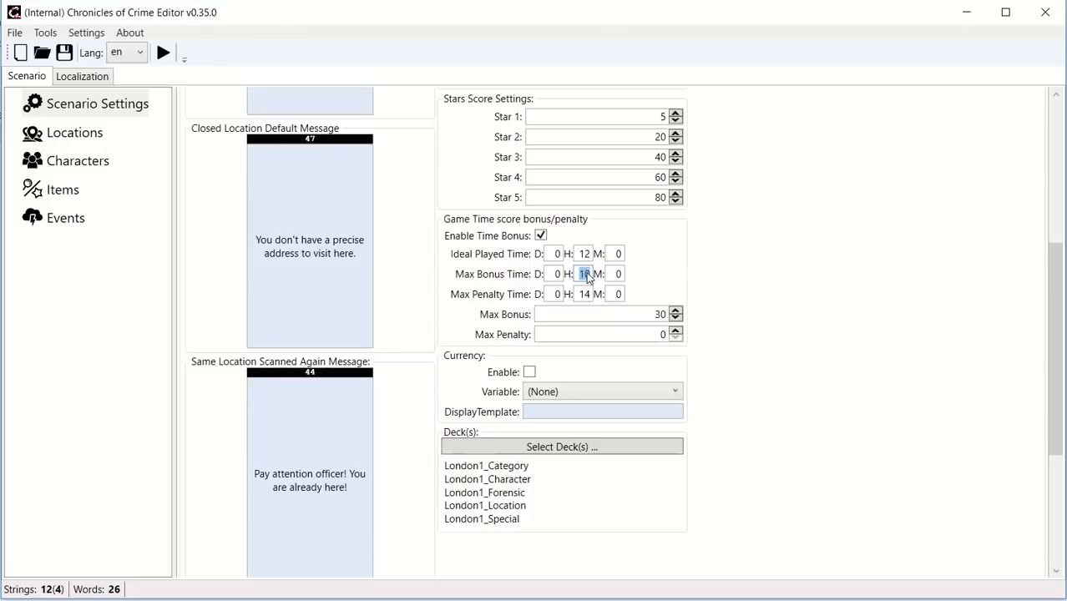
left_click(584, 254)
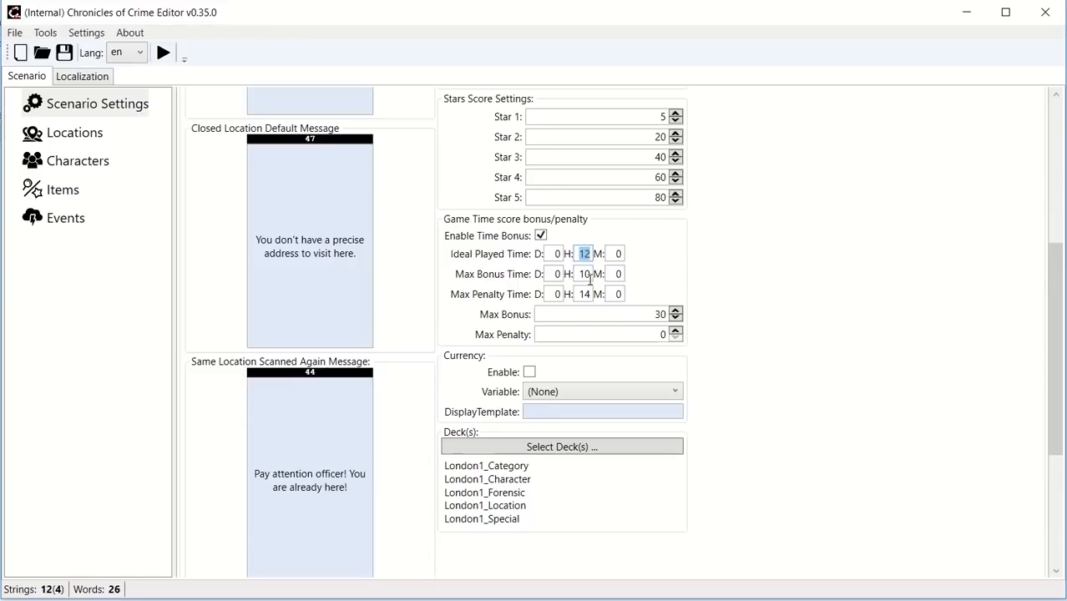
mouse_move(649, 306)
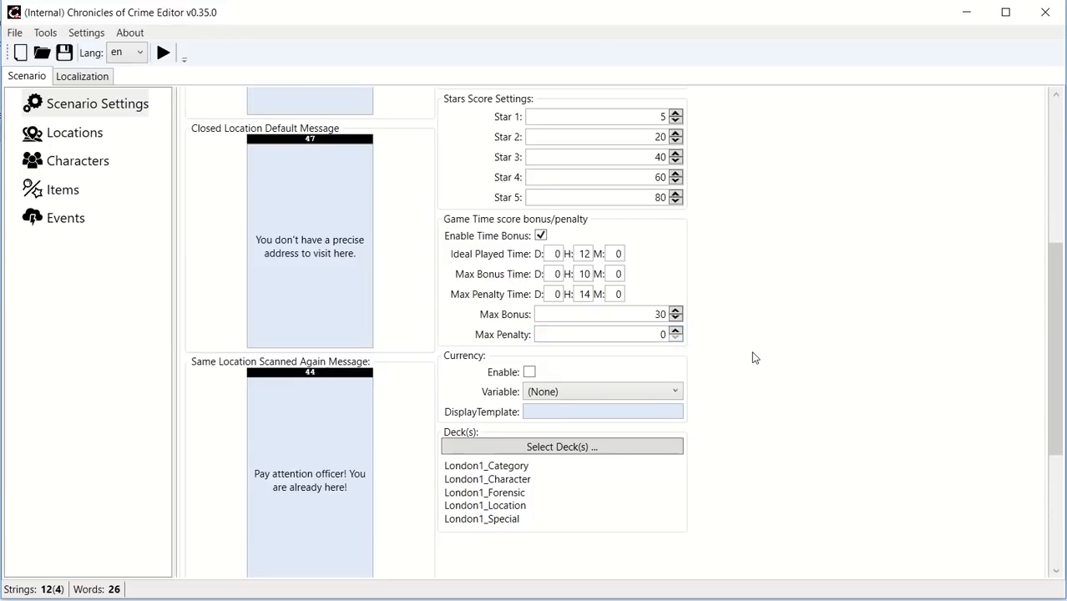
mouse_move(730, 329)
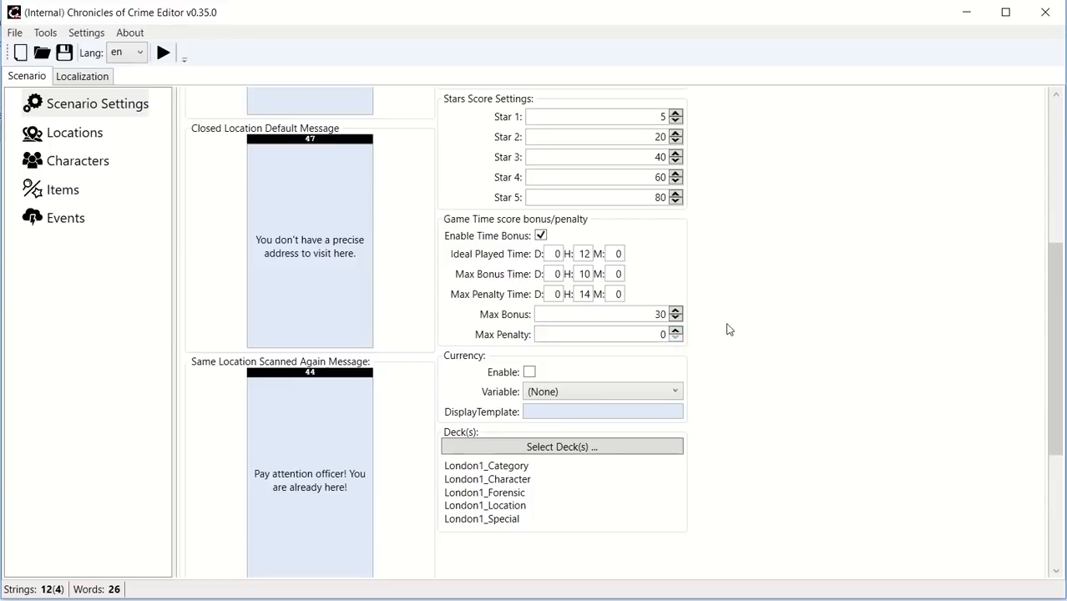
mouse_move(729, 344)
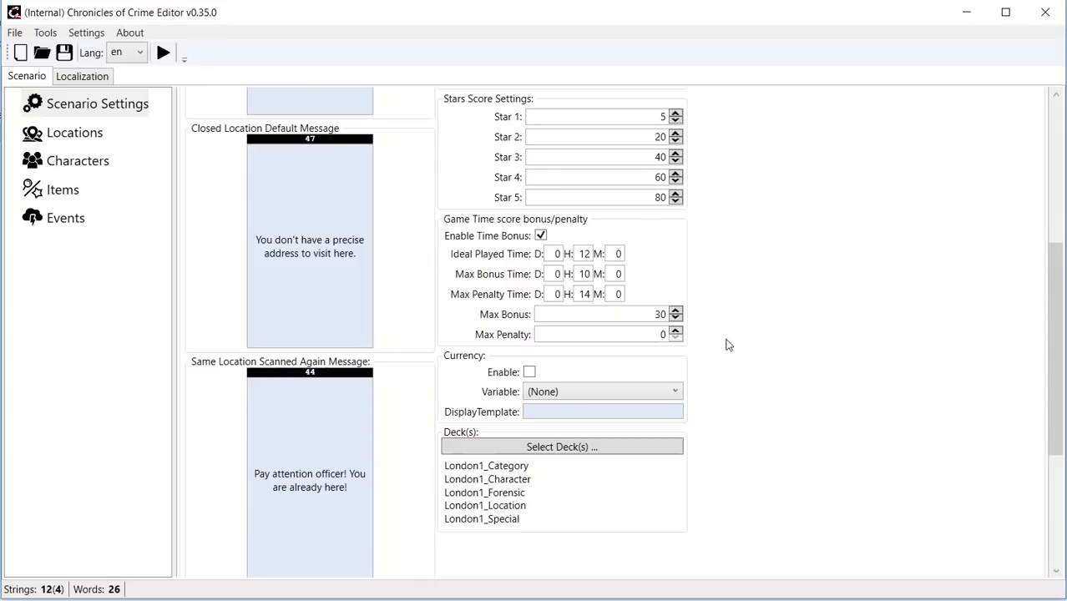
scroll("down", 3)
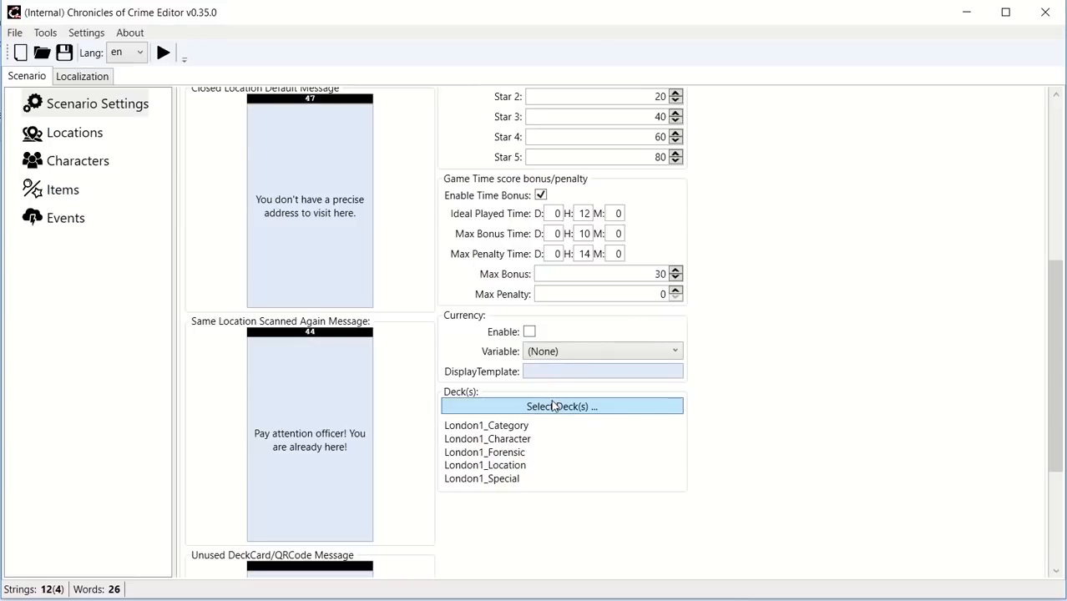
mouse_move(546, 420)
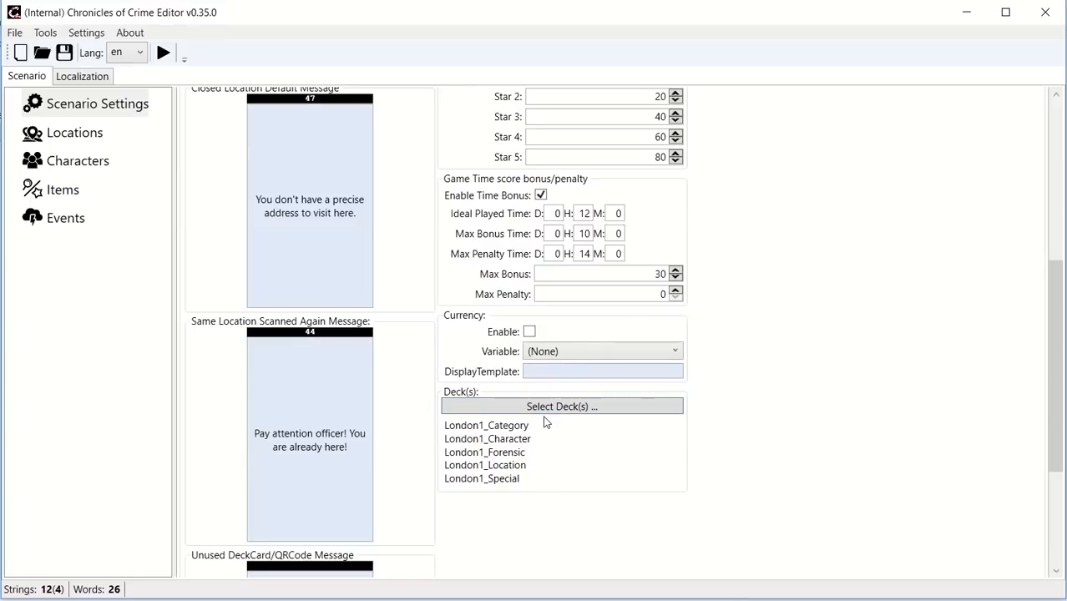
scroll("up", 3)
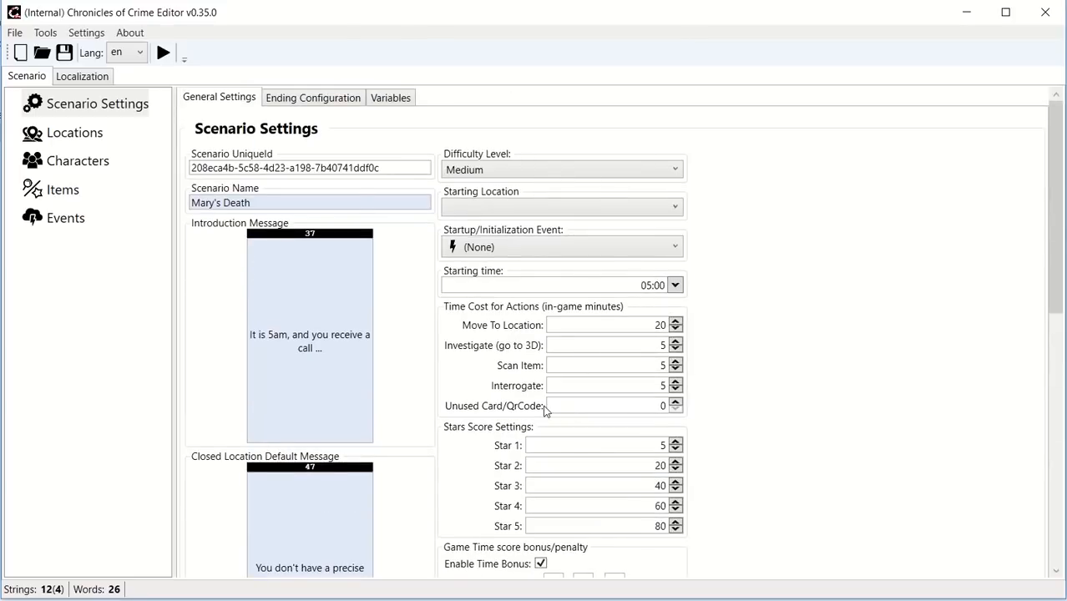
Add a location on the South Bank card named "Victim's Apartment".
left_click(75, 132)
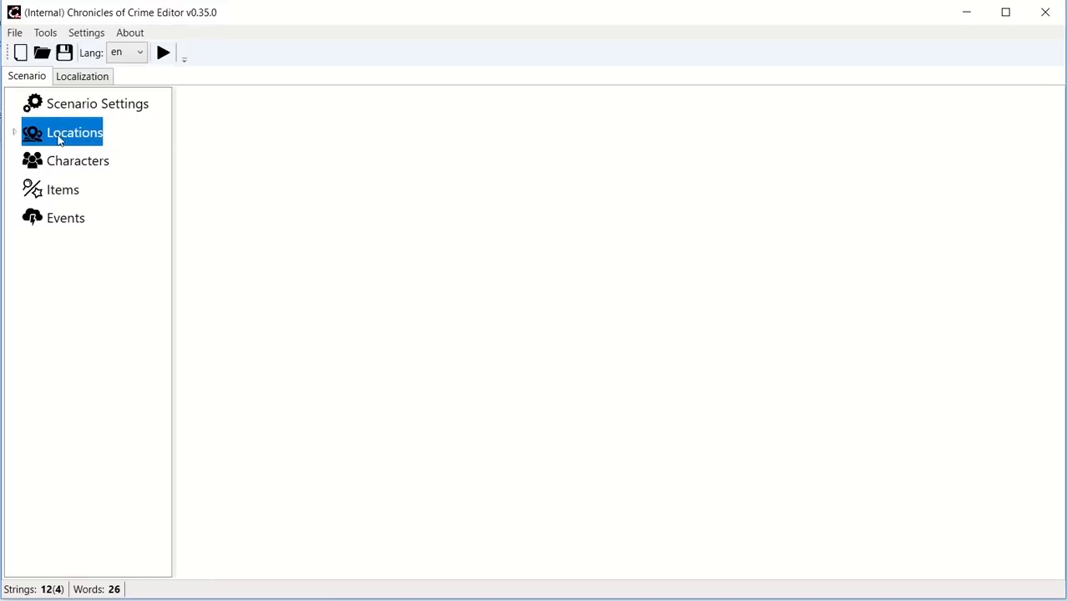
left_click(74, 131)
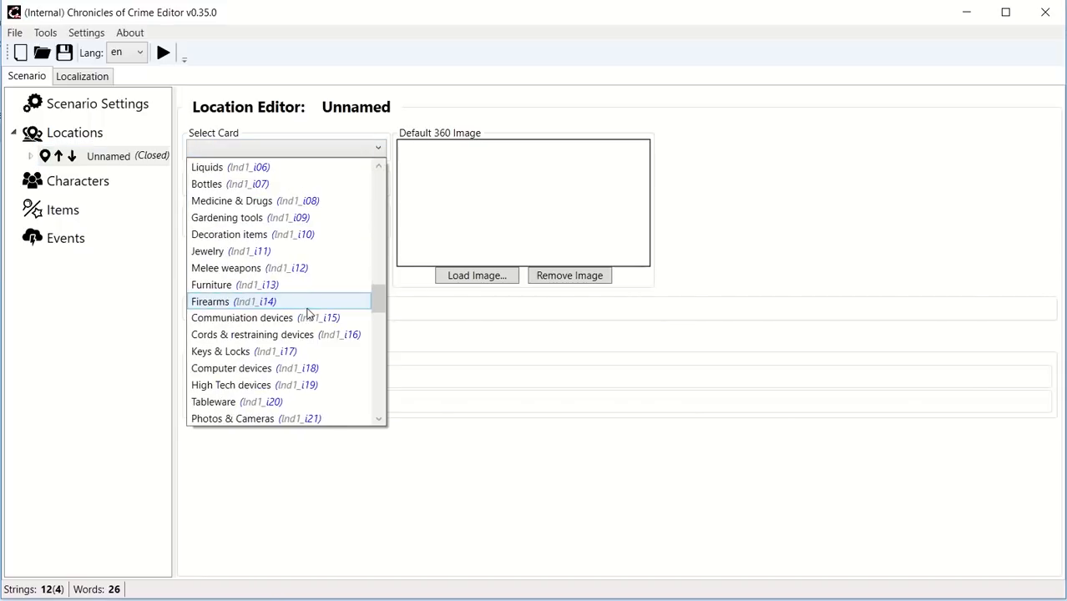
scroll("down", 3)
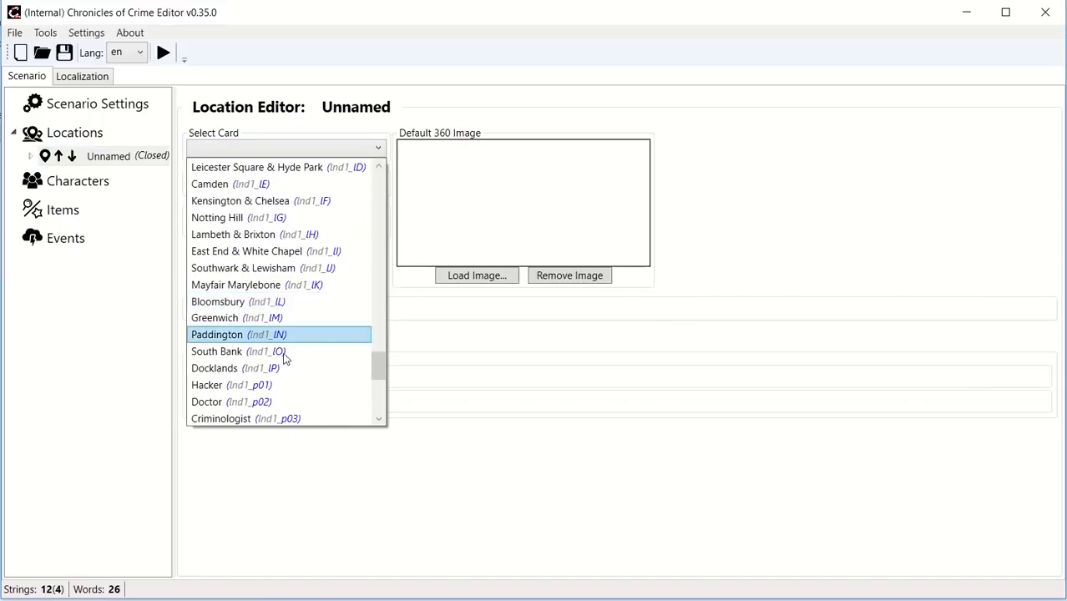
left_click(217, 351)
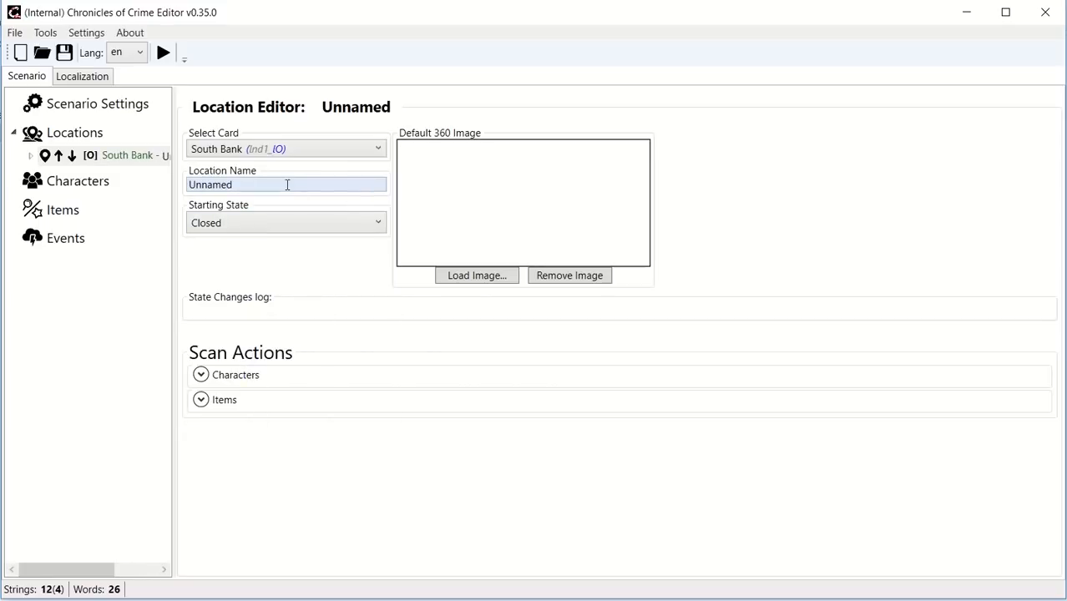
type("Victim's A")
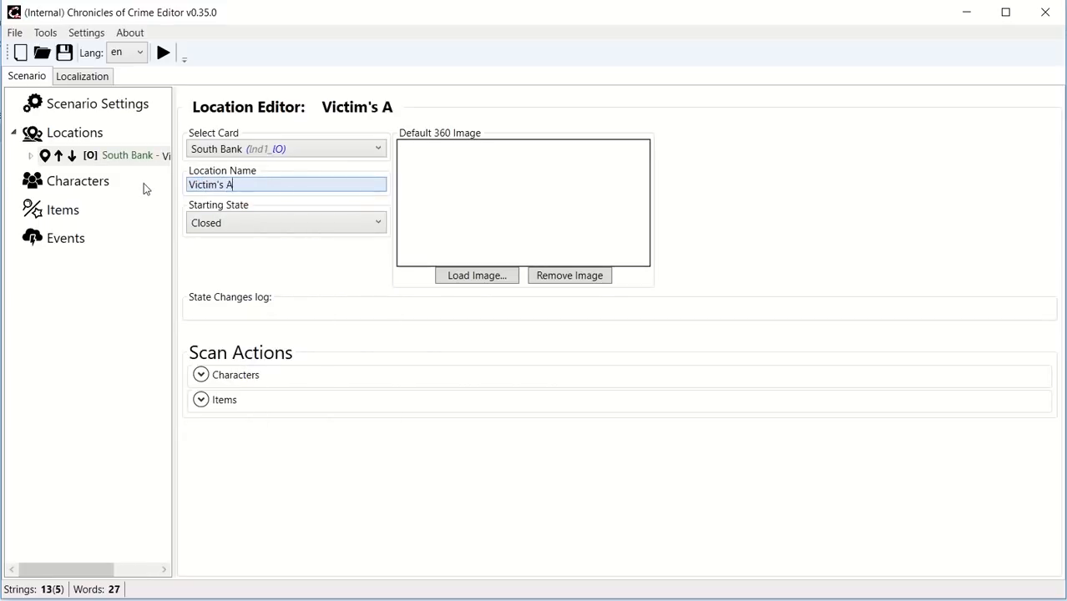
type("partment")
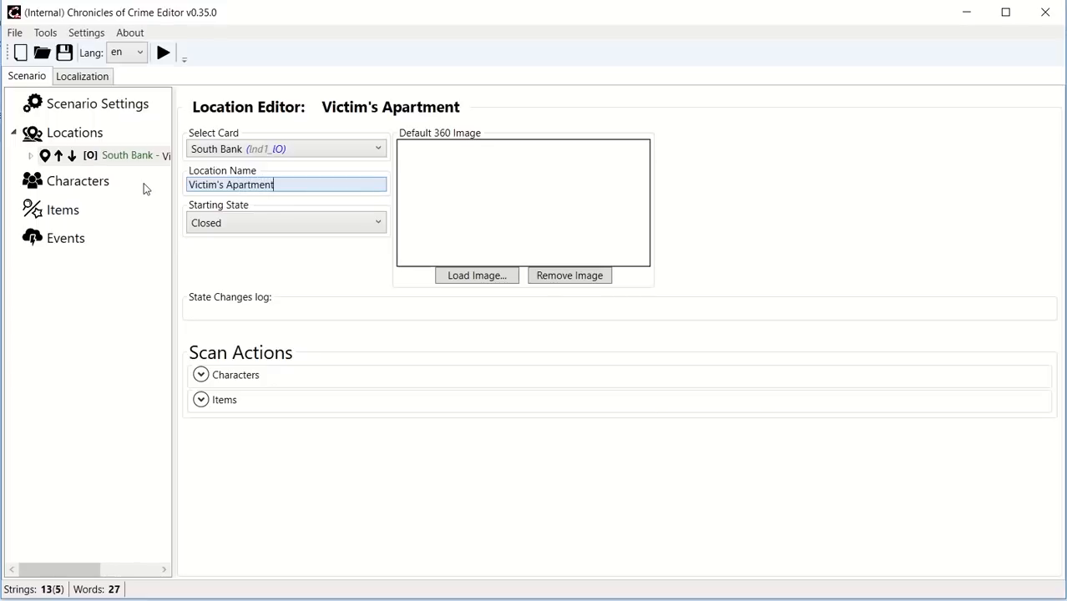
mouse_move(67, 137)
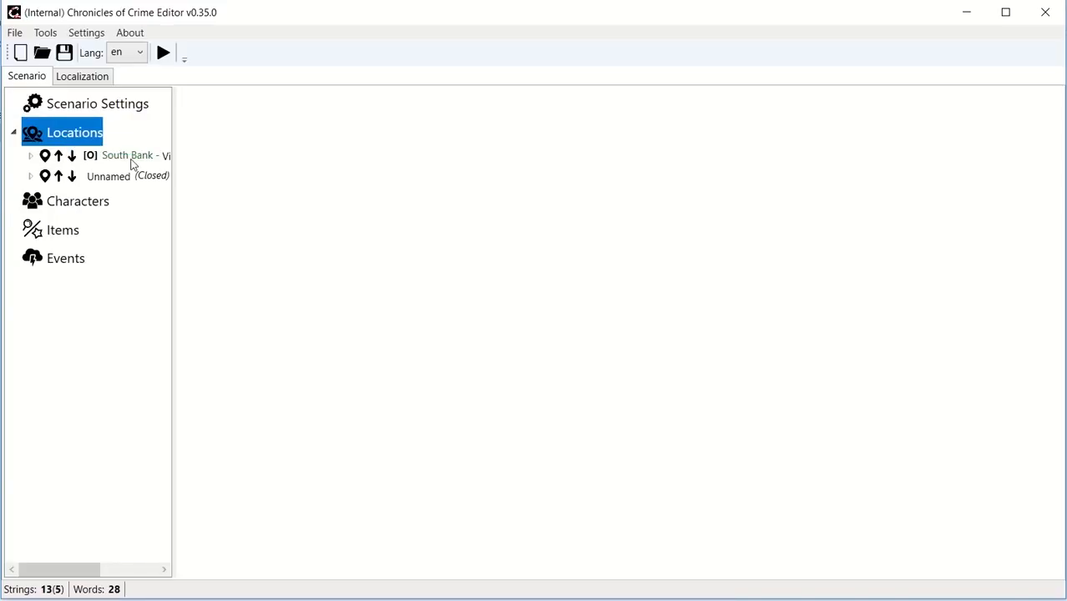
Assign the Greenwich card to the new location and name it "Daughter's Apartment".
left_click(106, 175)
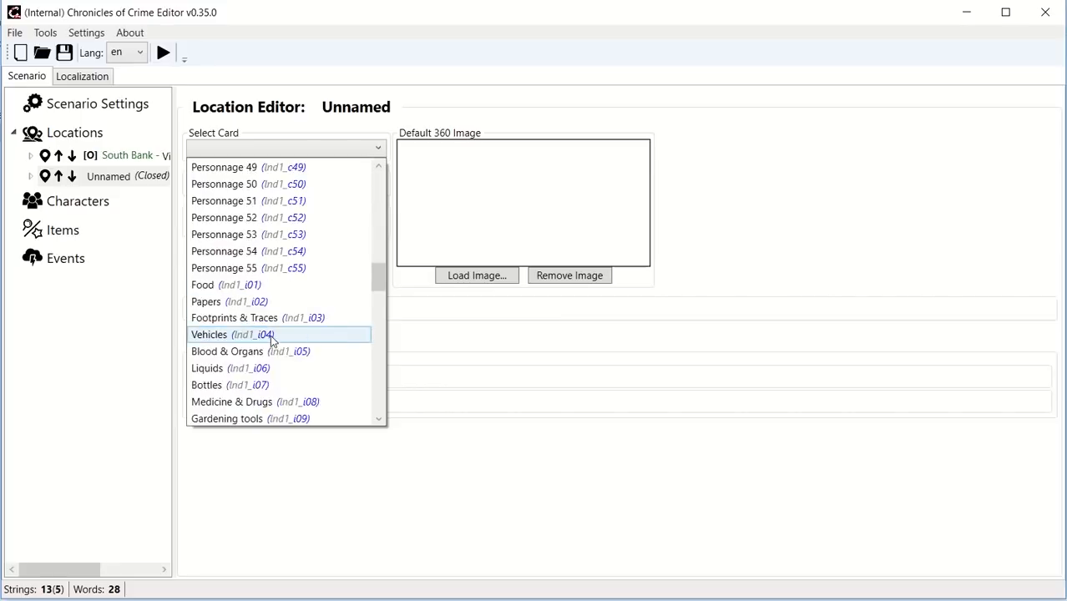
scroll("down", 3)
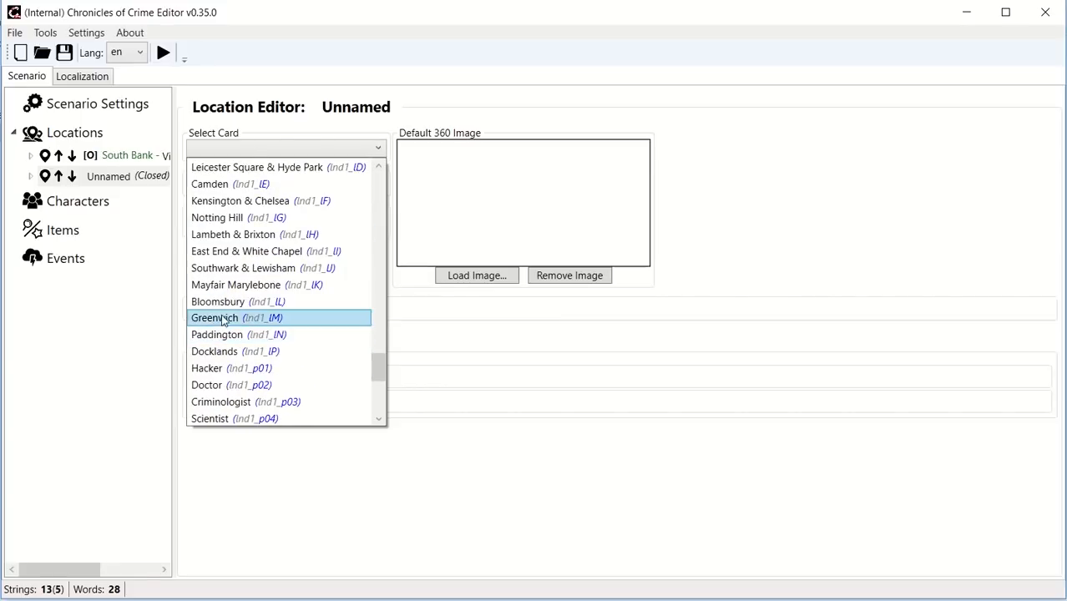
left_click(214, 317)
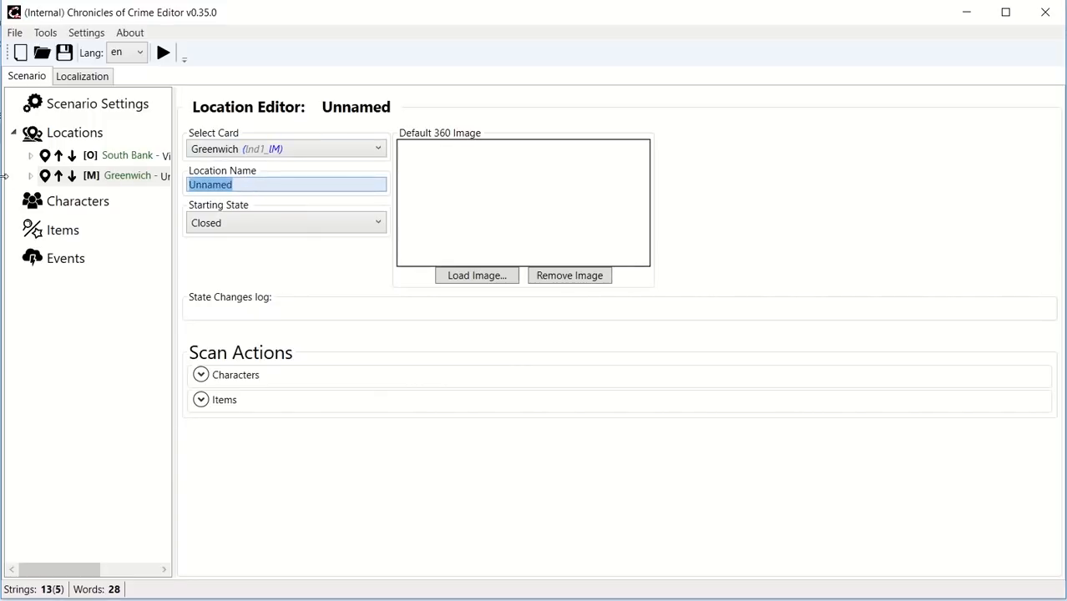
type("Daughter's Ap")
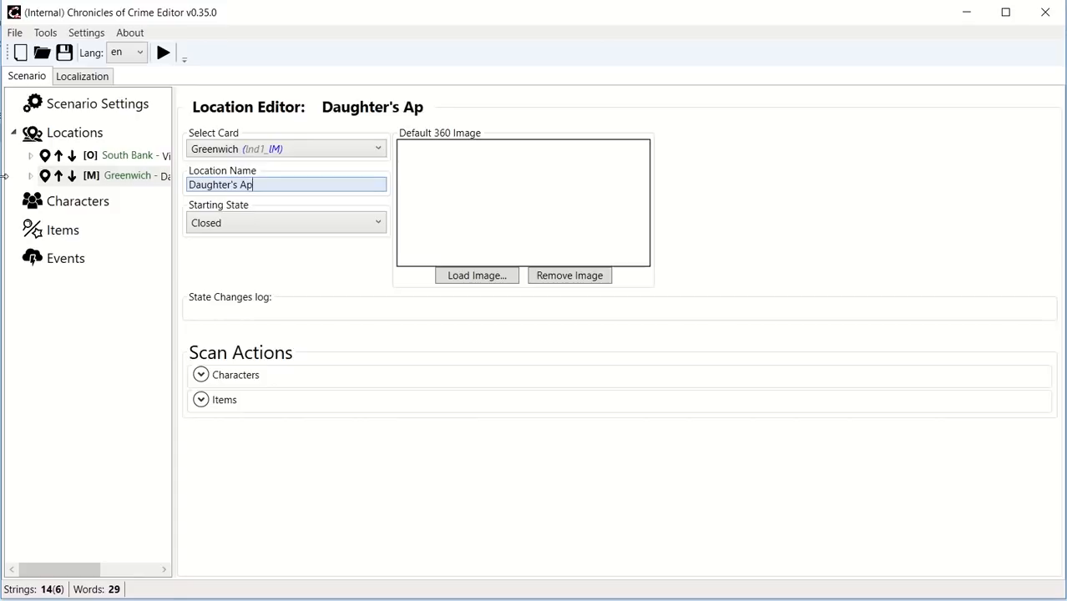
type("artment")
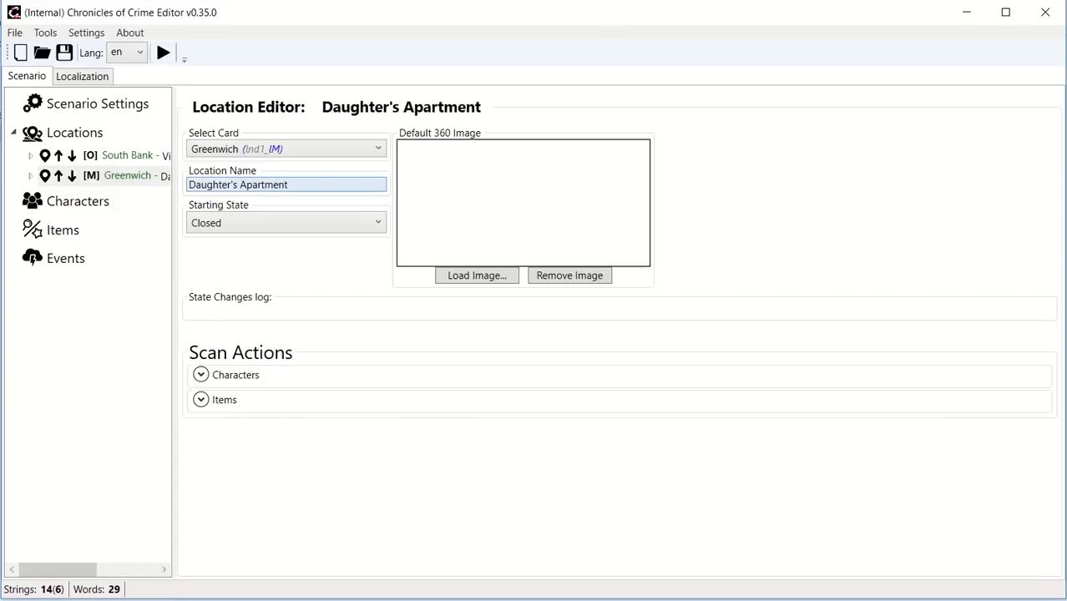
left_click(127, 155)
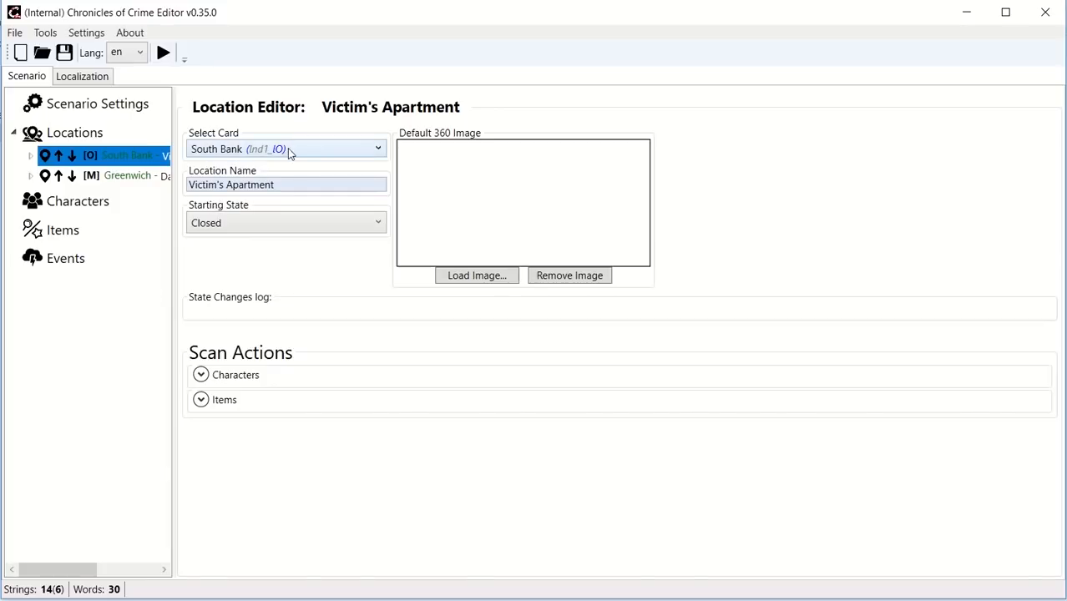
mouse_move(294, 151)
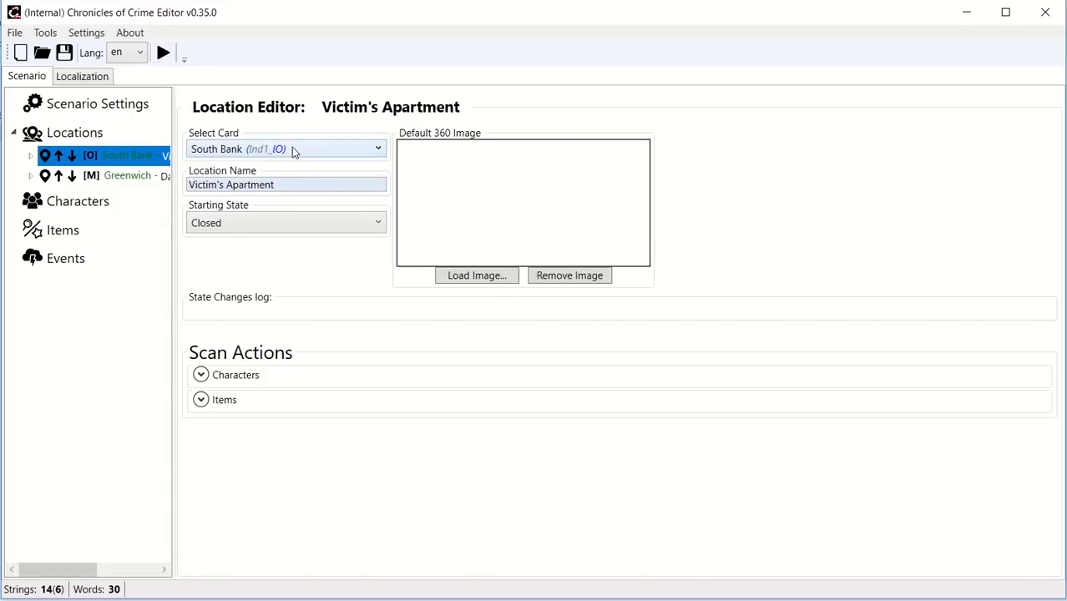
Set Victim's Apartment starting state to Open, leaving Daughter's Apartment Closed.
left_click(287, 184)
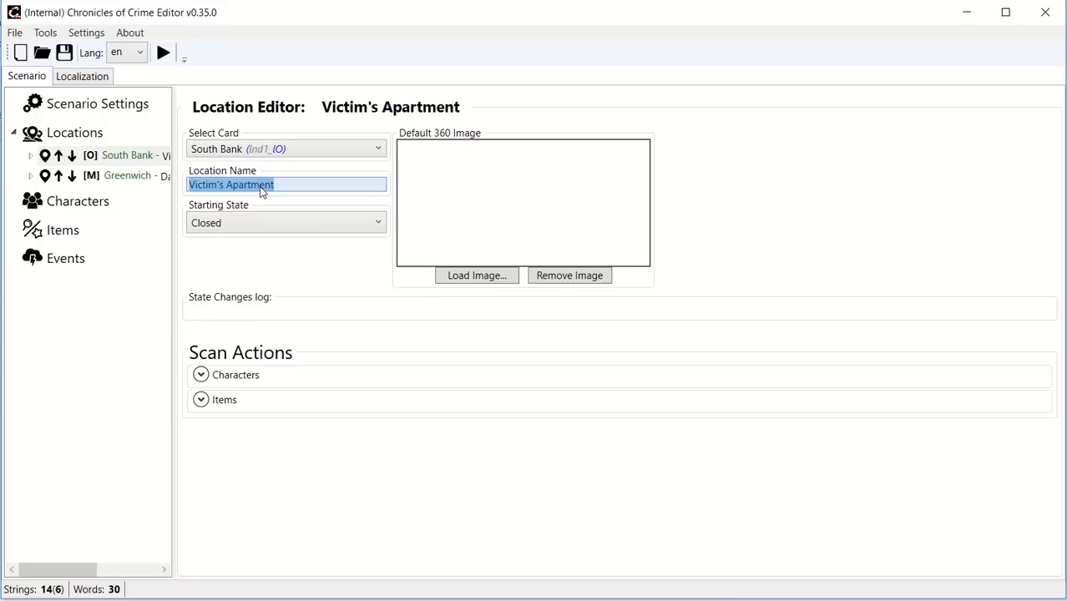
mouse_move(249, 194)
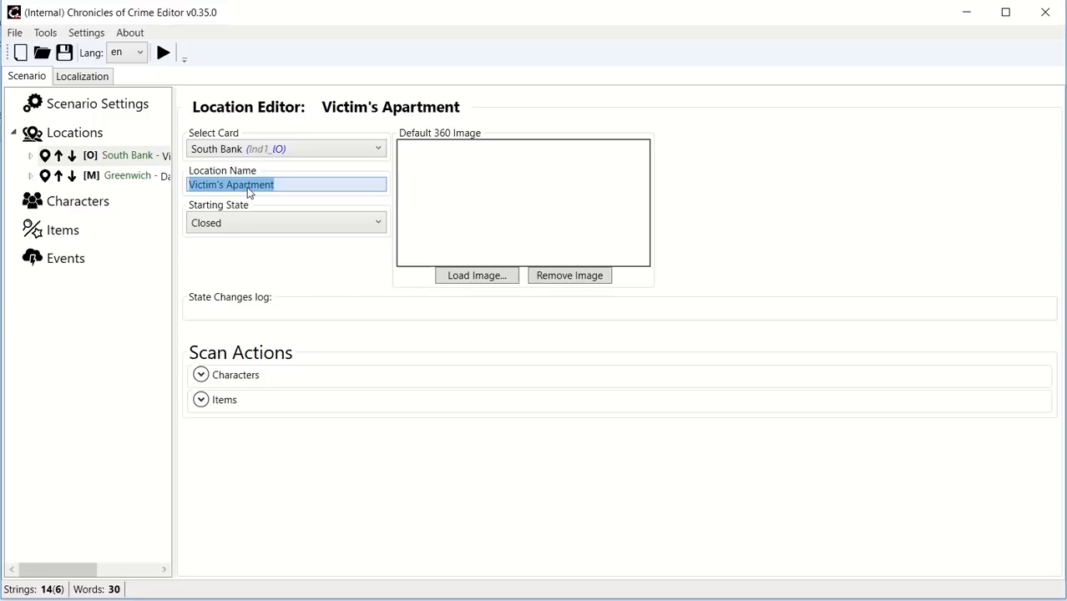
mouse_move(270, 230)
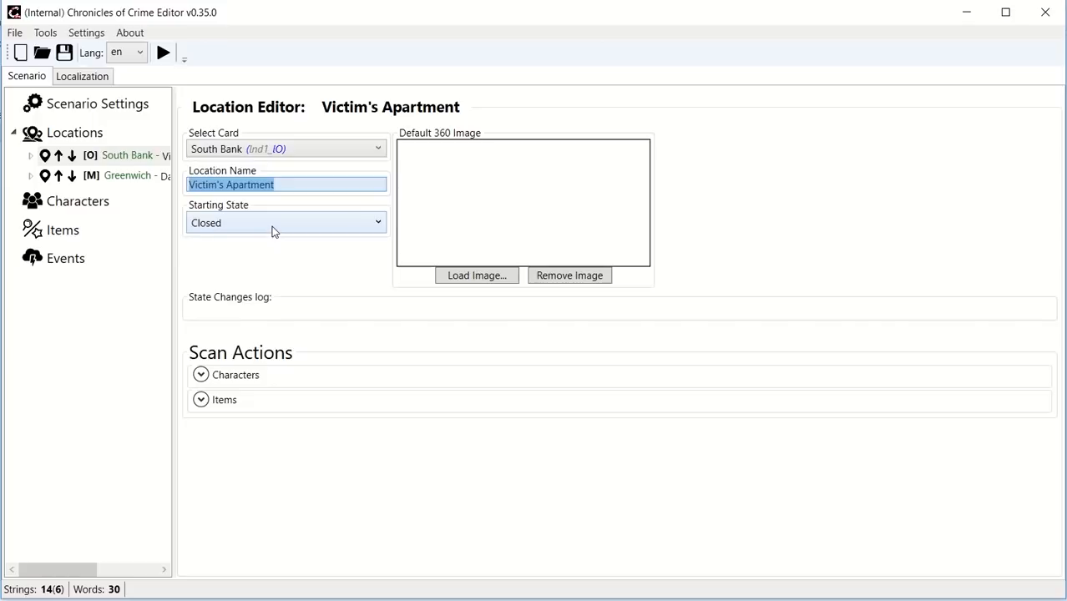
left_click(287, 222)
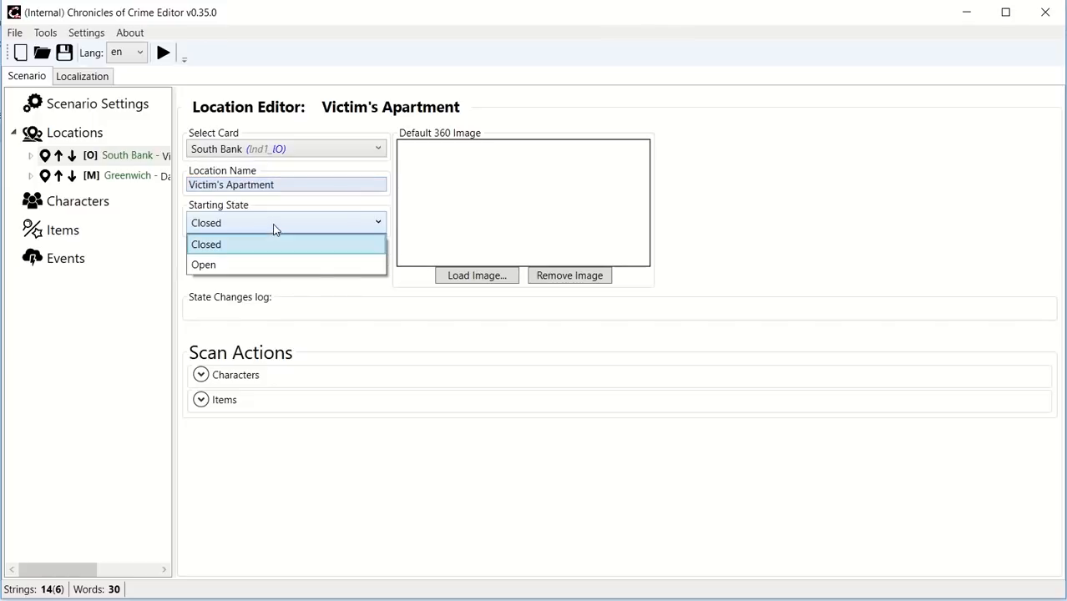
mouse_move(275, 257)
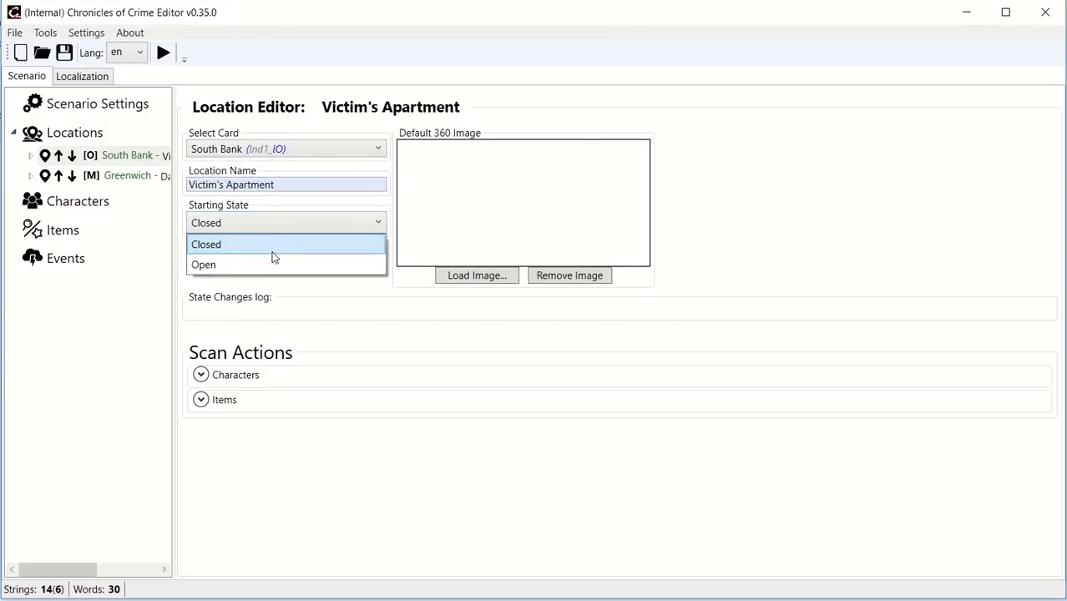
left_click(206, 244)
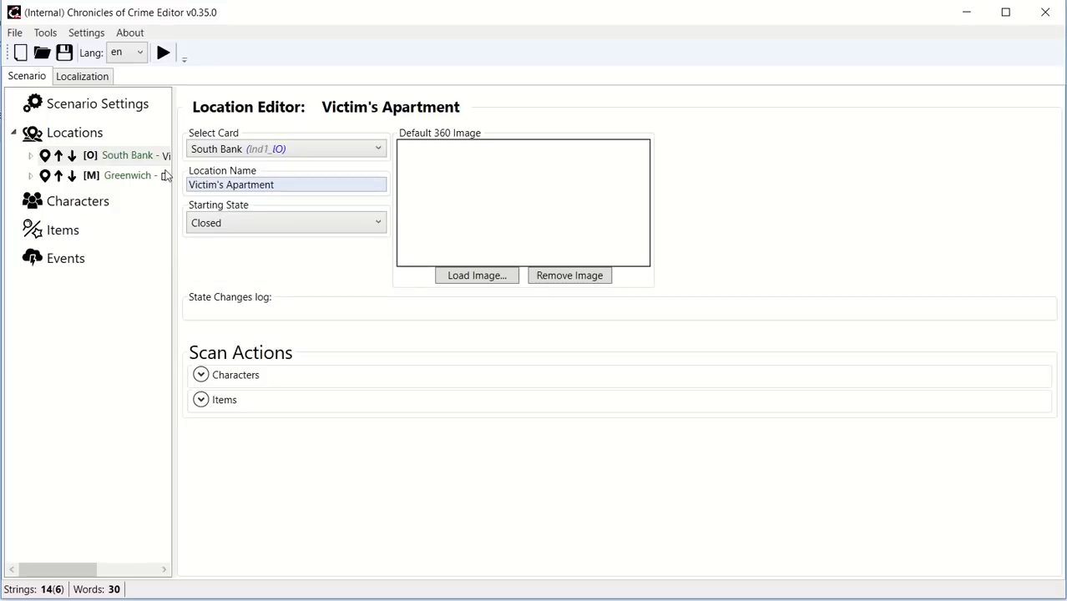
left_click(287, 222)
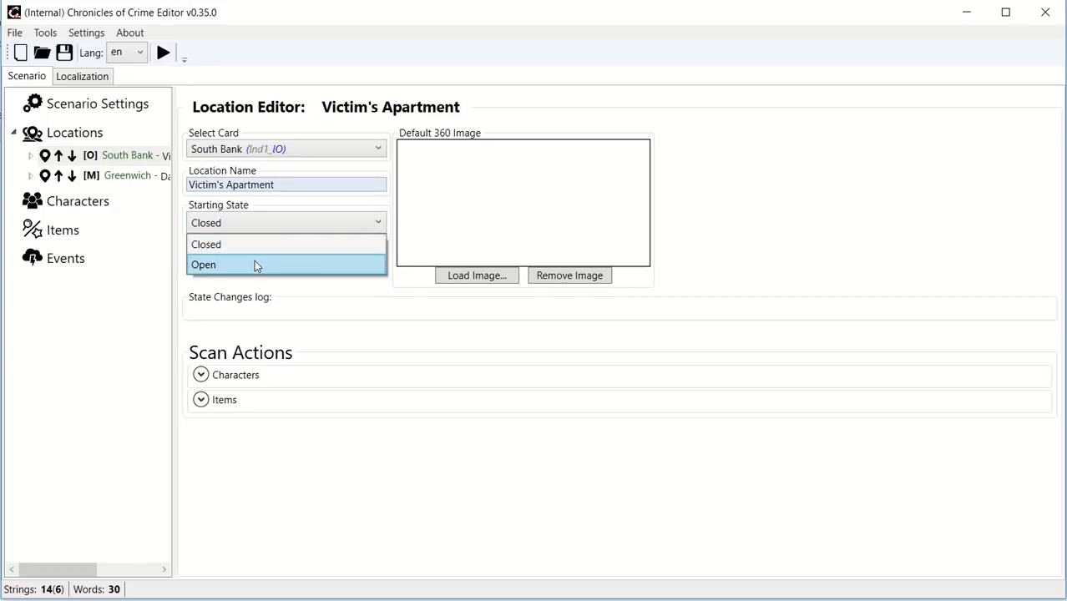
left_click(203, 264)
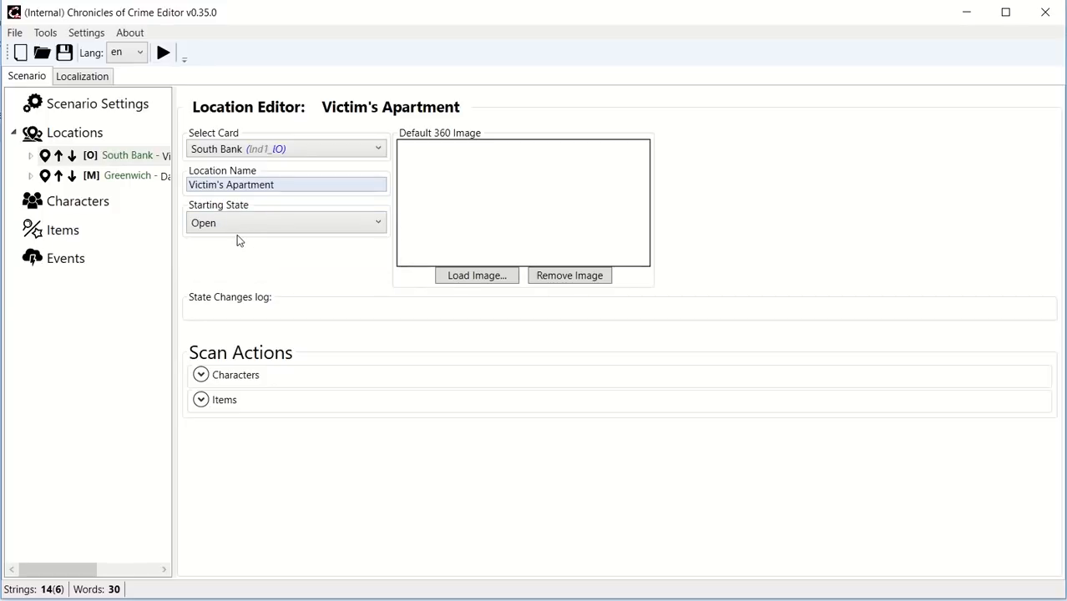
mouse_move(170, 207)
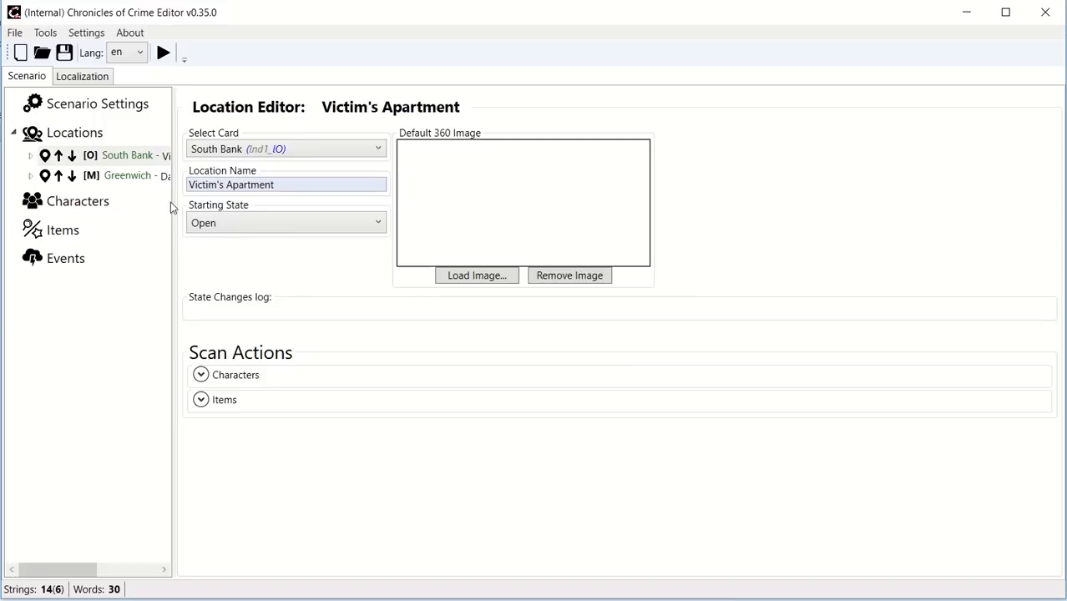
left_click(127, 175)
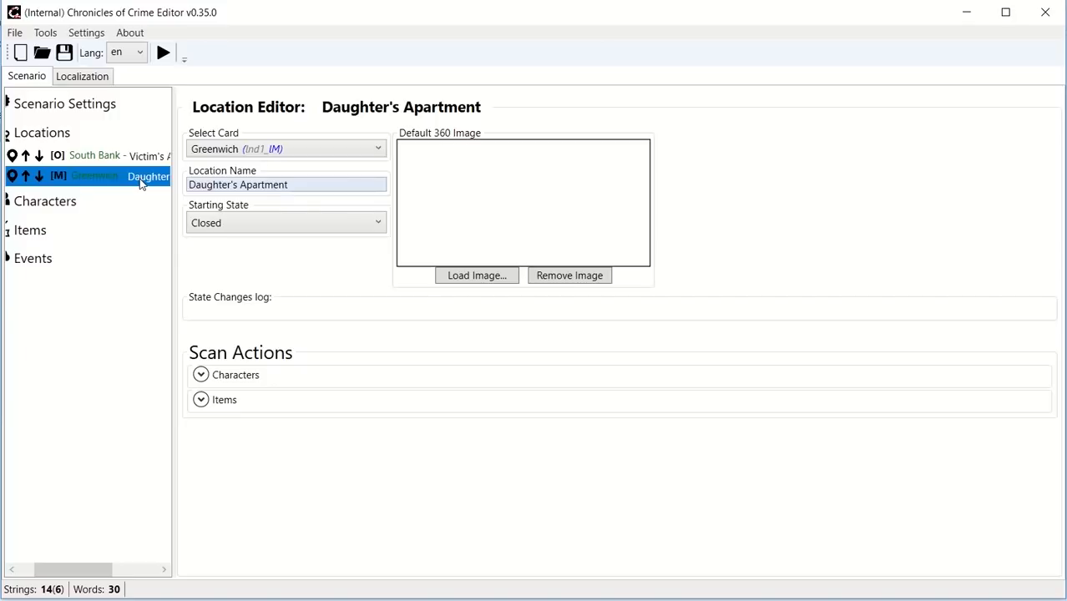
mouse_move(143, 180)
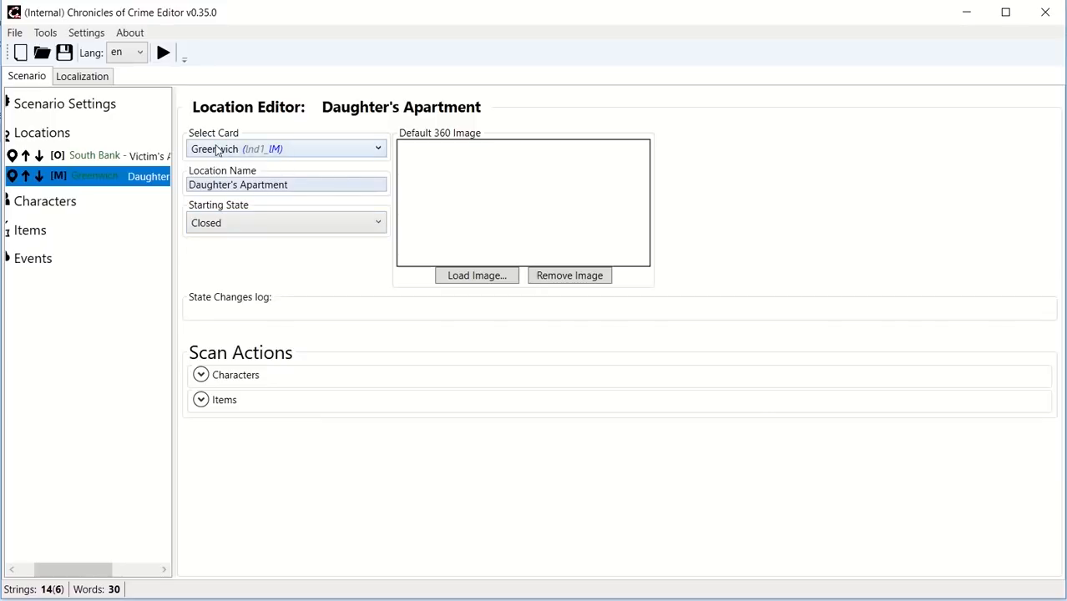
mouse_move(284, 230)
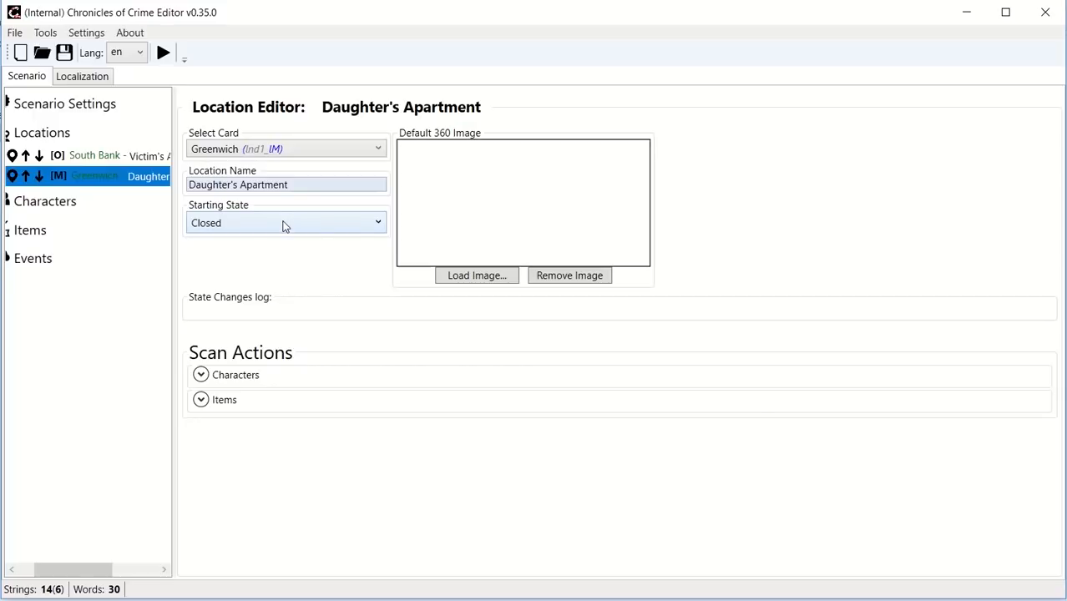
mouse_move(83, 230)
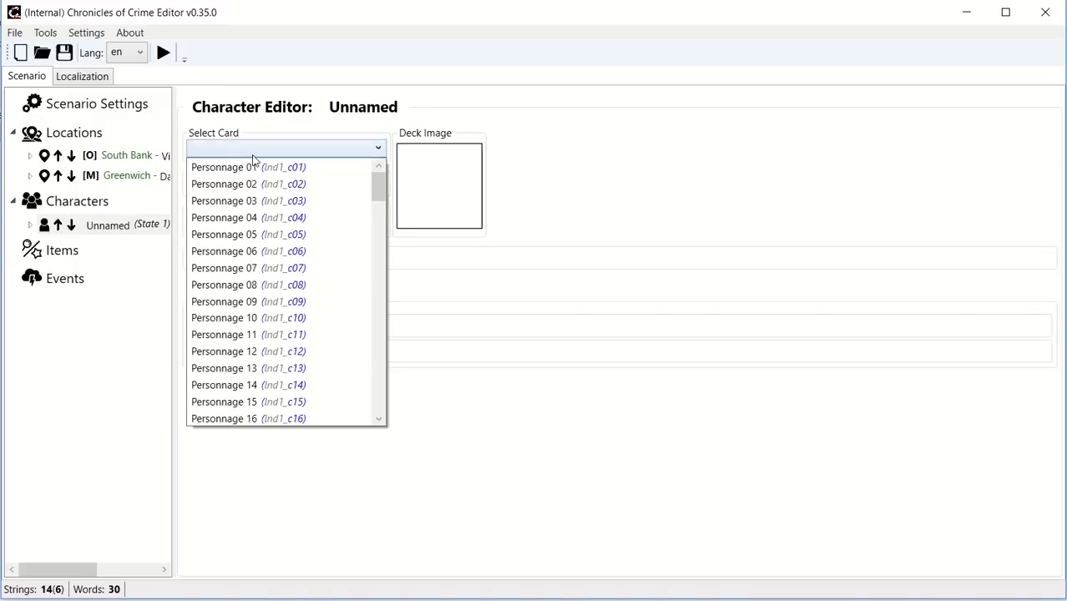
Assign the Personnage 08 card to the character and name it Mary.
left_click(223, 284)
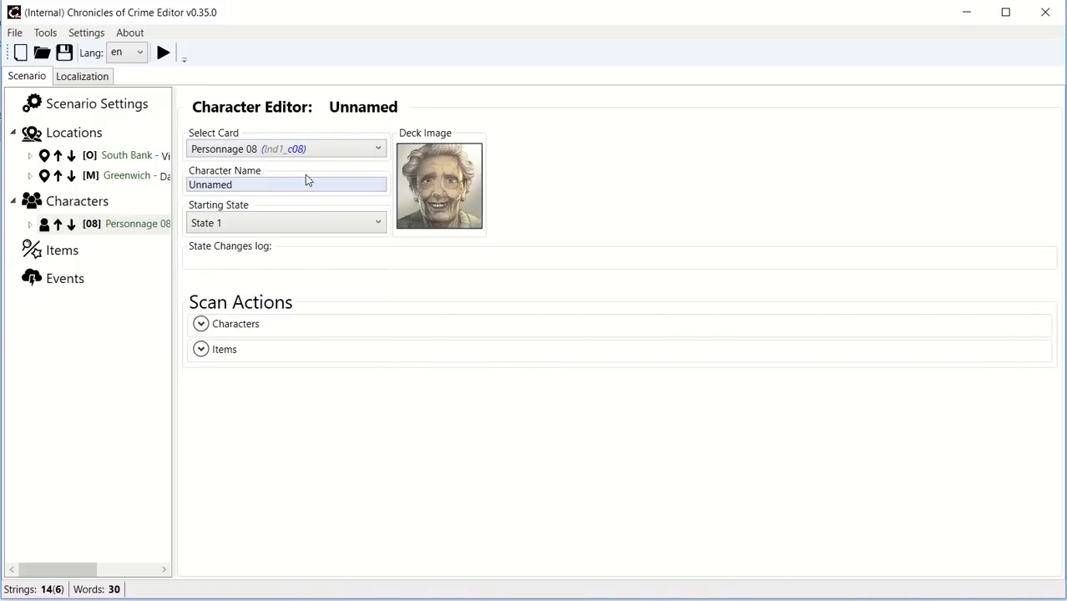
type("Mary")
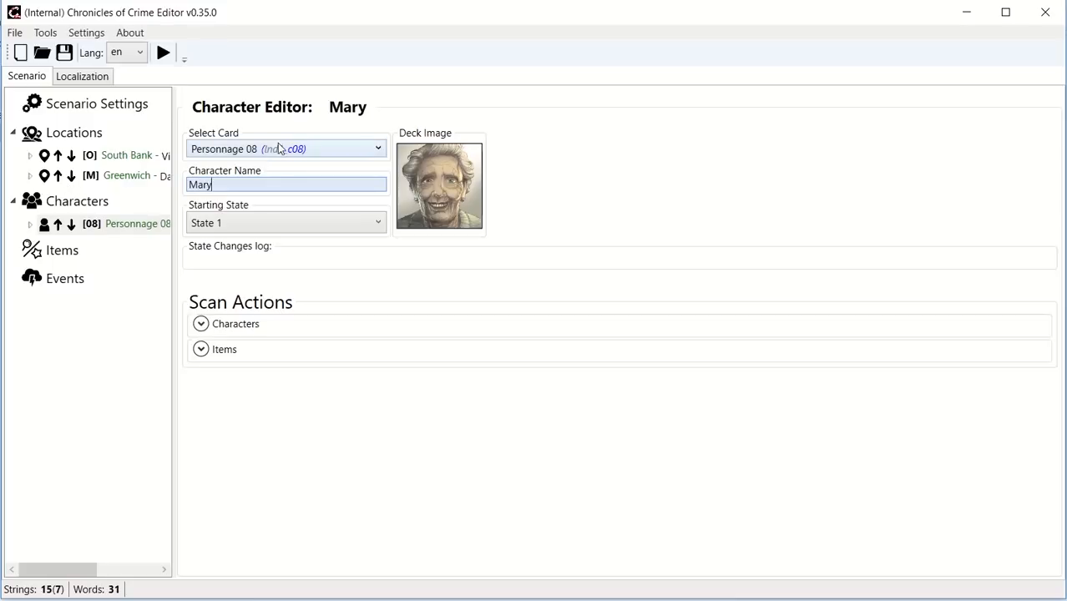
mouse_move(264, 154)
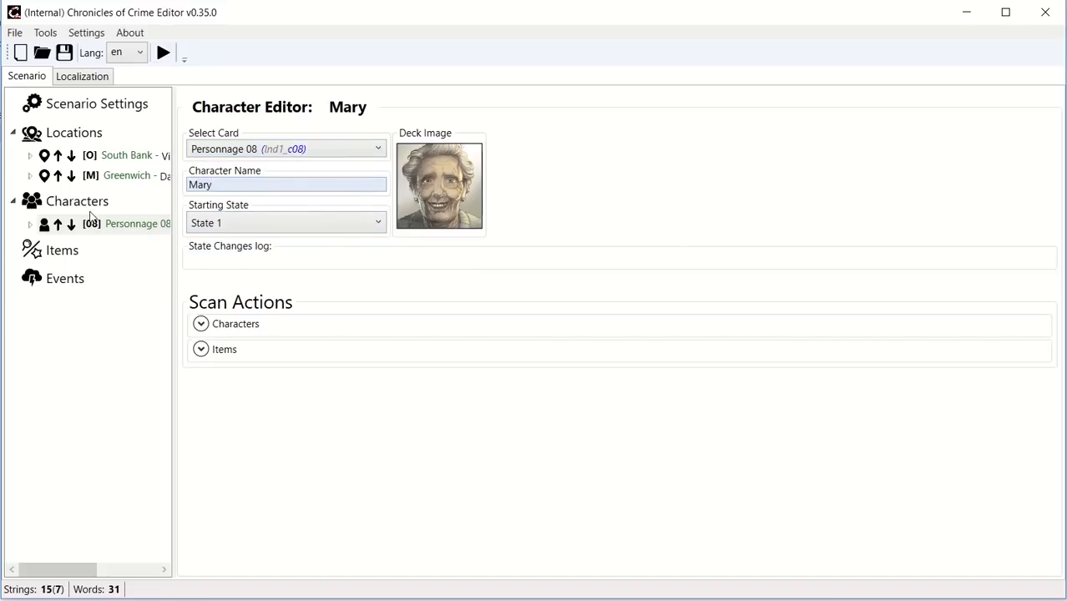
Add a character on the Personnage 04 card named Colette.
right_click(77, 200)
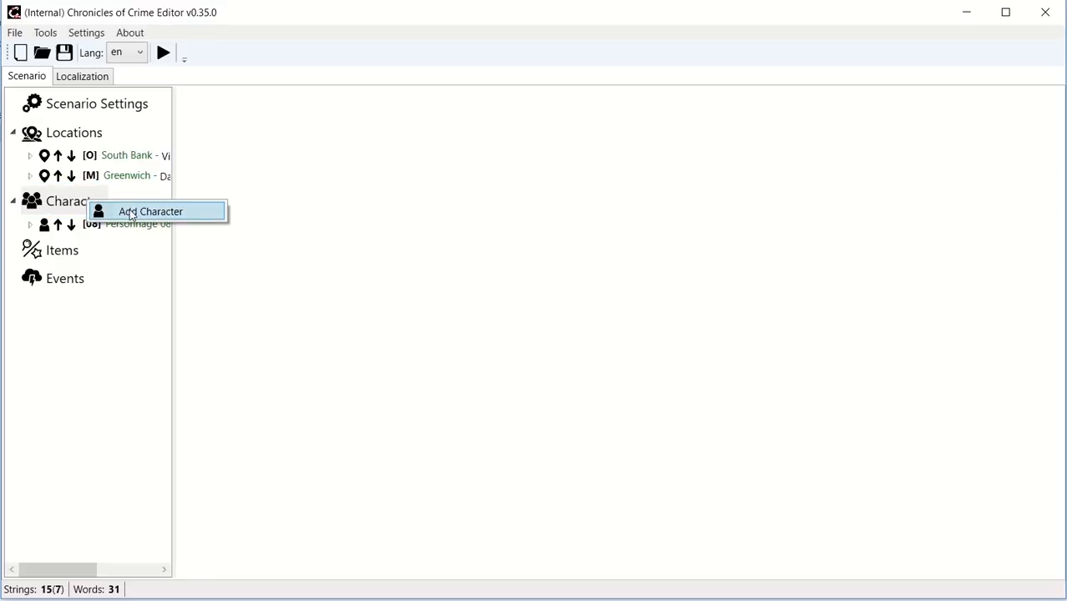
left_click(150, 210)
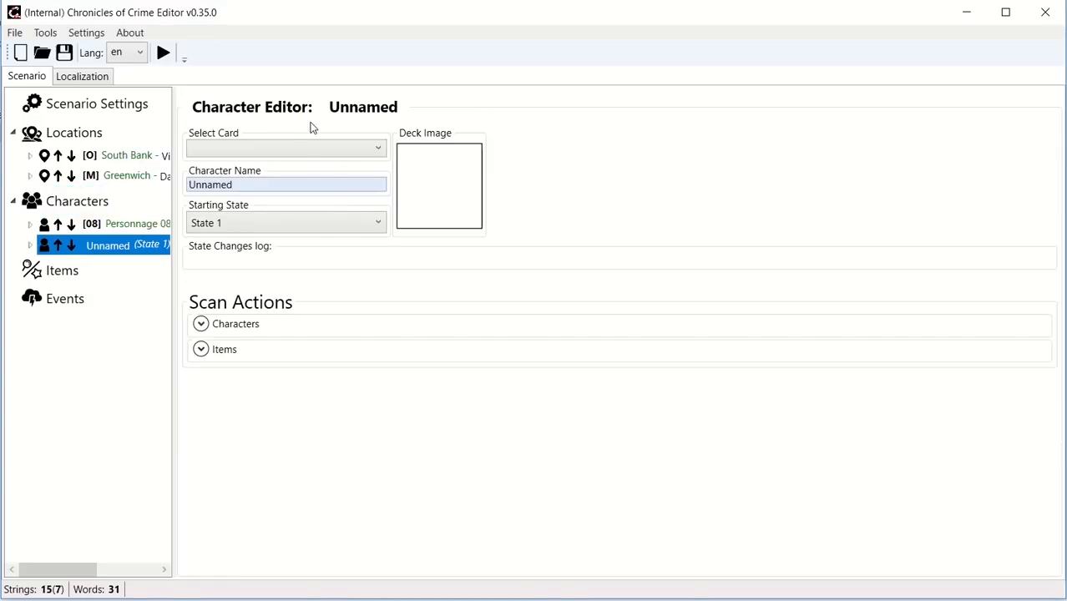
left_click(287, 147)
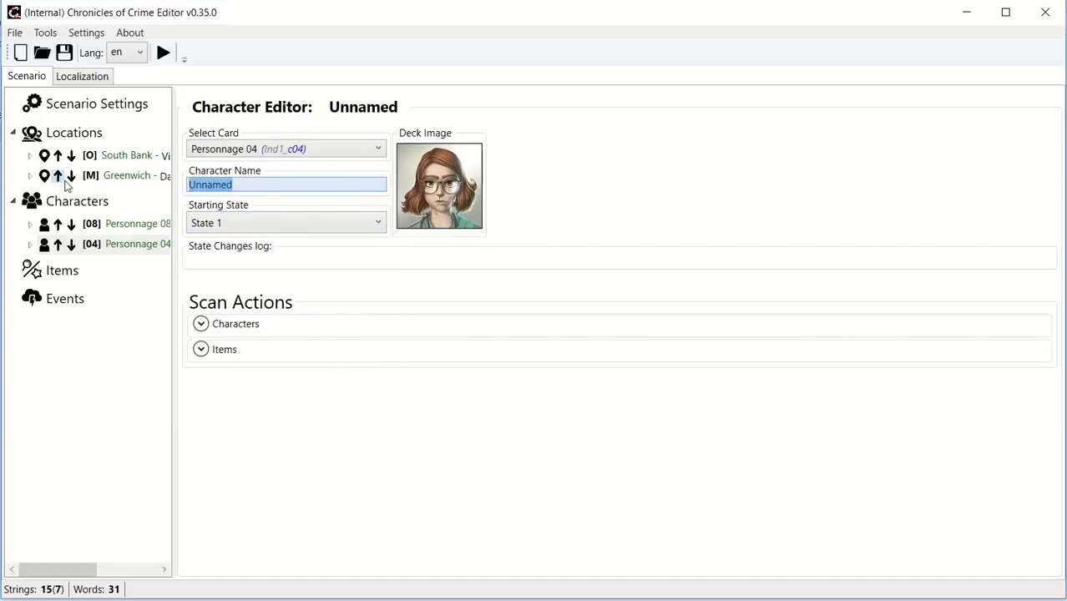
type("Colette")
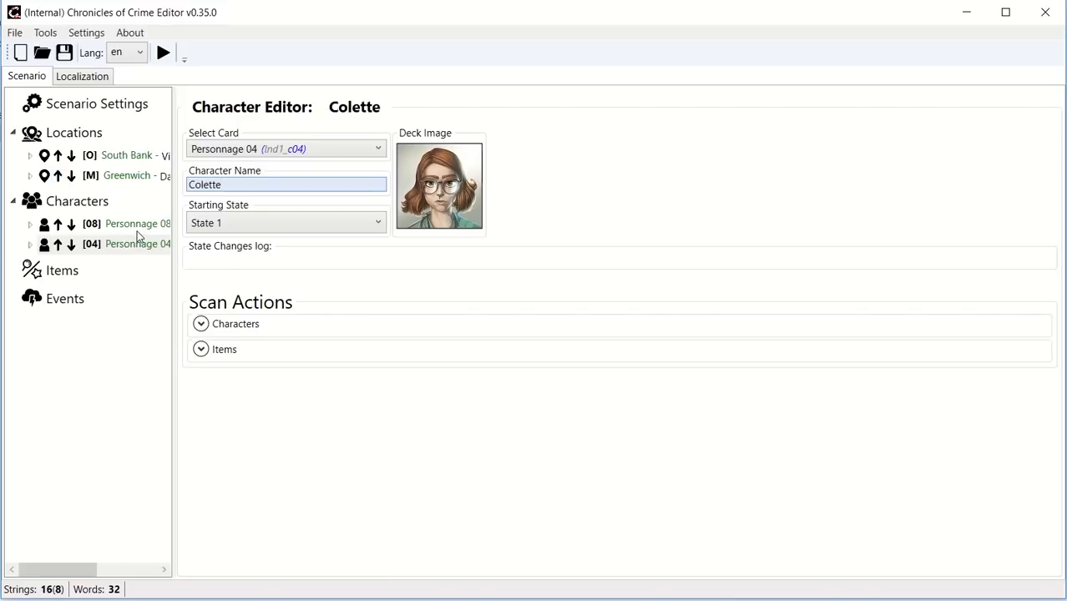
left_click(45, 270)
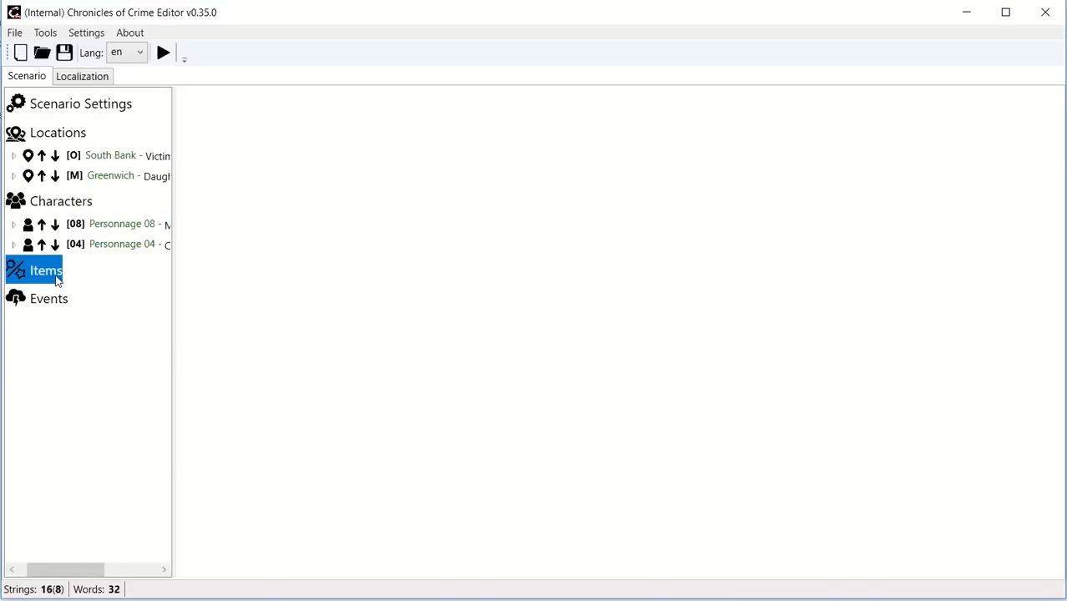
Add a new item to the scenario and assign it the Kitchen utensils card.
right_click(45, 271)
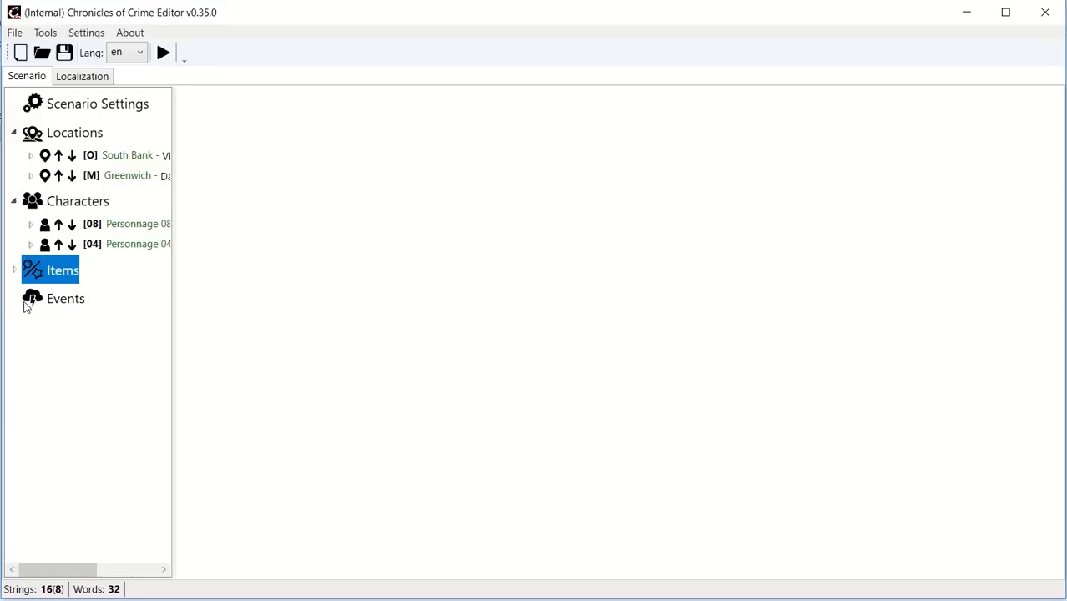
left_click(13, 270)
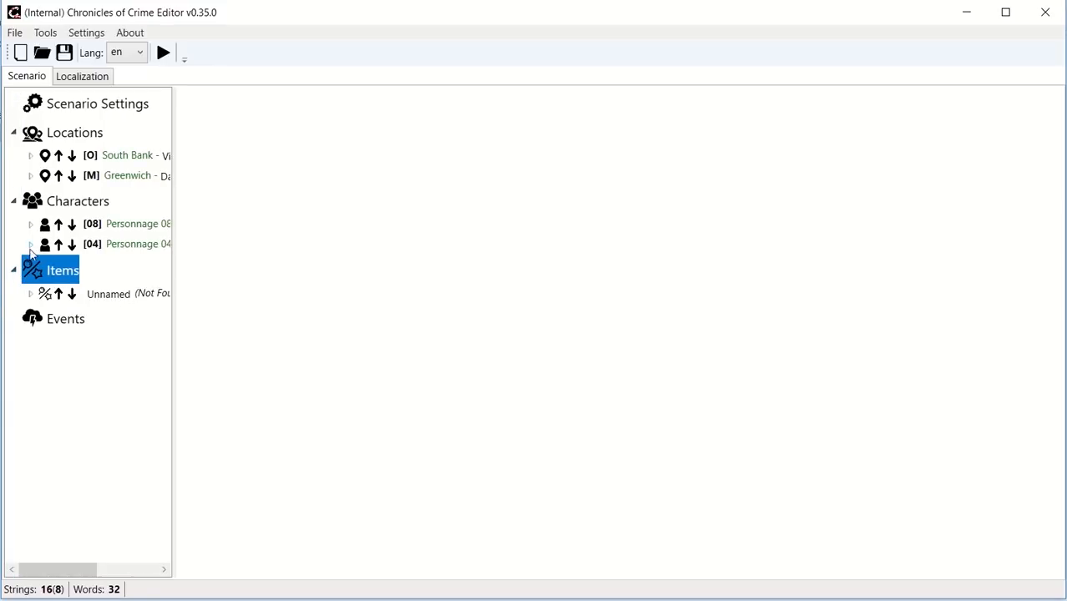
left_click(287, 147)
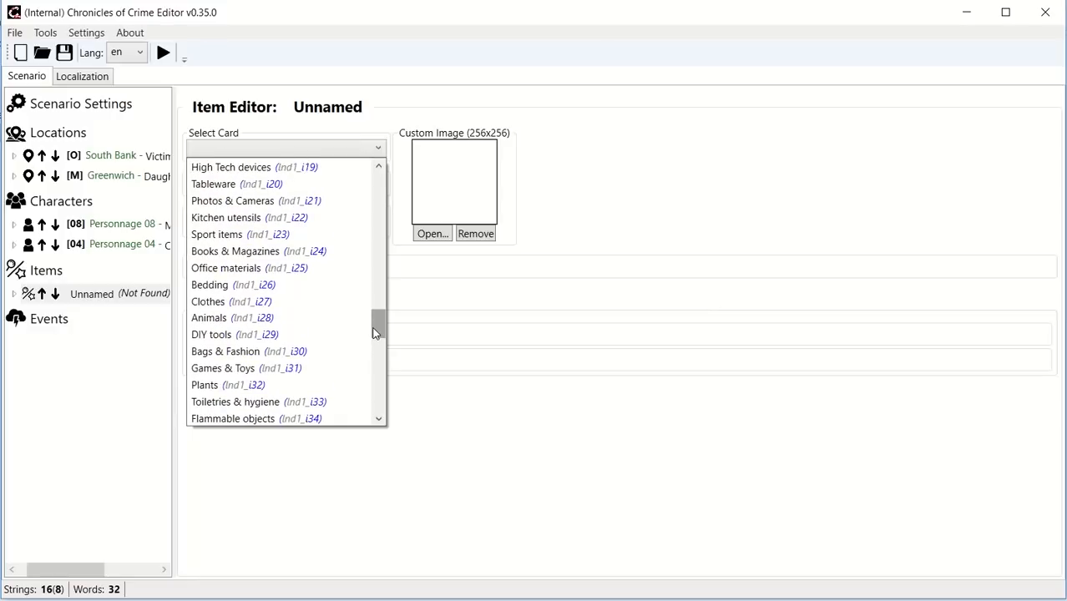
left_click(225, 217)
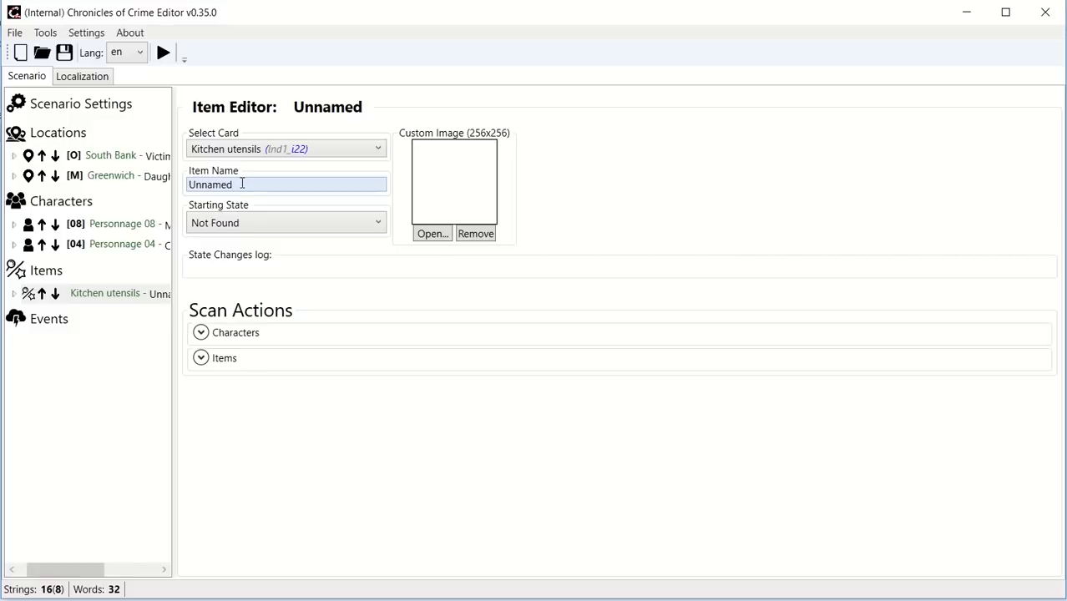
Name the item Knife and leave its starting state as Not Found.
type("Knife")
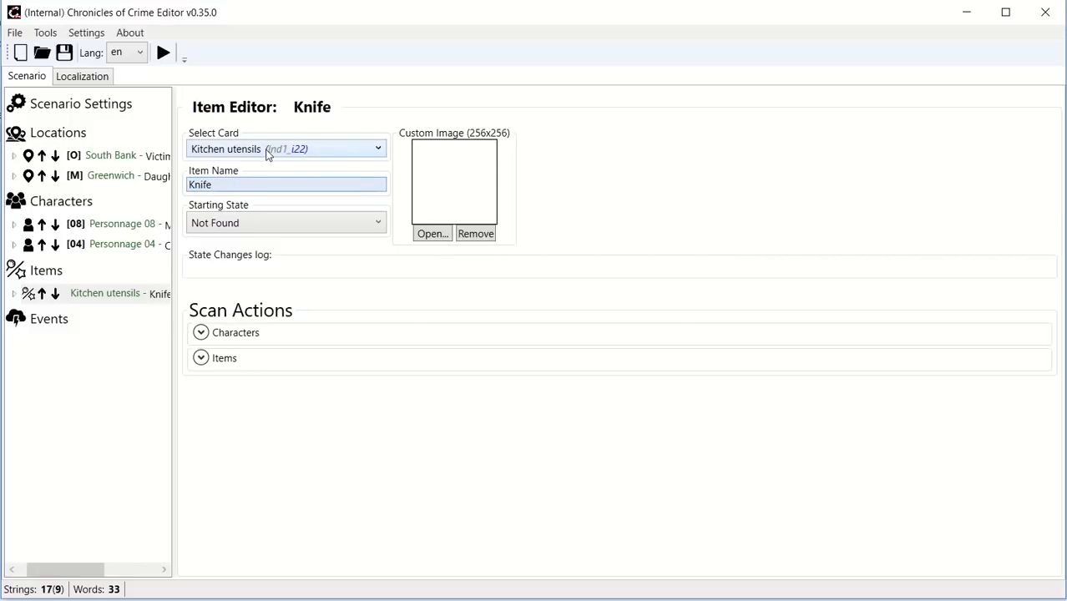
left_click(287, 222)
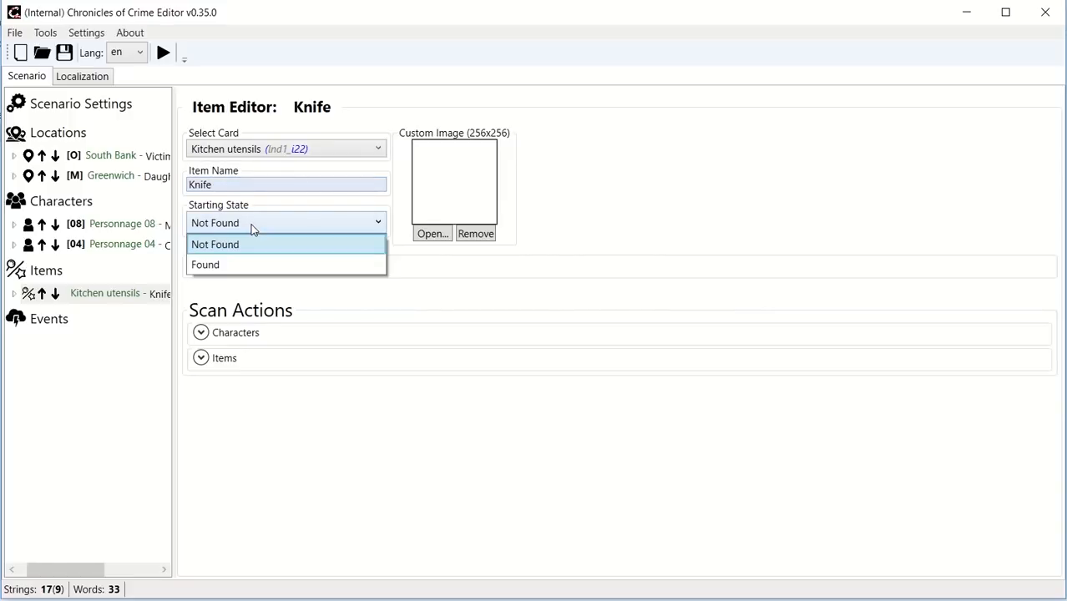
mouse_move(254, 232)
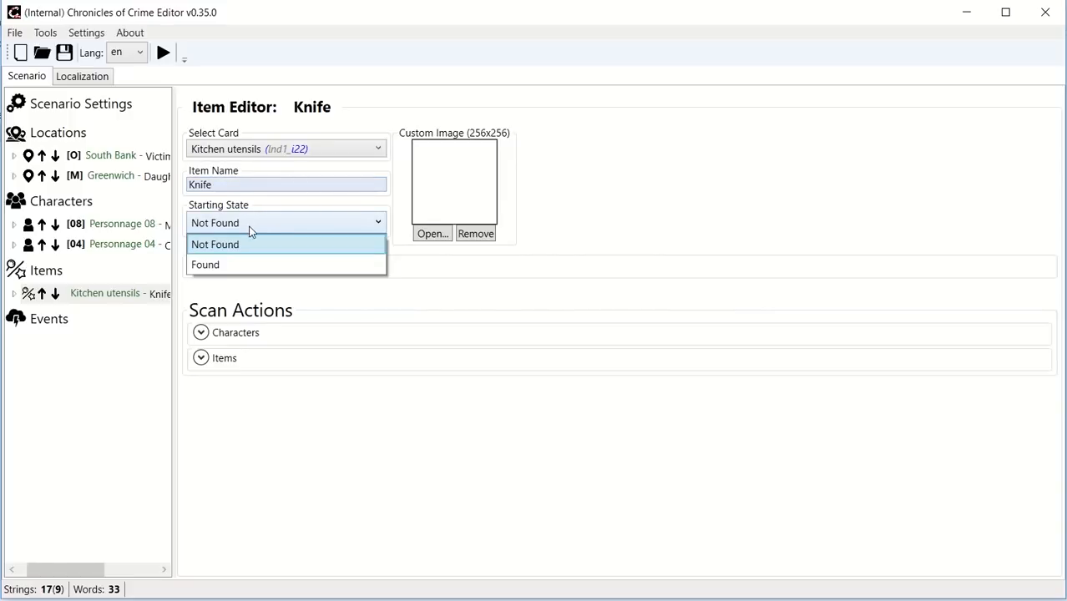
mouse_move(242, 244)
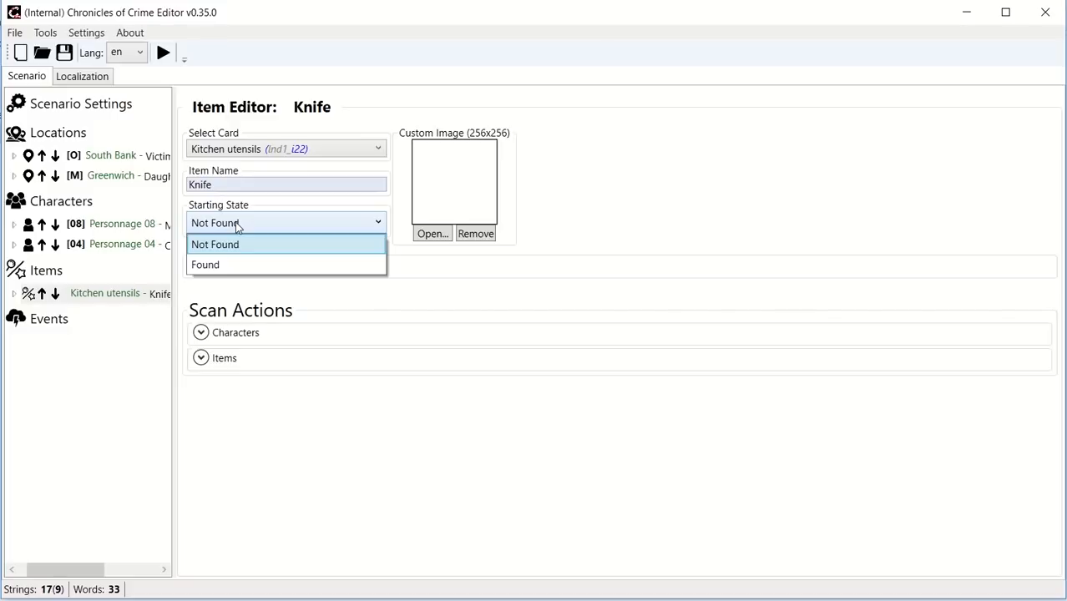
left_click(214, 244)
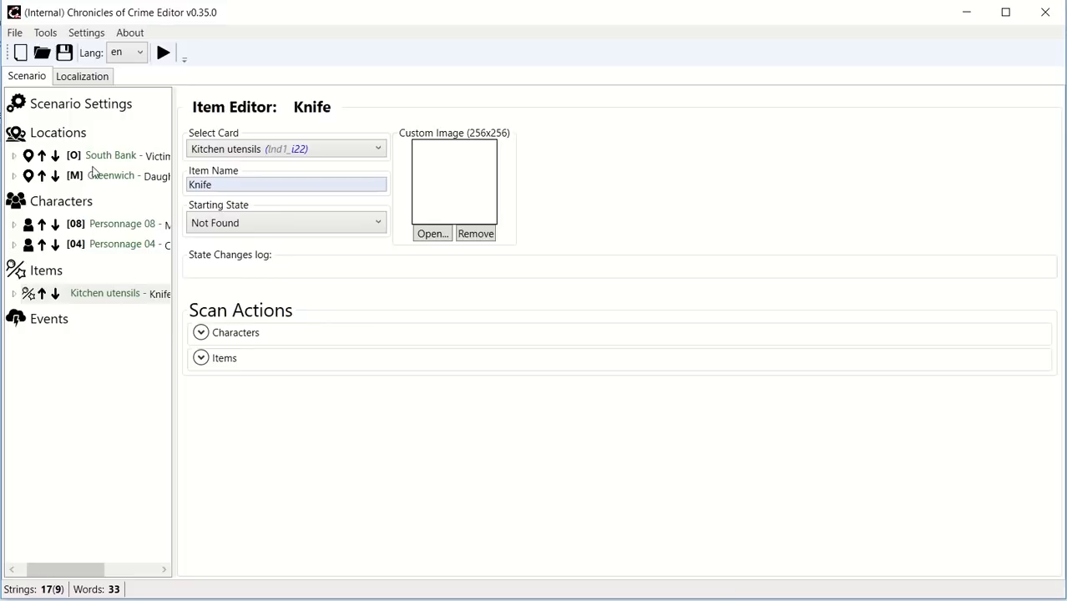
mouse_move(63, 558)
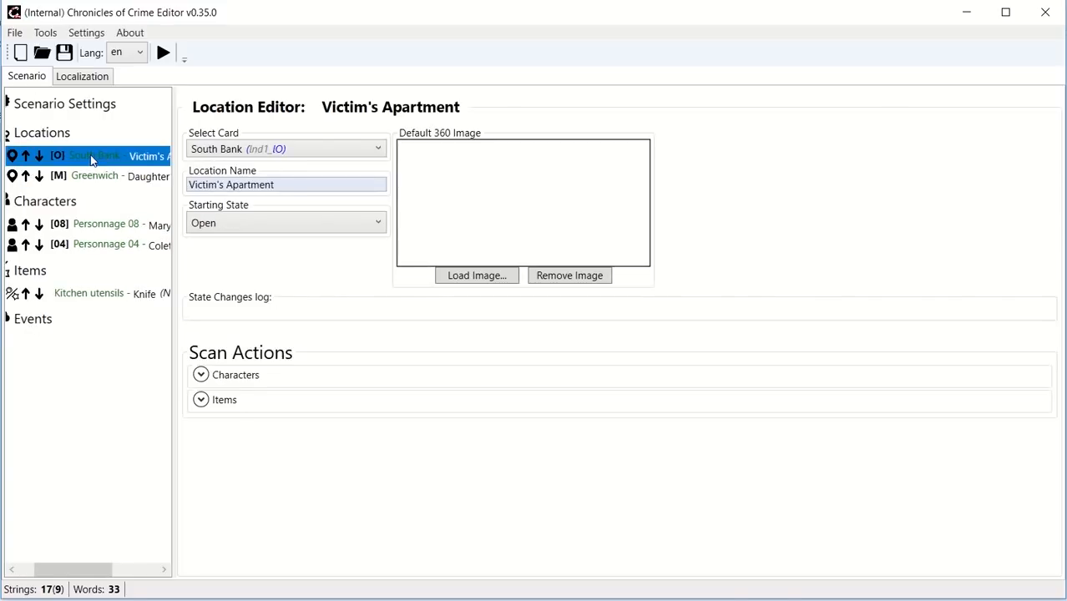
mouse_move(421, 150)
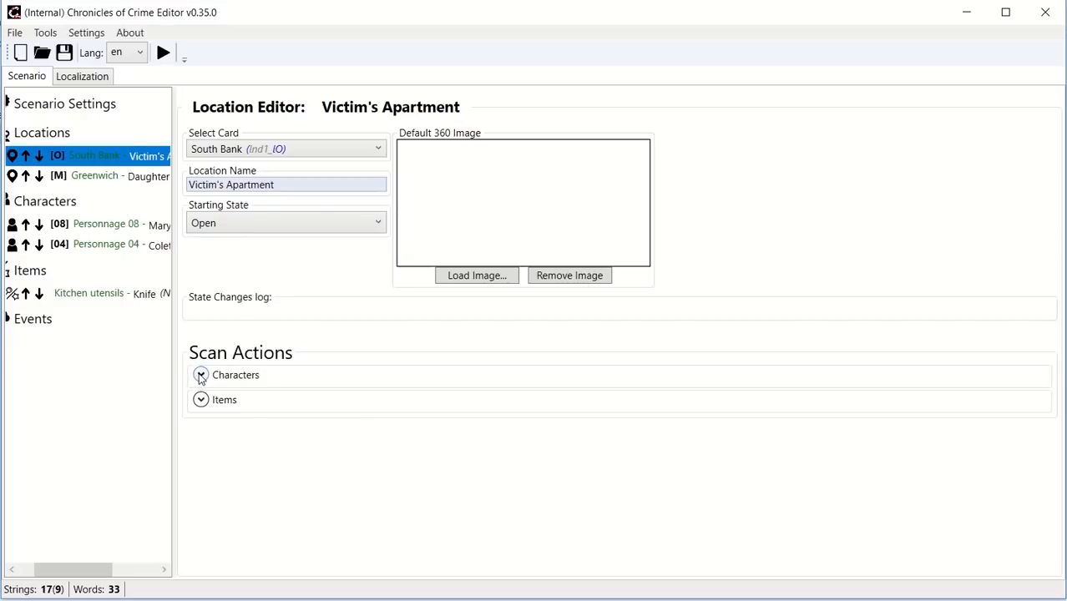
Expand Victim's Apartment's character scan actions to show Any Character, Mary and Colette.
left_click(201, 373)
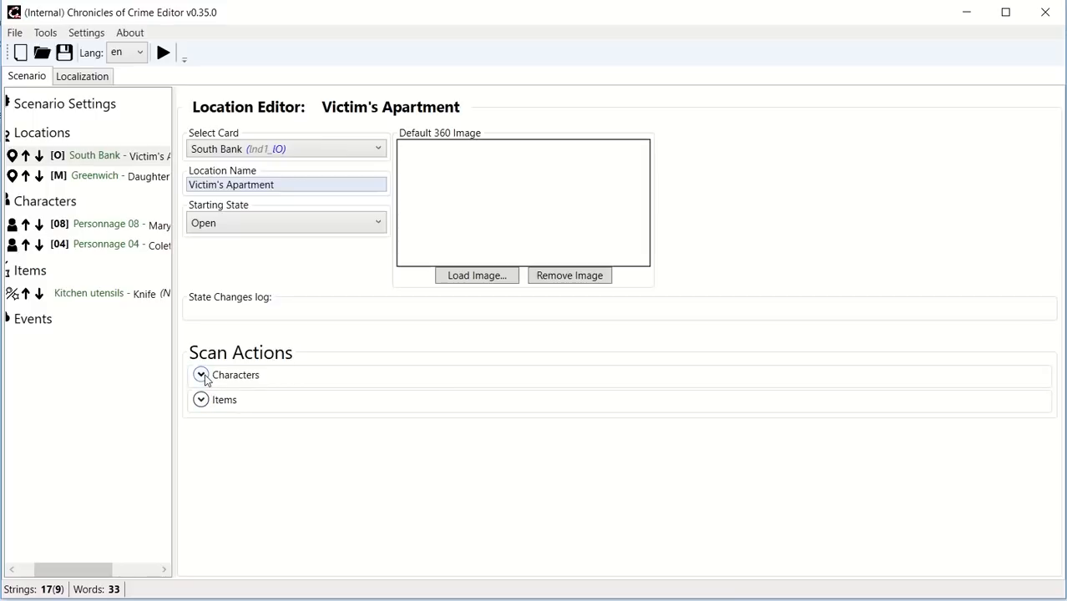
left_click(200, 374)
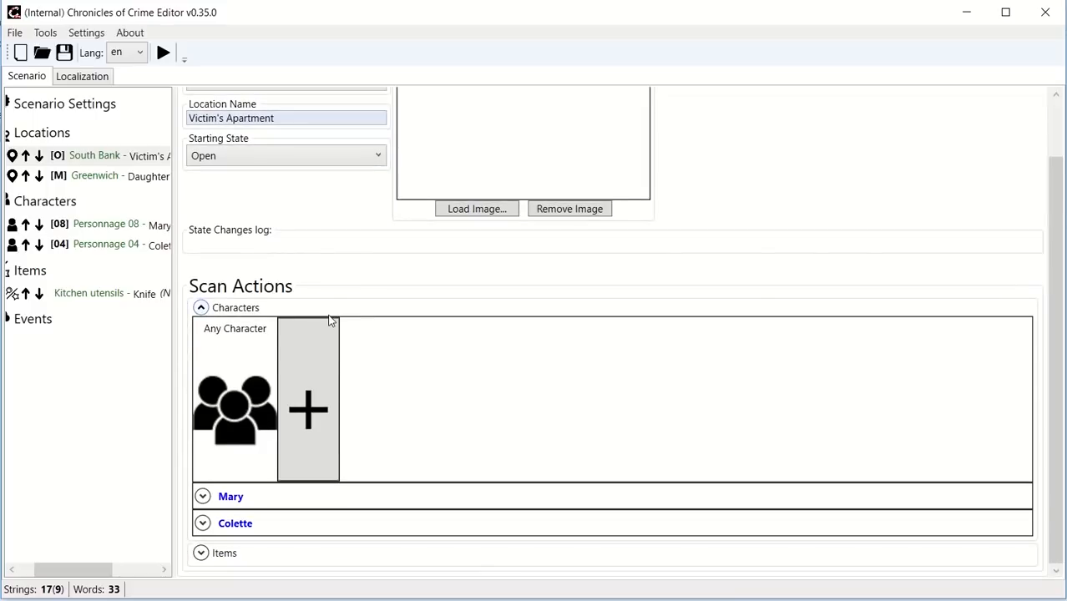
mouse_move(364, 444)
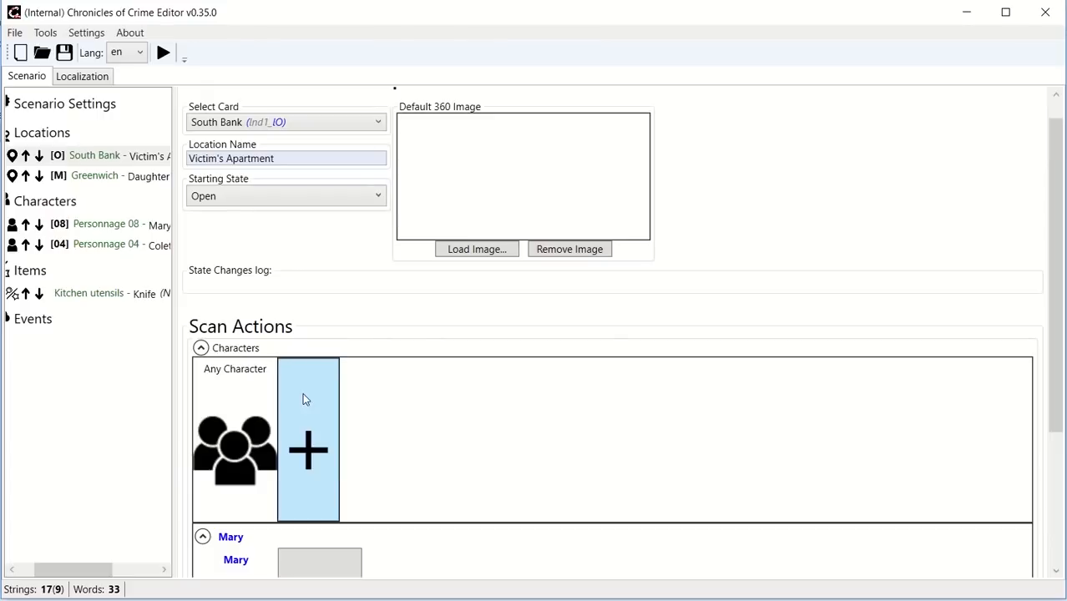
mouse_move(349, 344)
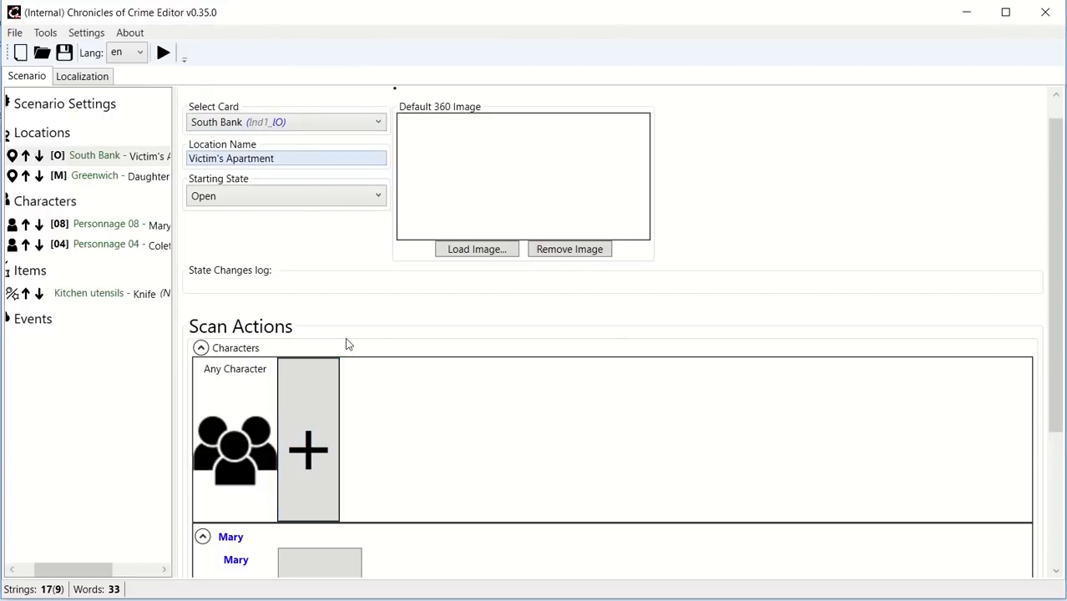
scroll("down", 3)
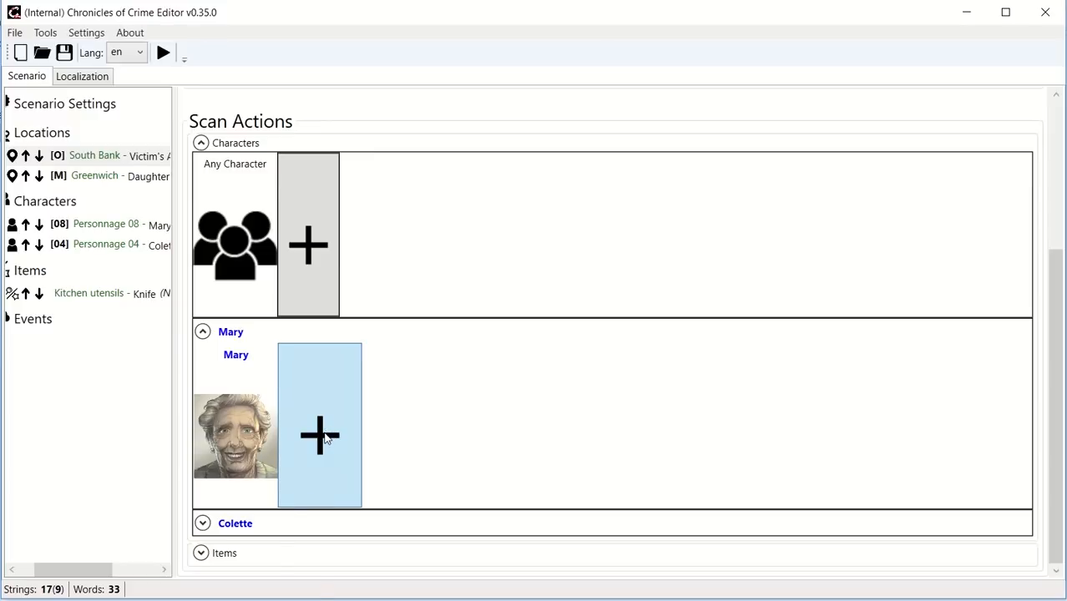
Add a Mary scan action reading "This is the victim's body.".
left_click(318, 436)
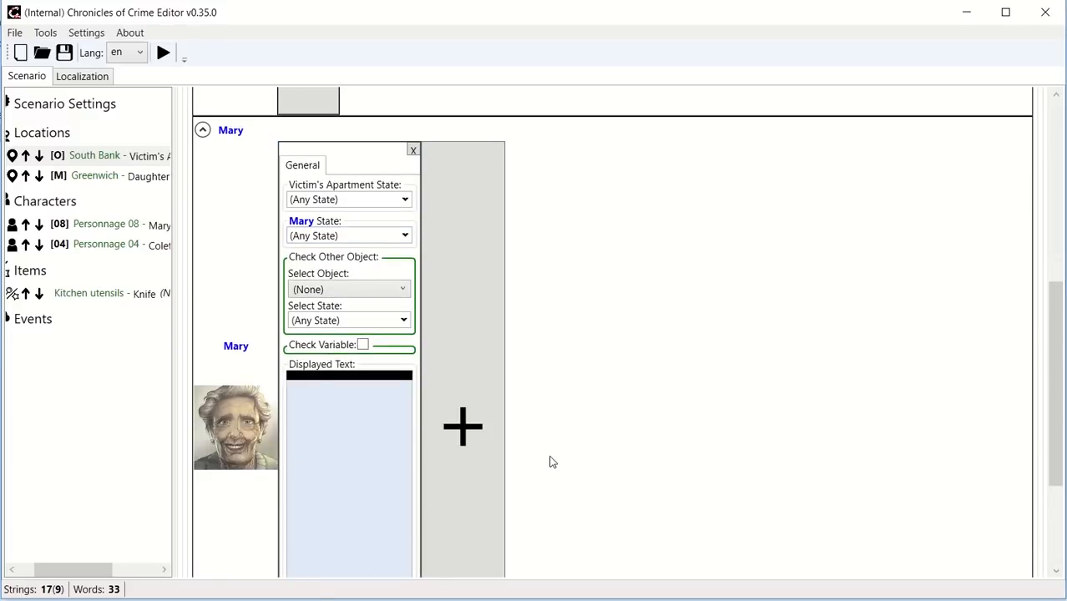
type("TH")
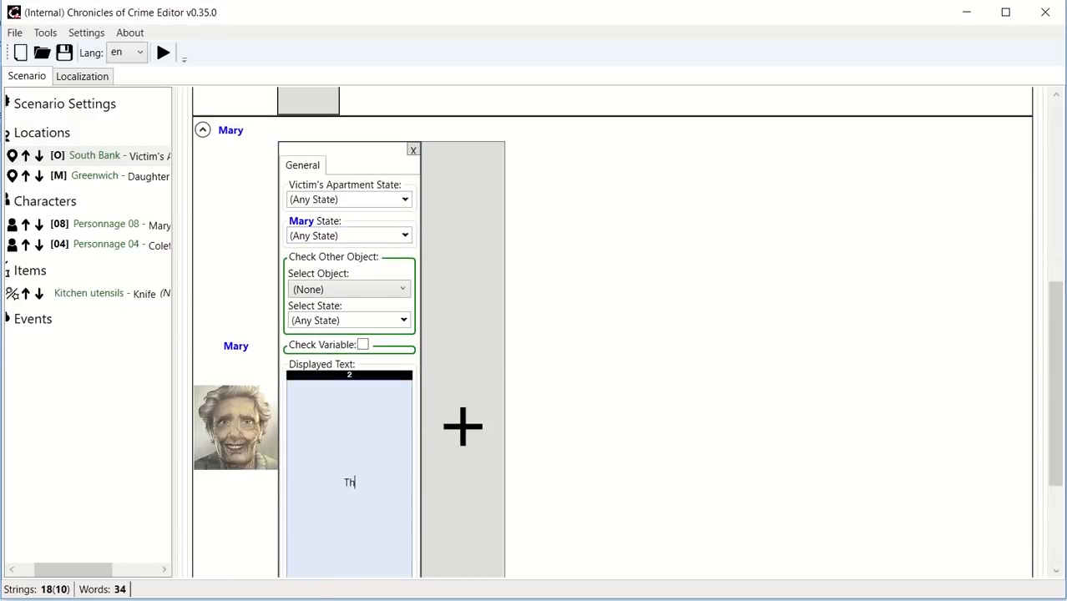
type("This is")
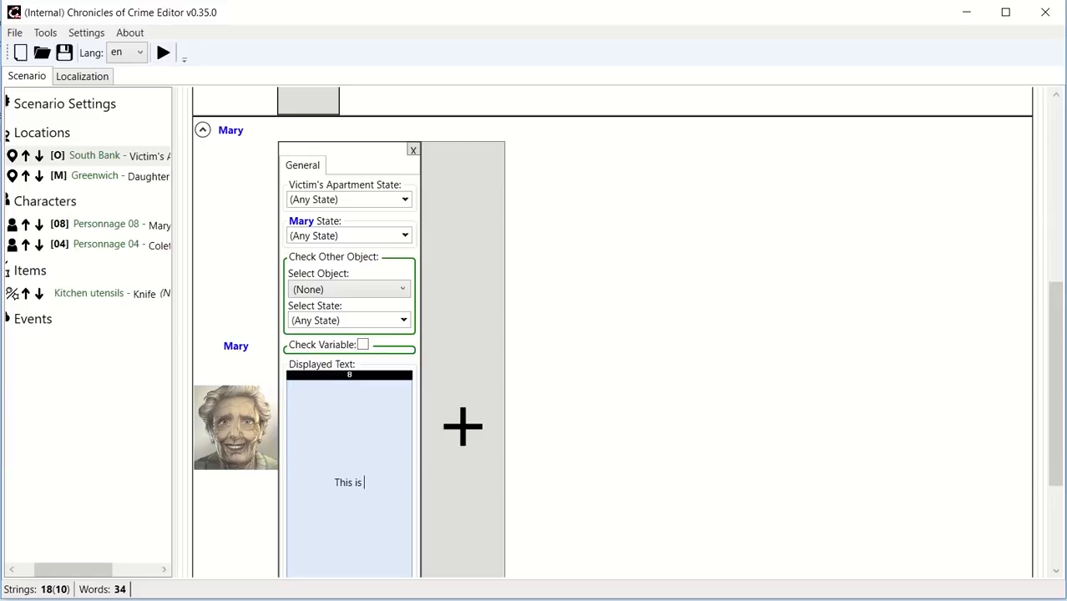
type("the victim's body.")
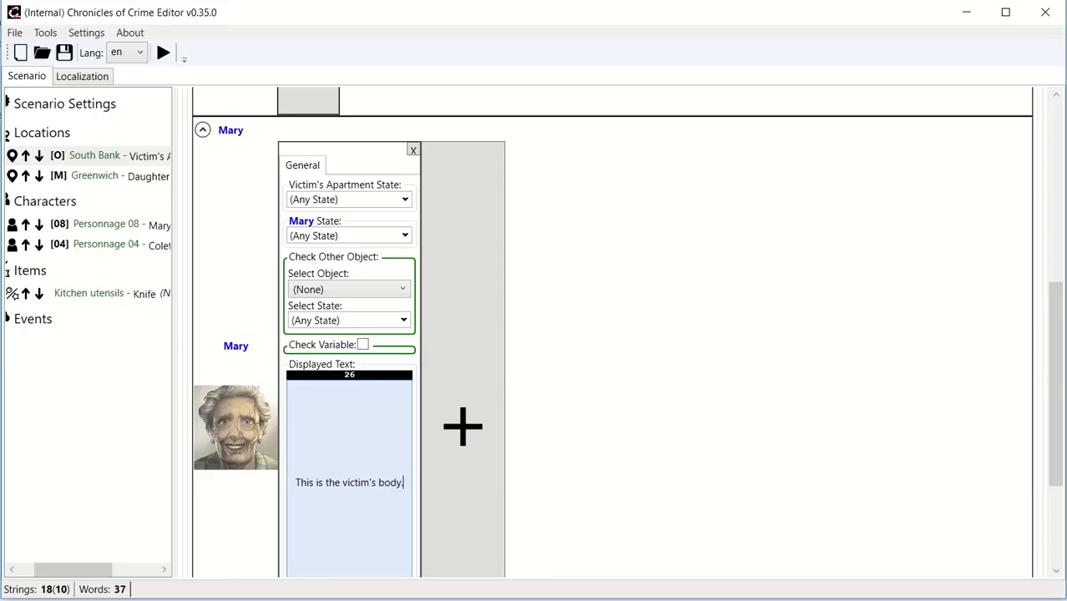
Add two more blank Mary scan actions, leaving the apartment condition as any state.
left_click(461, 428)
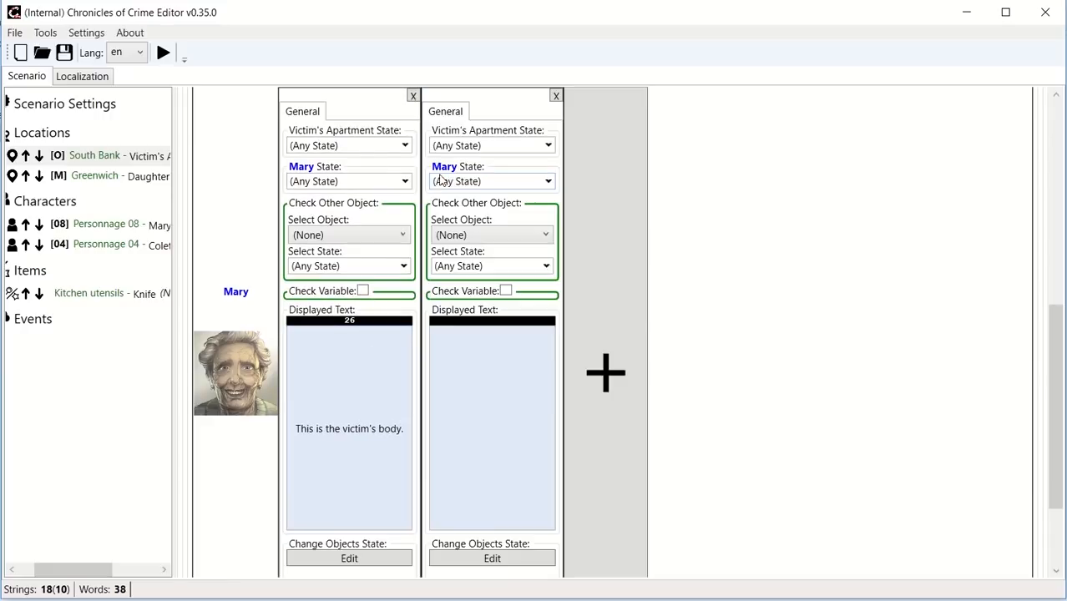
left_click(605, 374)
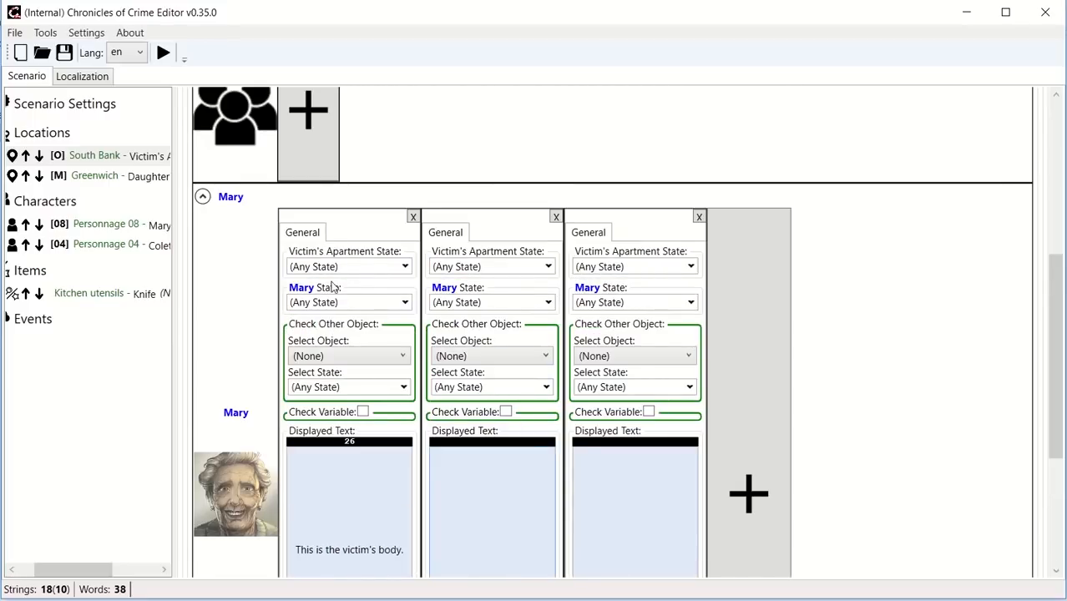
mouse_move(347, 278)
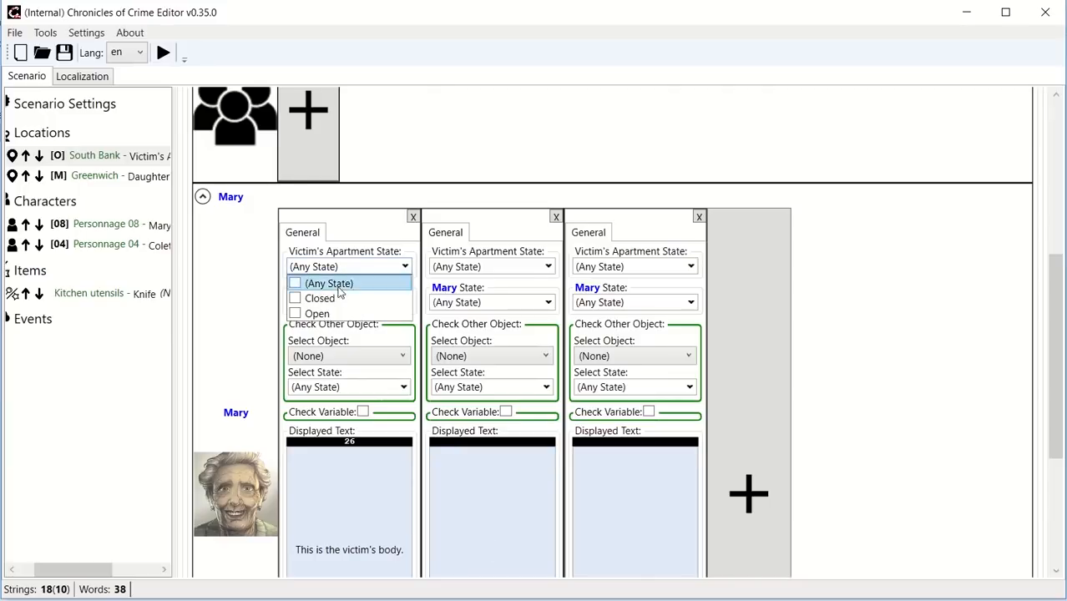
mouse_move(334, 267)
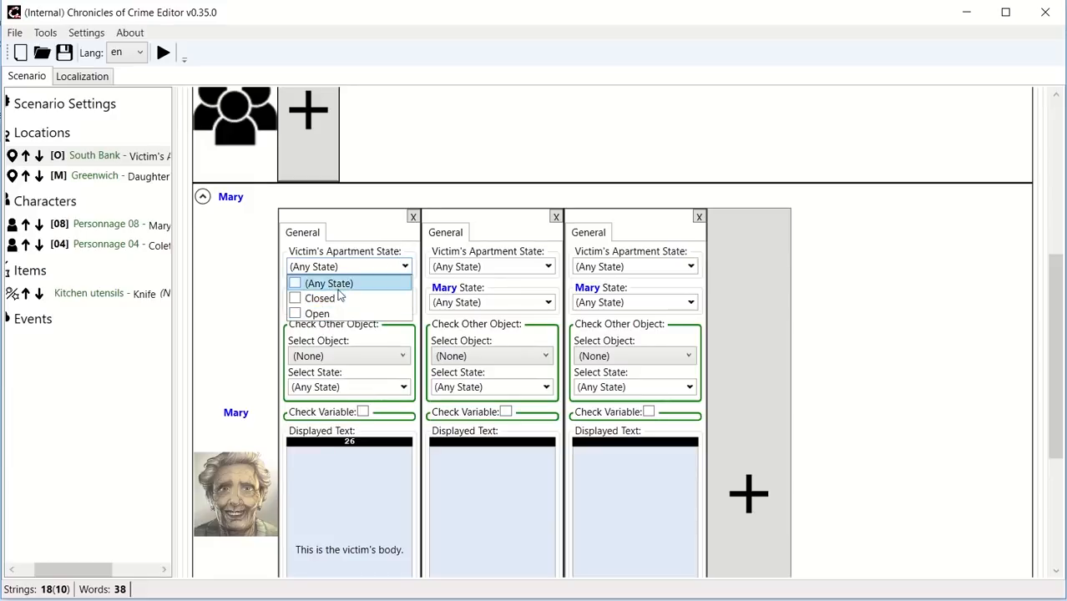
mouse_move(321, 297)
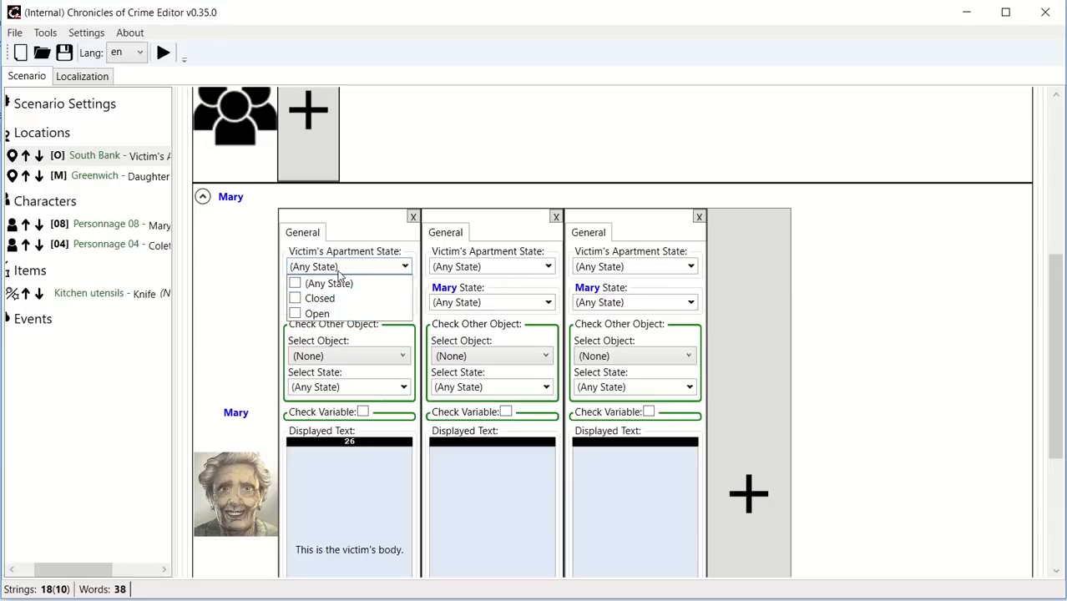
left_click(349, 266)
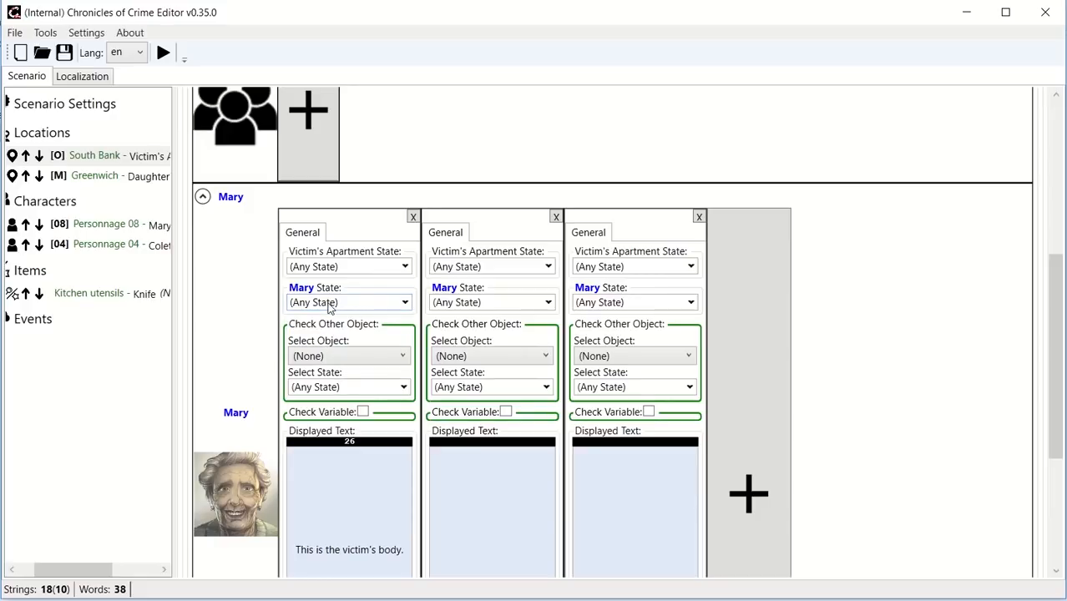
mouse_move(376, 303)
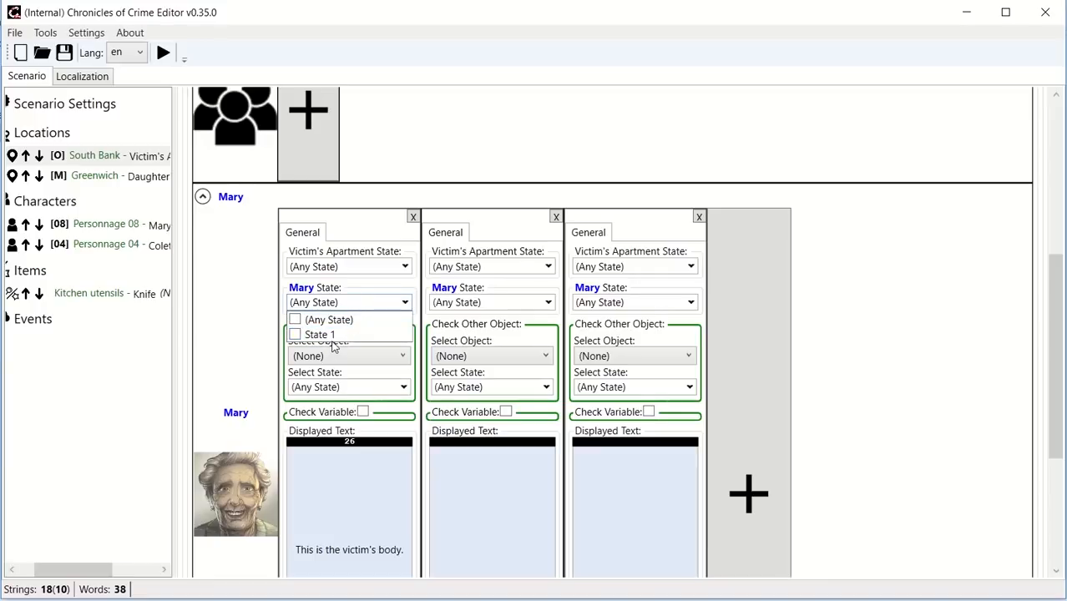
mouse_move(341, 387)
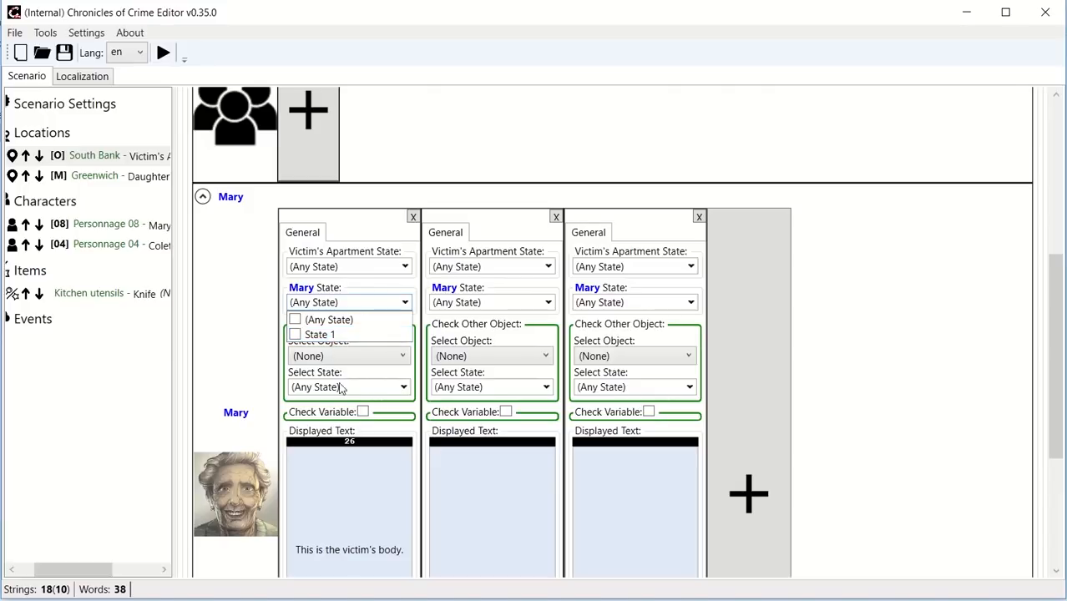
Make the second Mary action require the Knife to be Found.
left_click(347, 302)
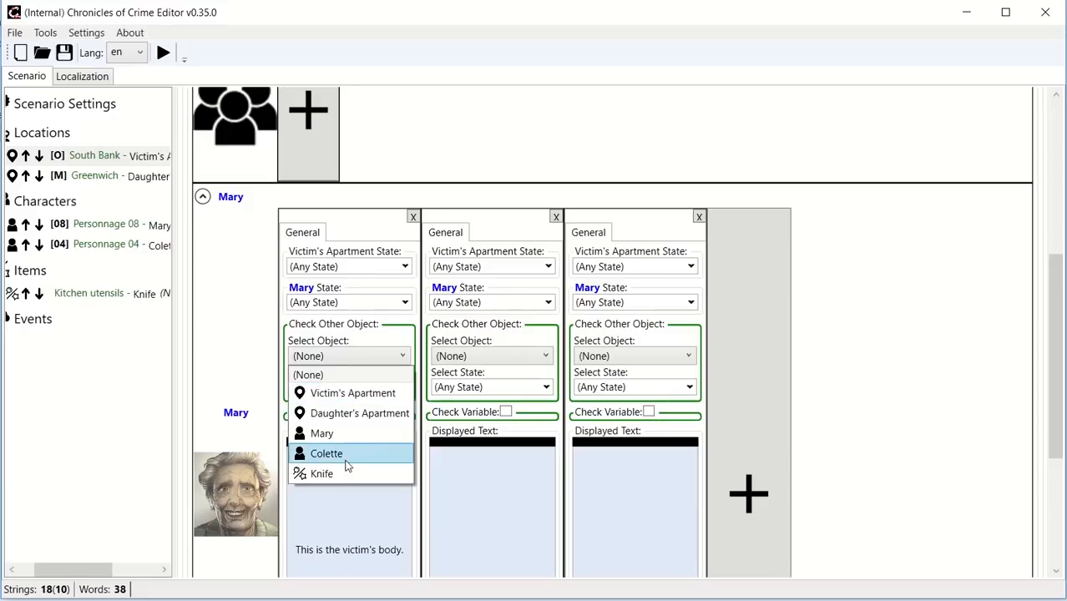
mouse_move(321, 474)
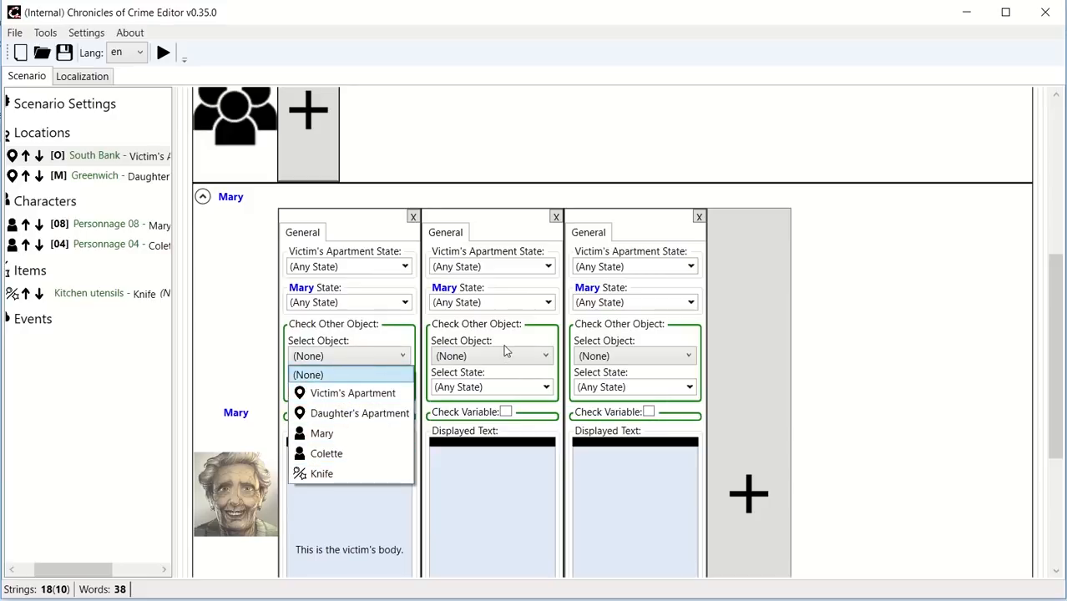
left_click(490, 356)
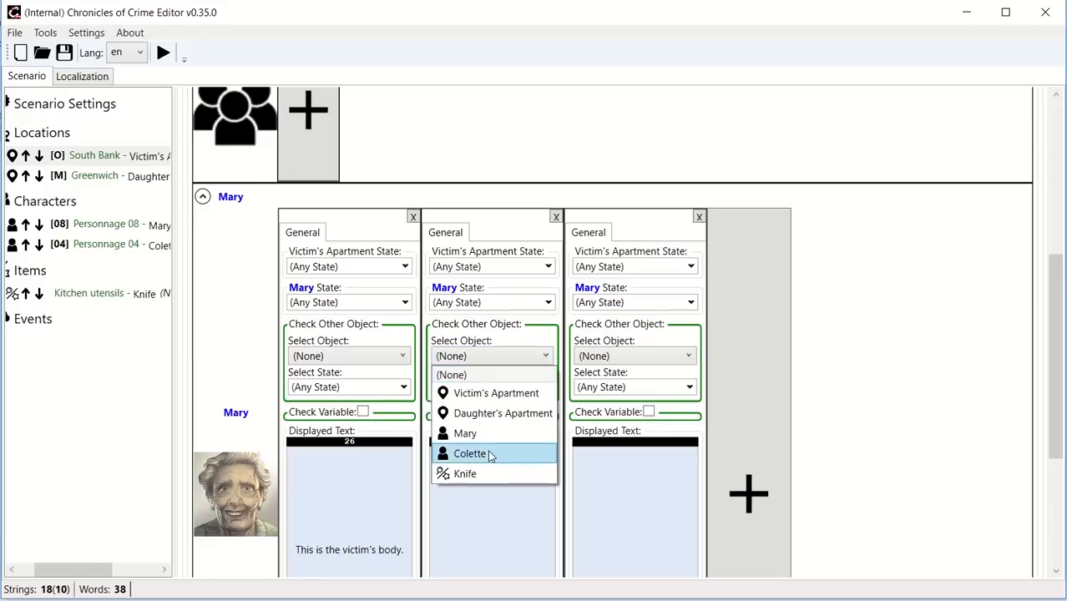
left_click(464, 474)
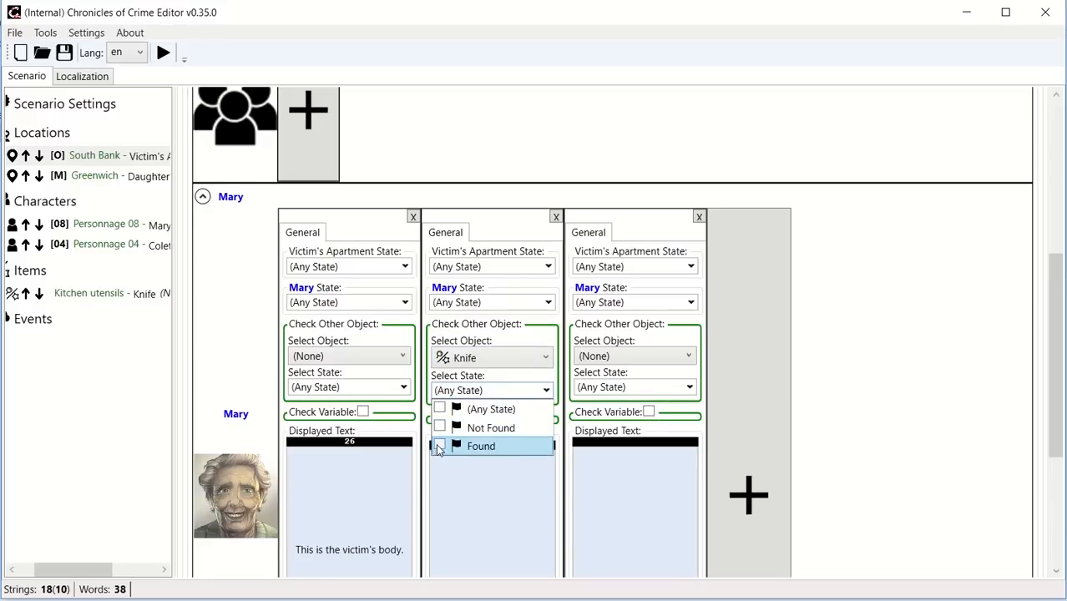
left_click(481, 446)
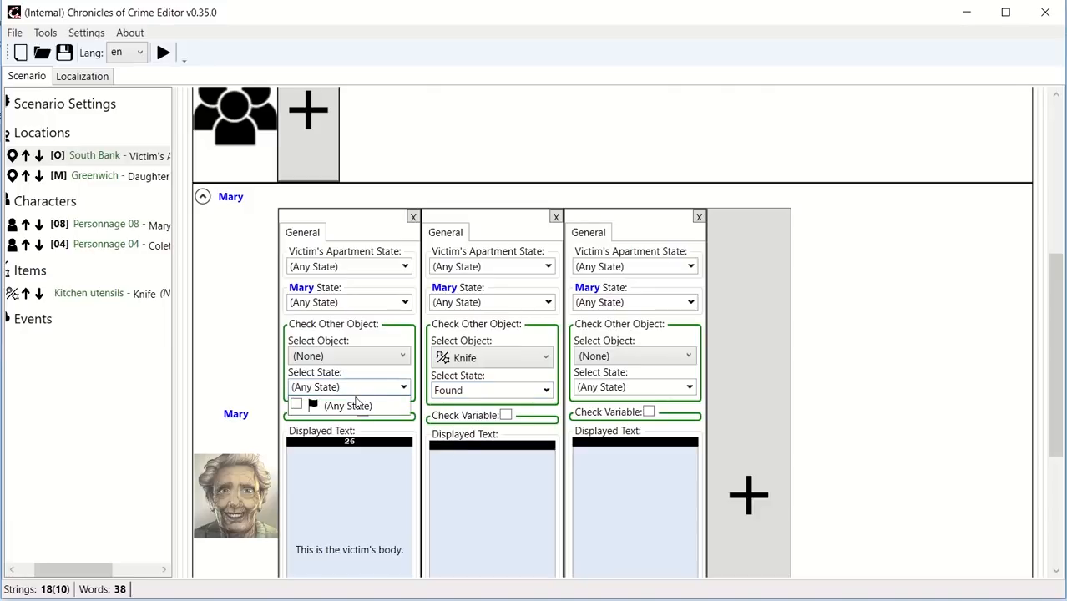
left_click(348, 355)
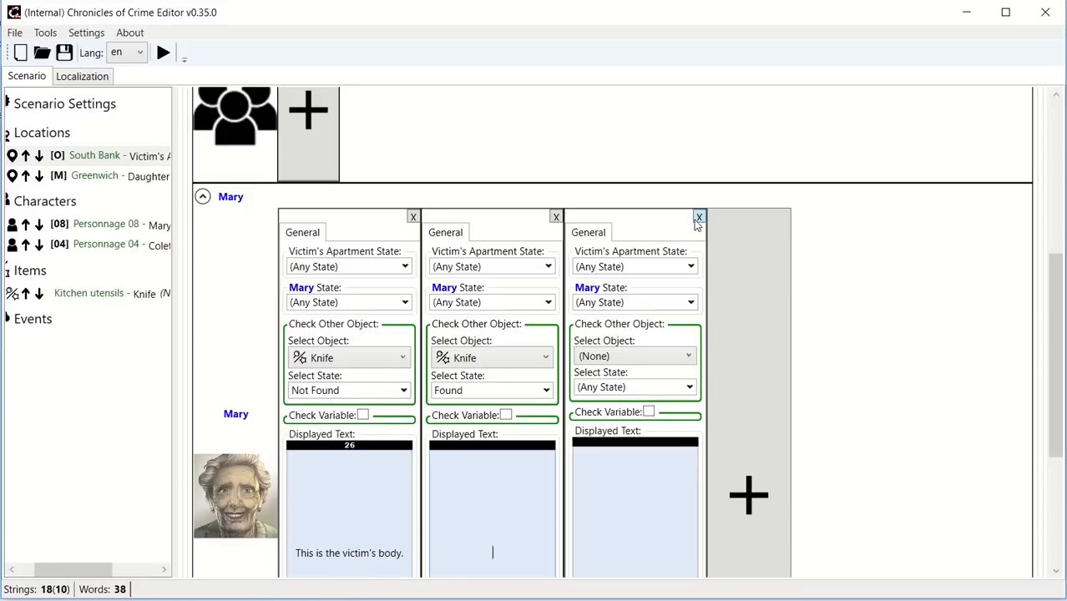
Write "Mary has clearly been stabbed by that knife we found earlier!" as its displayed text.
left_click(699, 217)
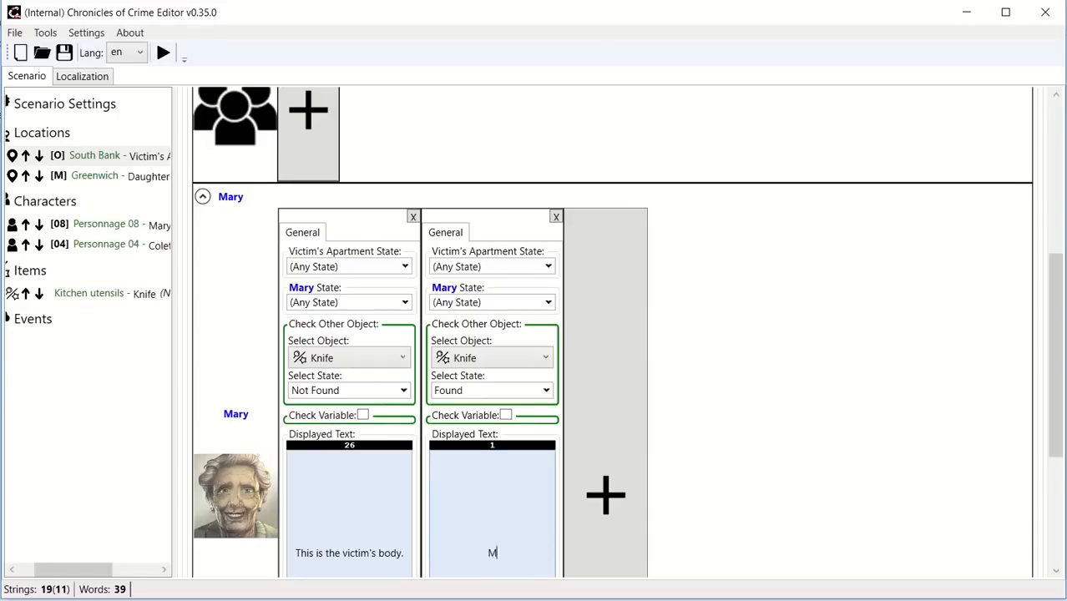
type("ary's")
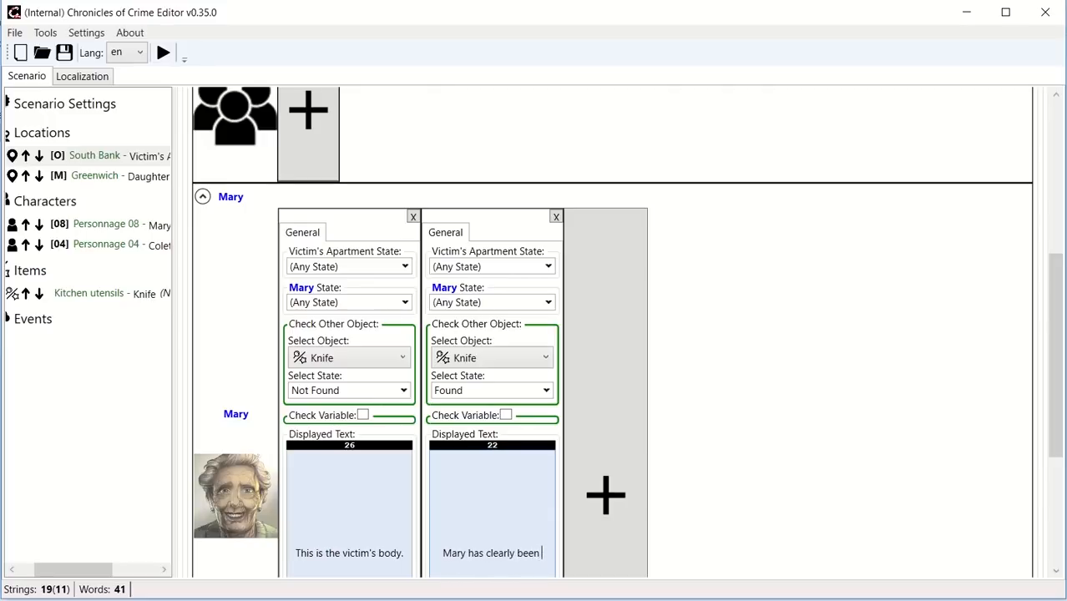
type("stabbed by that kn")
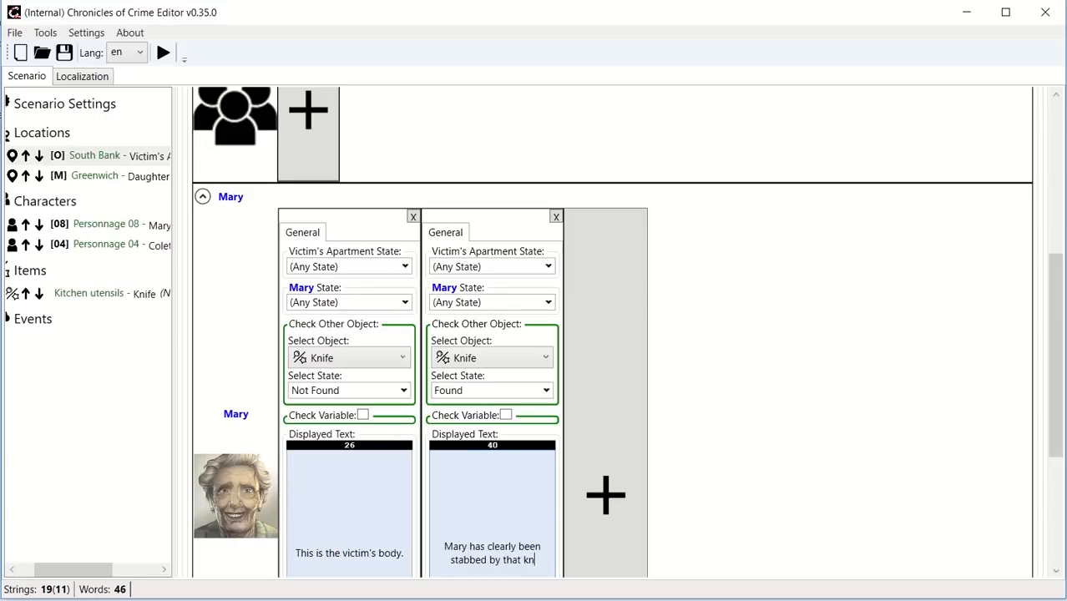
type("ife we found earlier!")
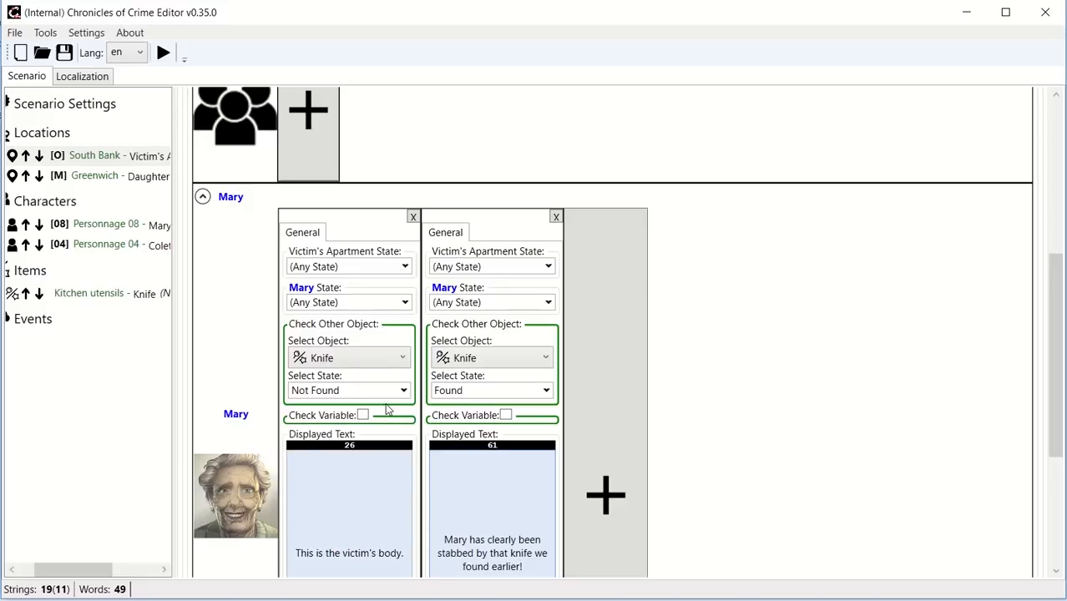
Append sentences saying Mary's daughter lives in Greenwich and giving her address to the knife-not-found text.
scroll("down", 3)
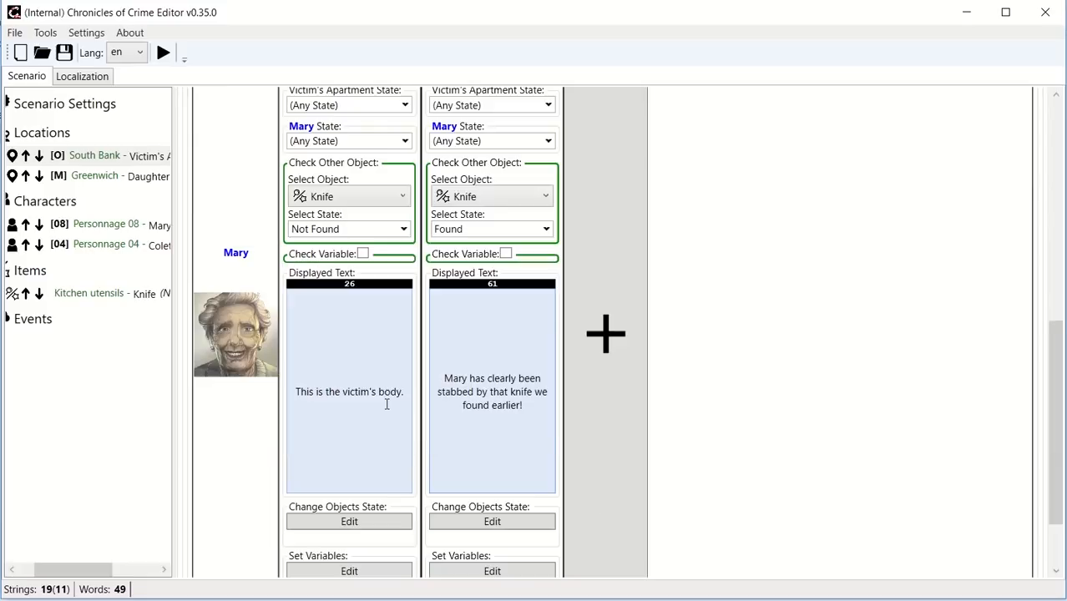
scroll("down", 3)
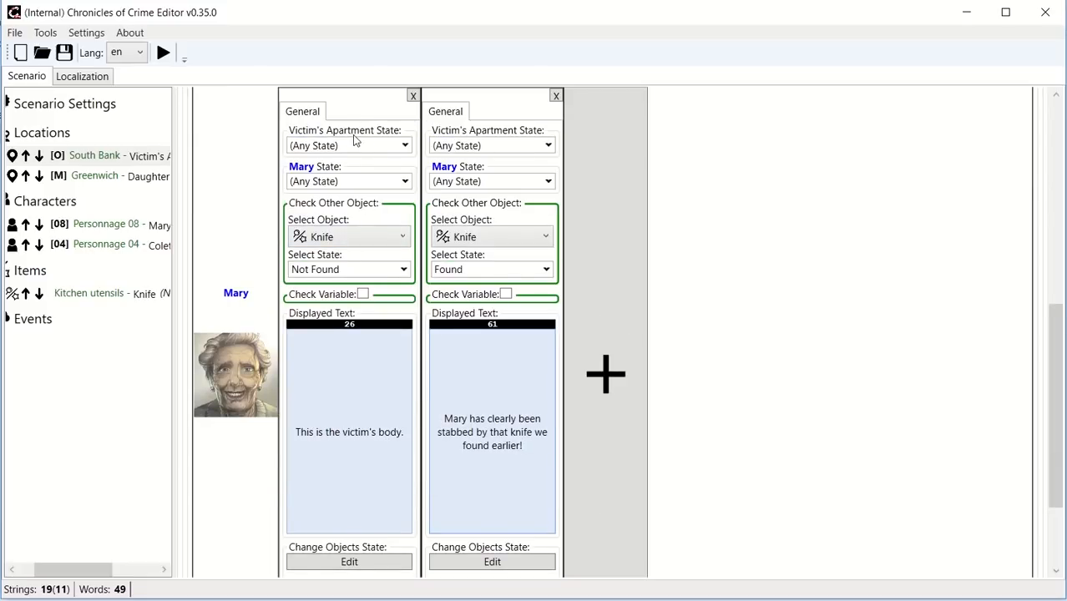
mouse_move(444, 287)
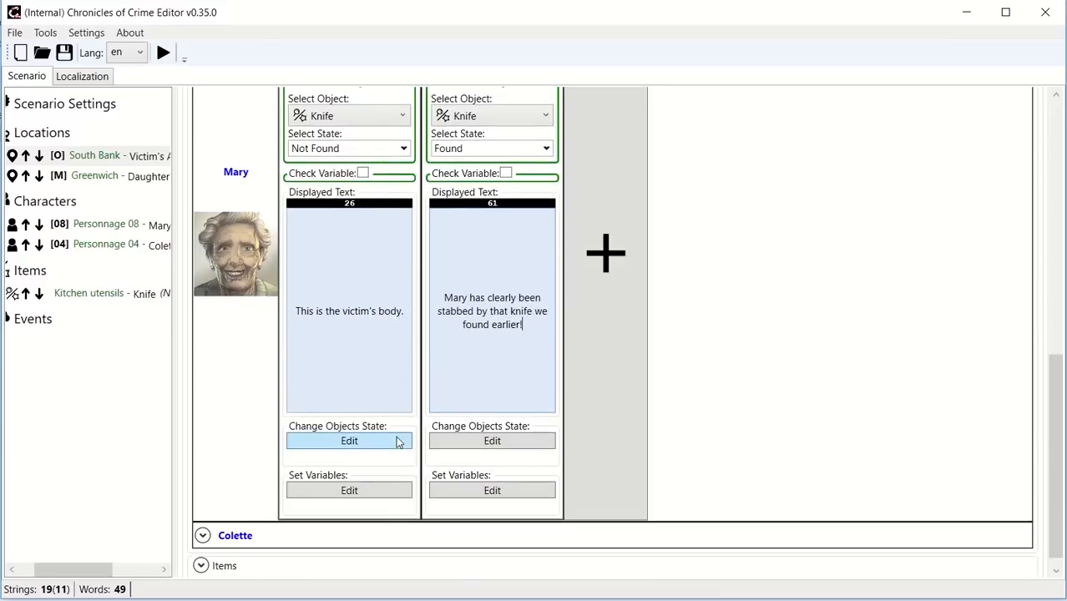
mouse_move(341, 433)
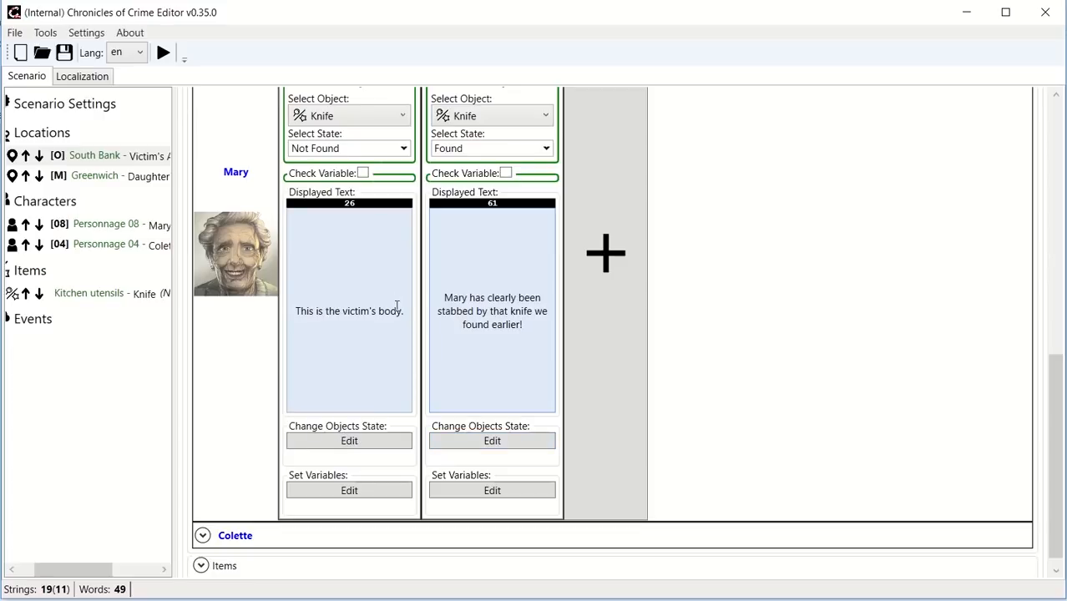
mouse_move(334, 257)
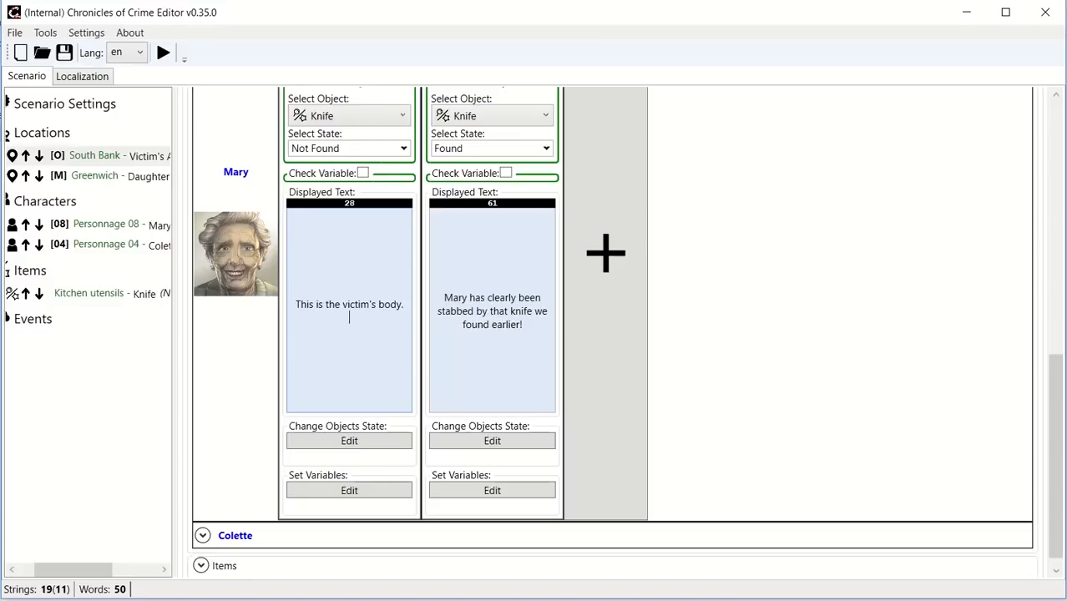
type("We heard h")
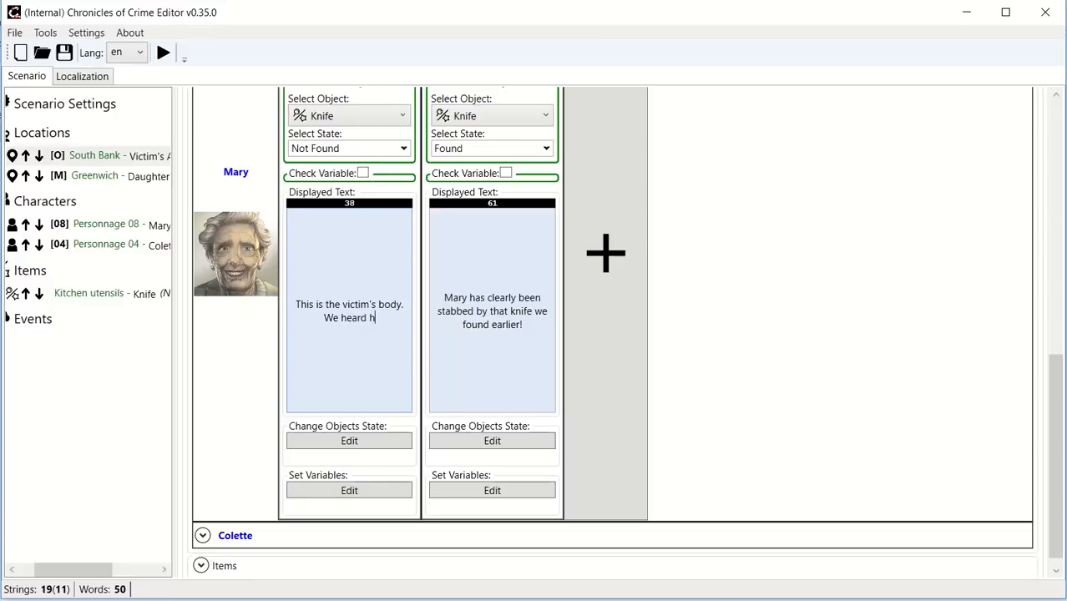
type("er daughter lives")
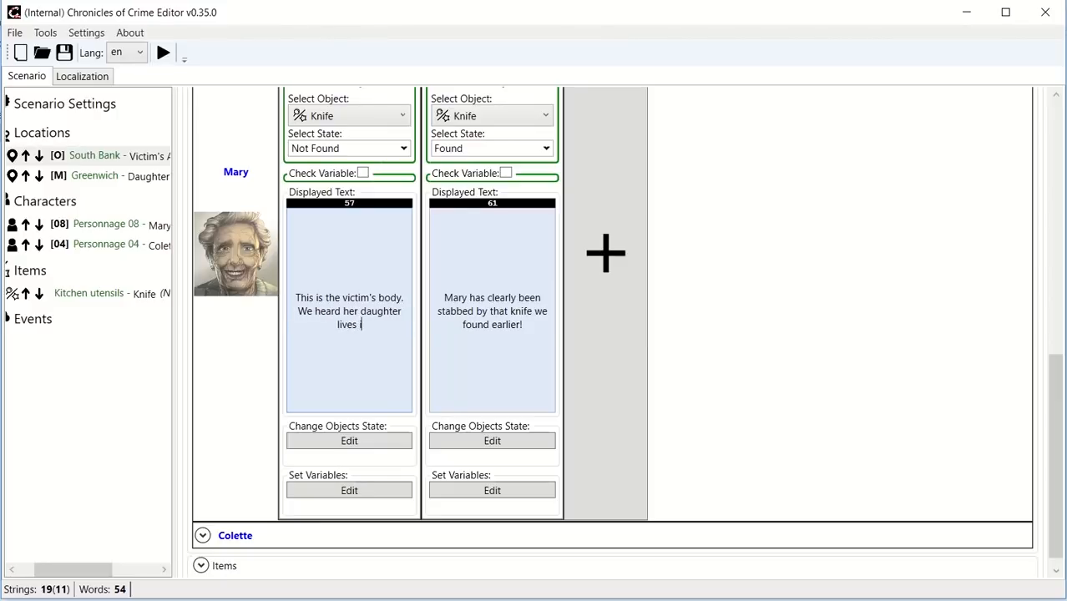
type("in Gre")
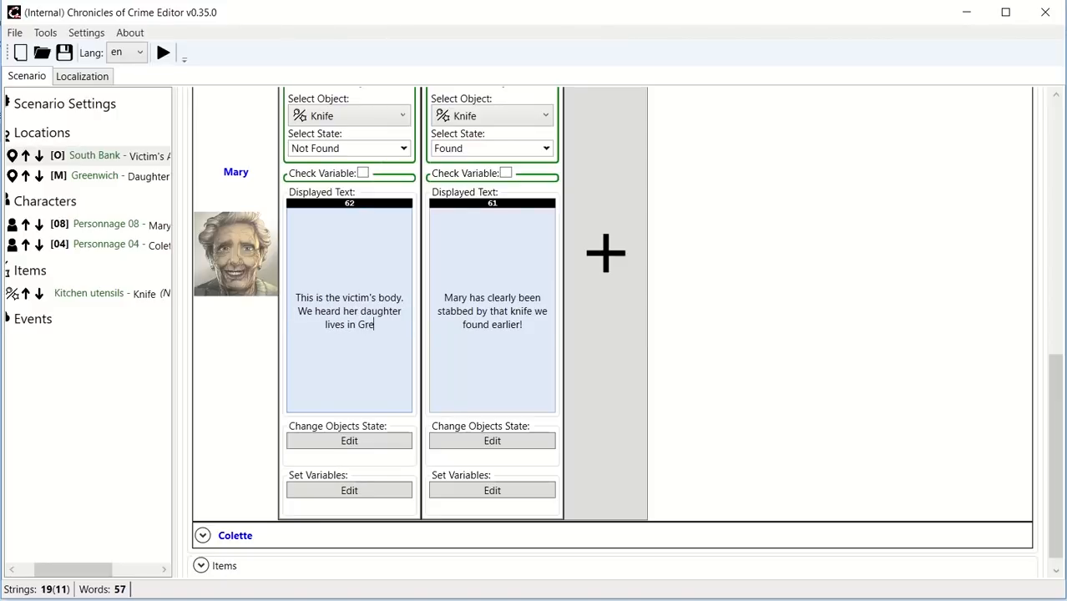
type("enwitch. Here is her")
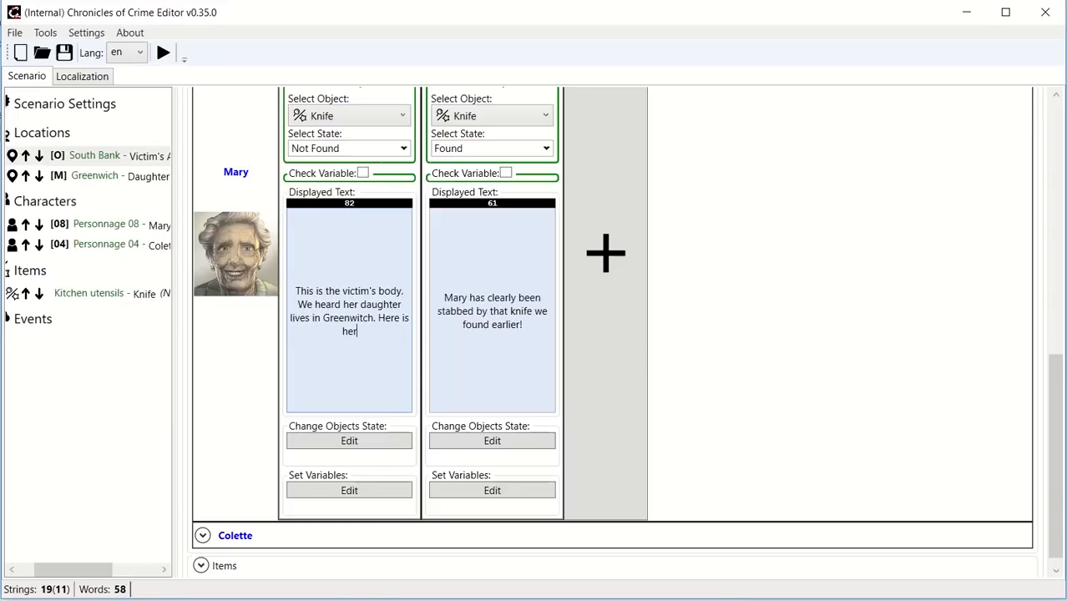
type("address.")
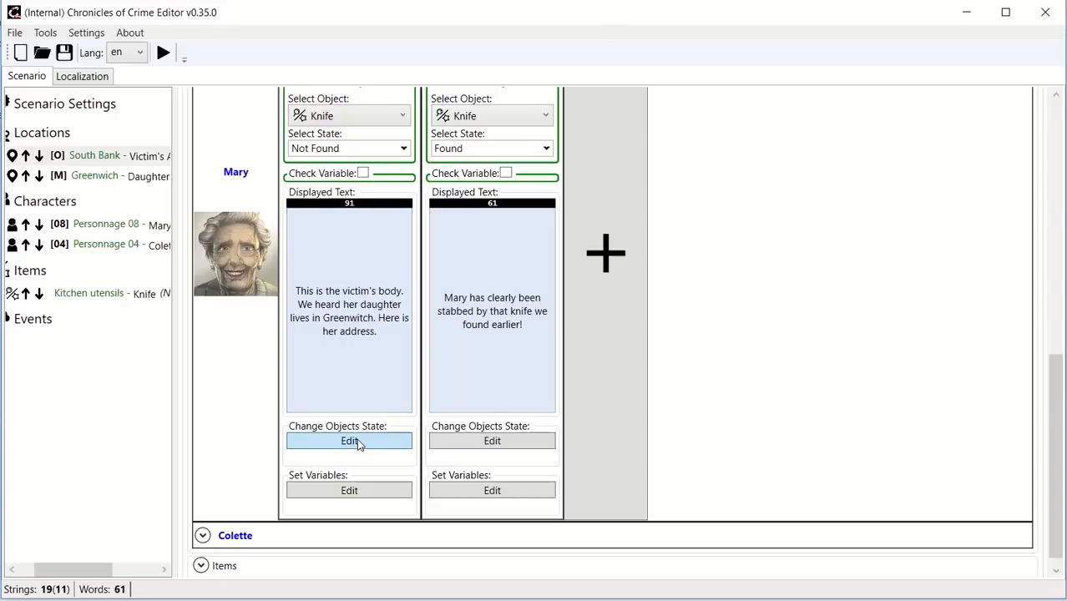
Add a state change setting Daughter's Apartment from Closed to Open.
left_click(349, 440)
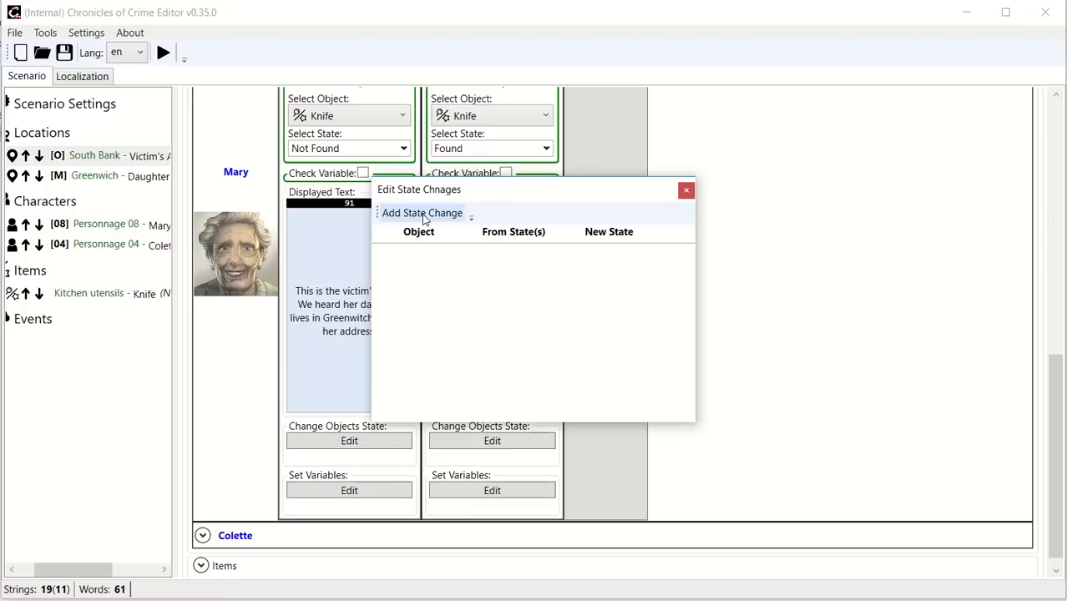
left_click(421, 214)
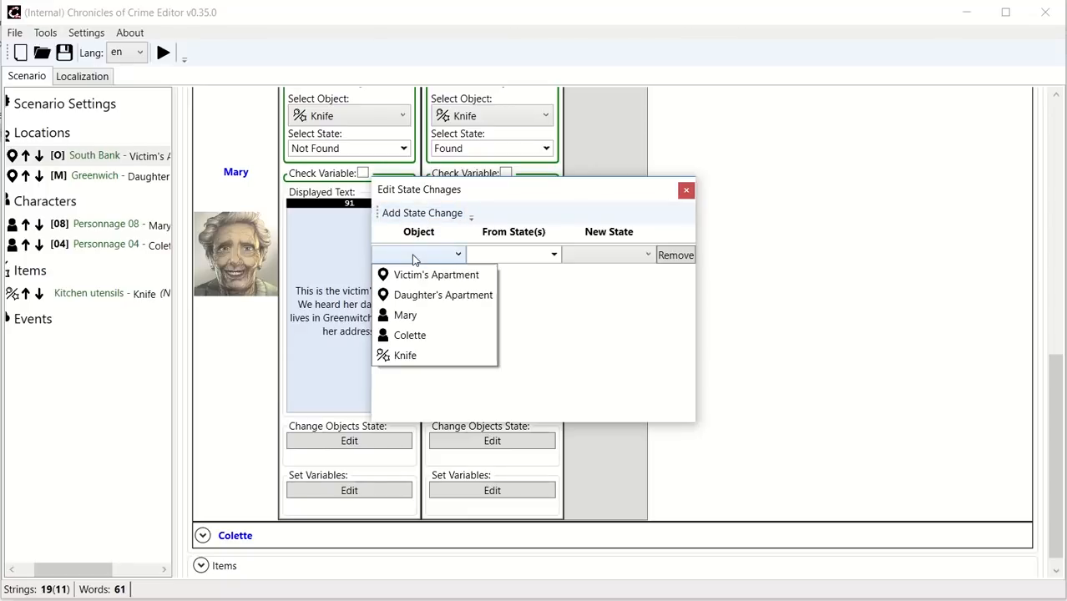
left_click(444, 294)
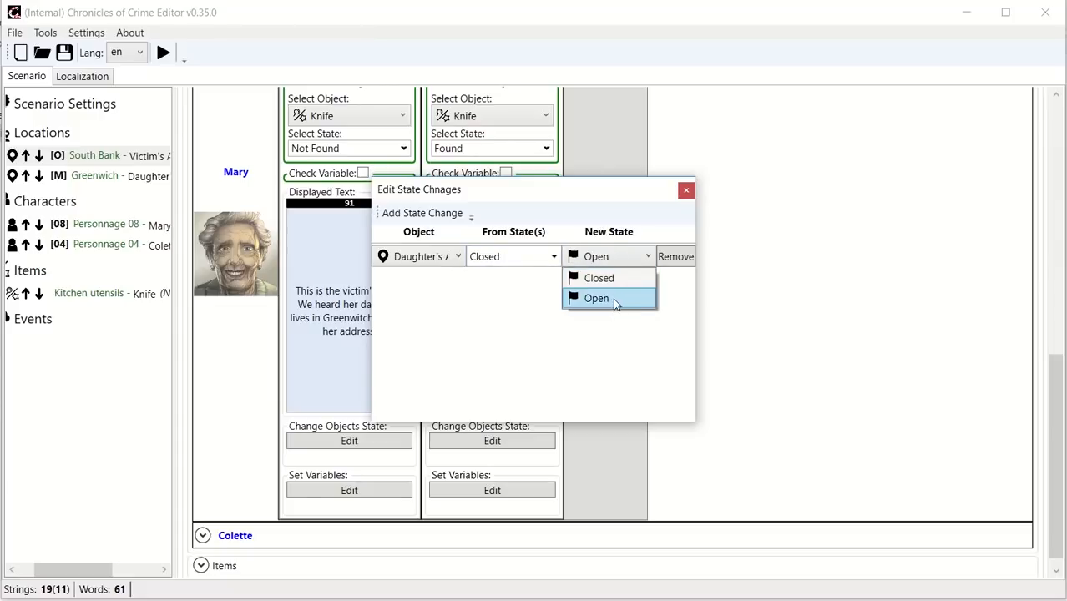
left_click(596, 297)
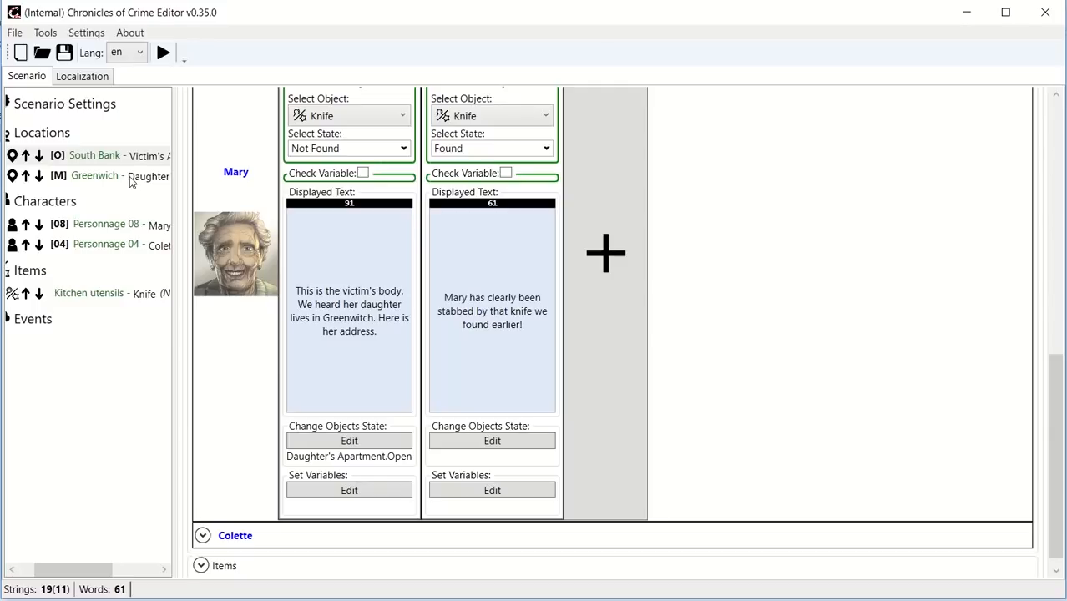
mouse_move(130, 183)
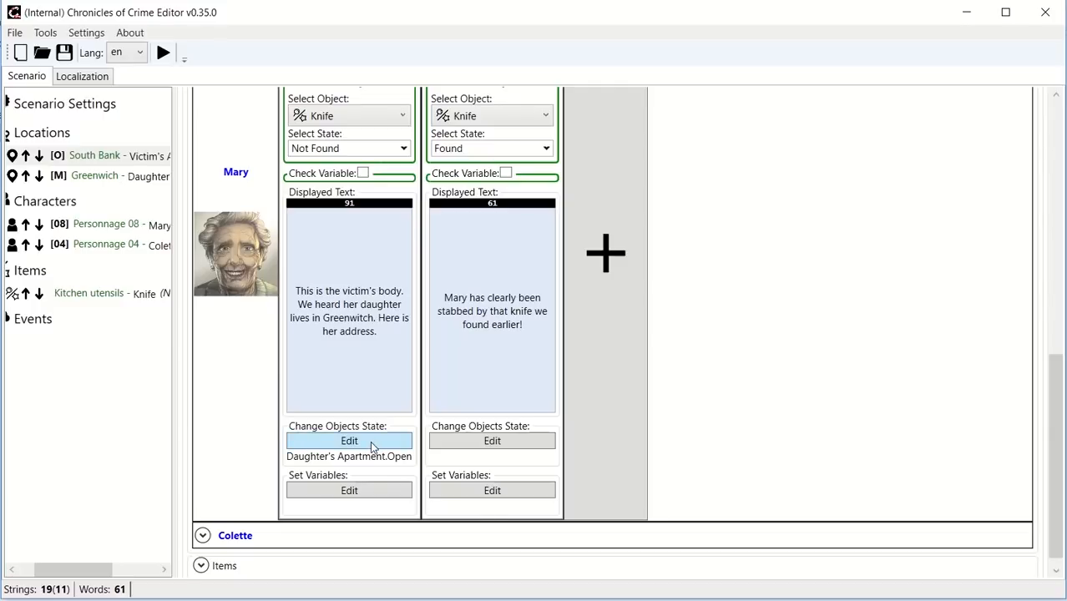
Review the state change, keeping Daughter's Apartment, and close the editor.
left_click(349, 441)
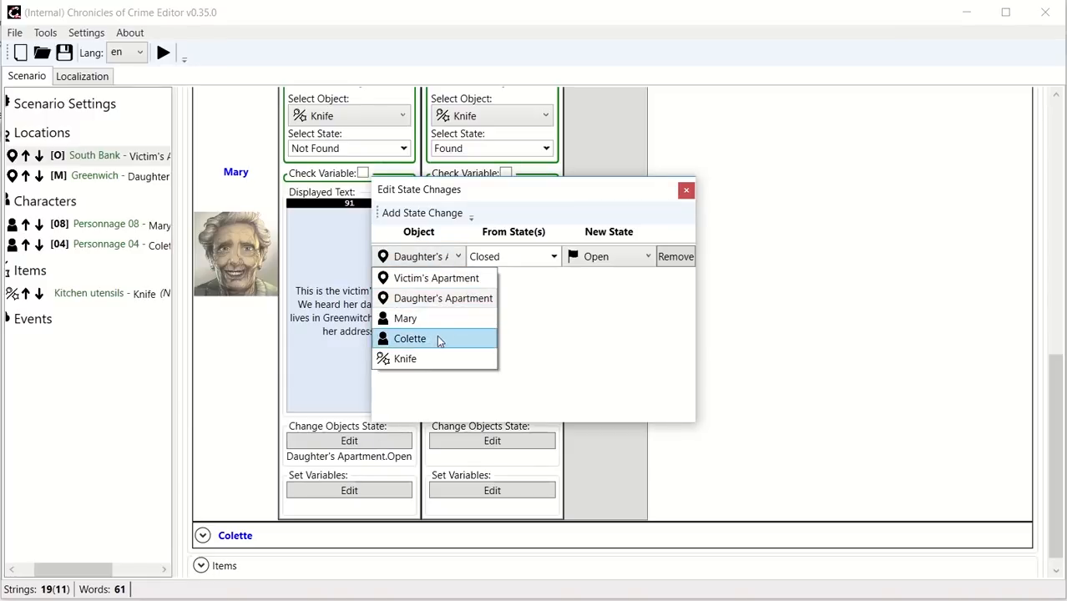
mouse_move(436, 277)
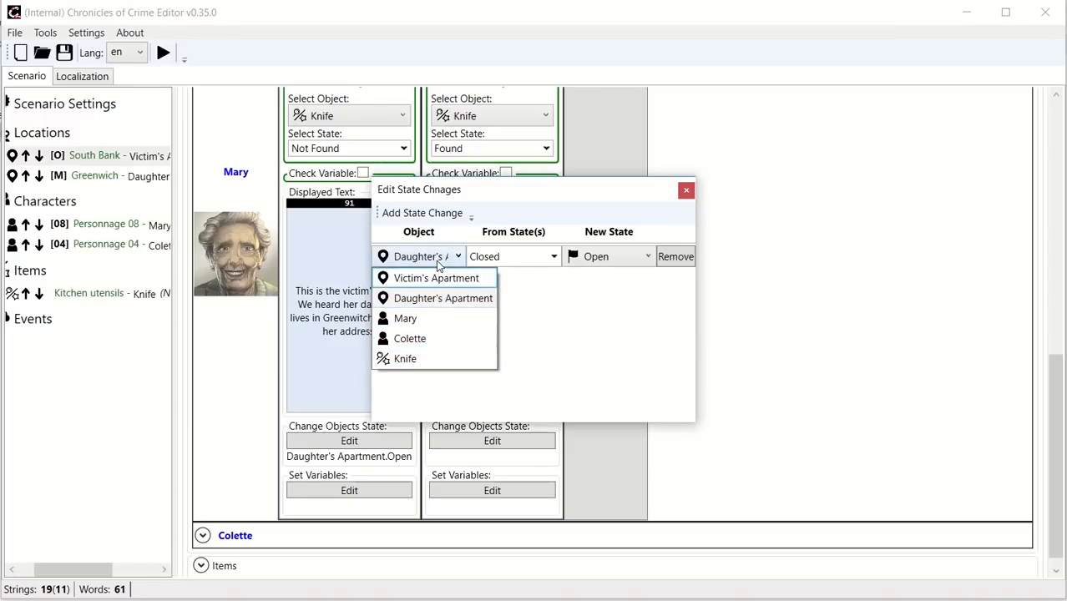
left_click(686, 191)
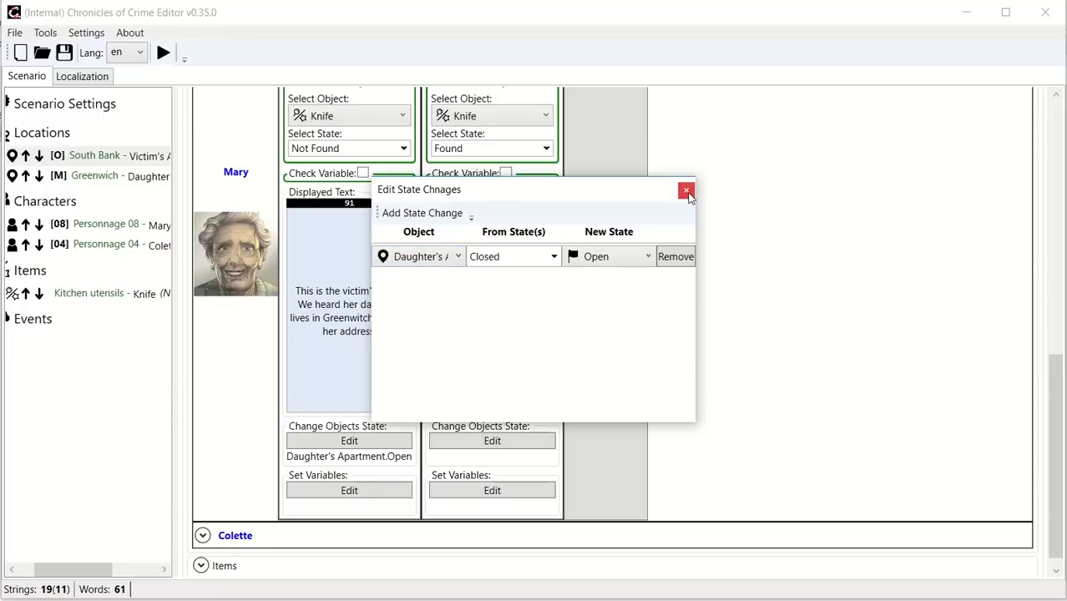
left_click(686, 191)
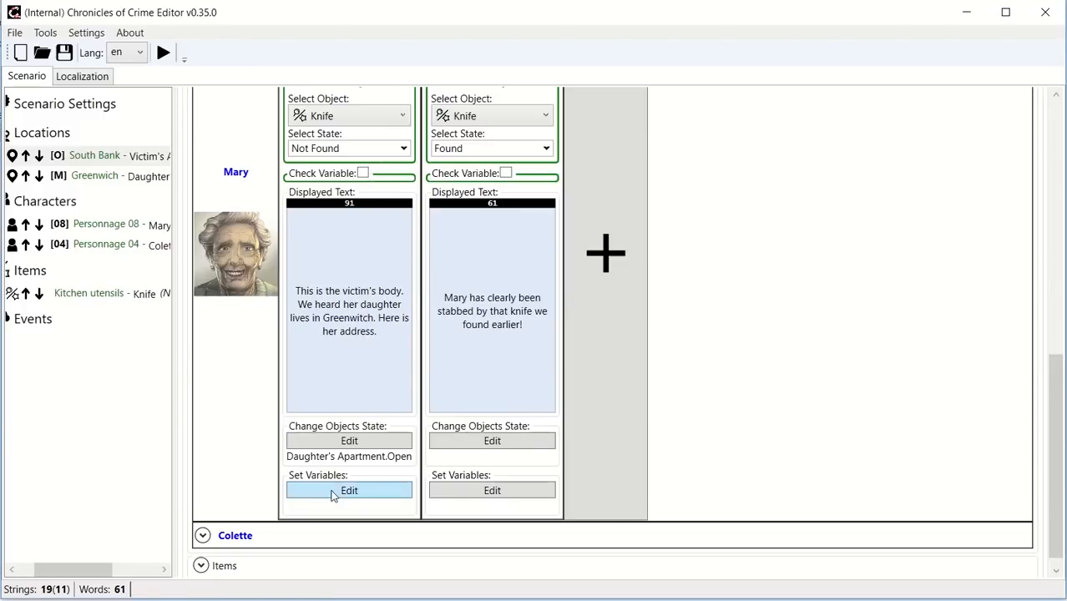
mouse_move(359, 205)
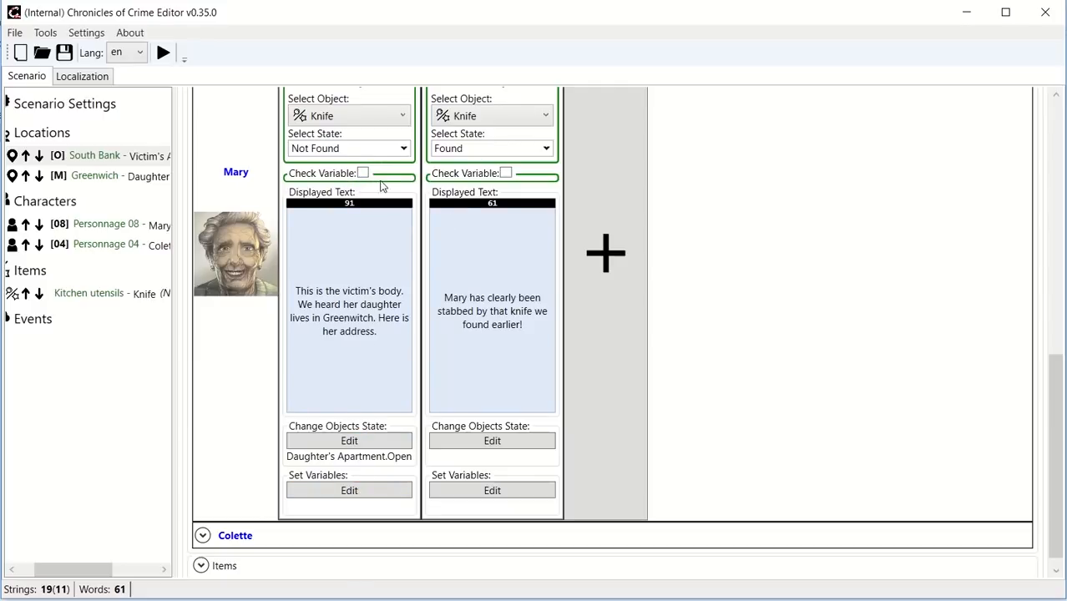
Open the Daughter's Apartment location and reach Colette's scan action.
left_click(94, 157)
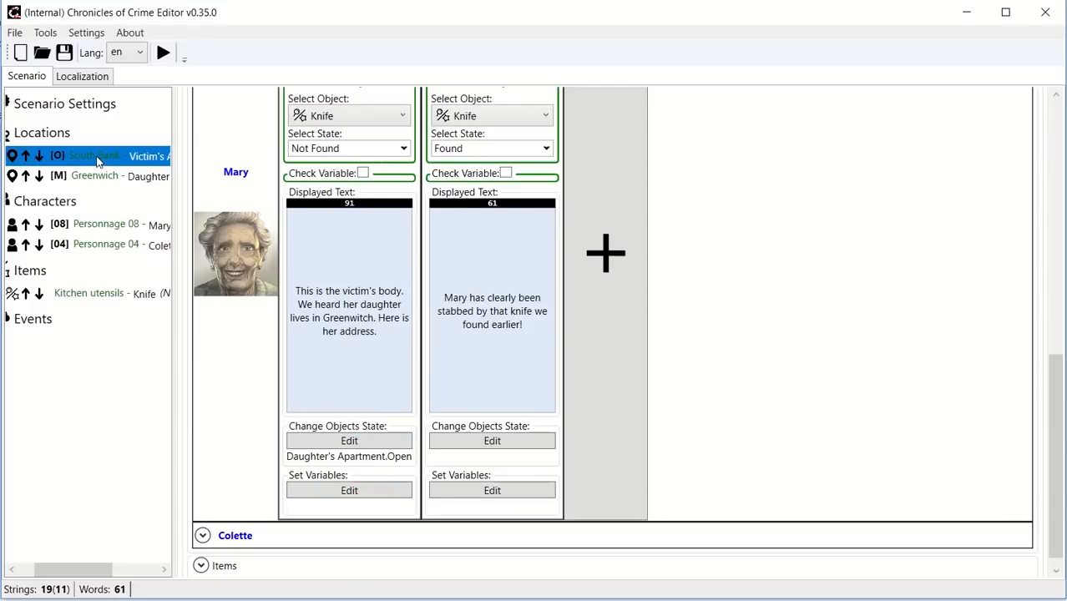
left_click(105, 224)
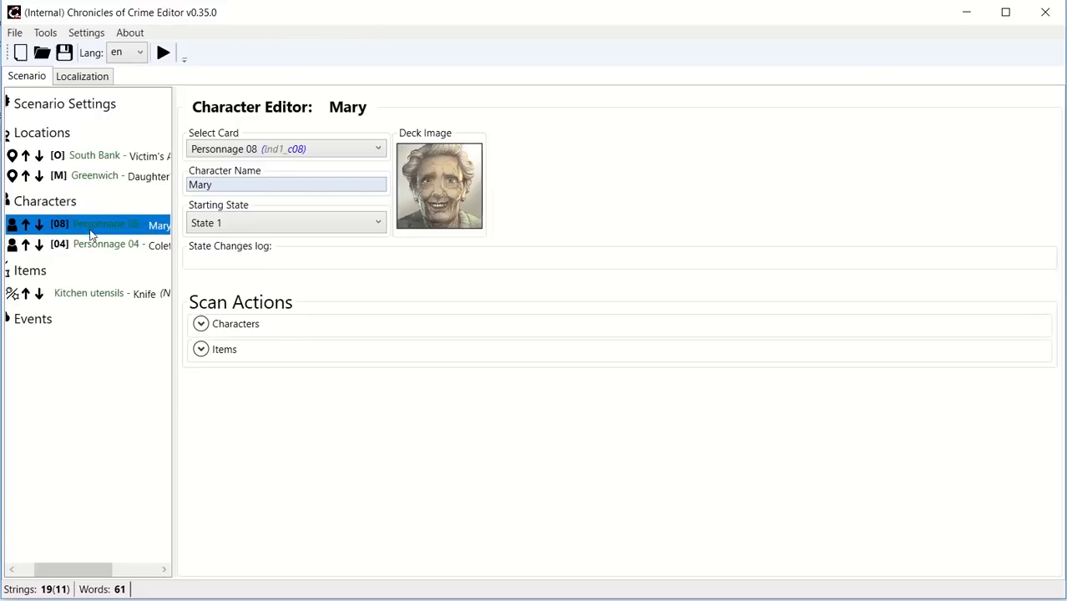
left_click(93, 177)
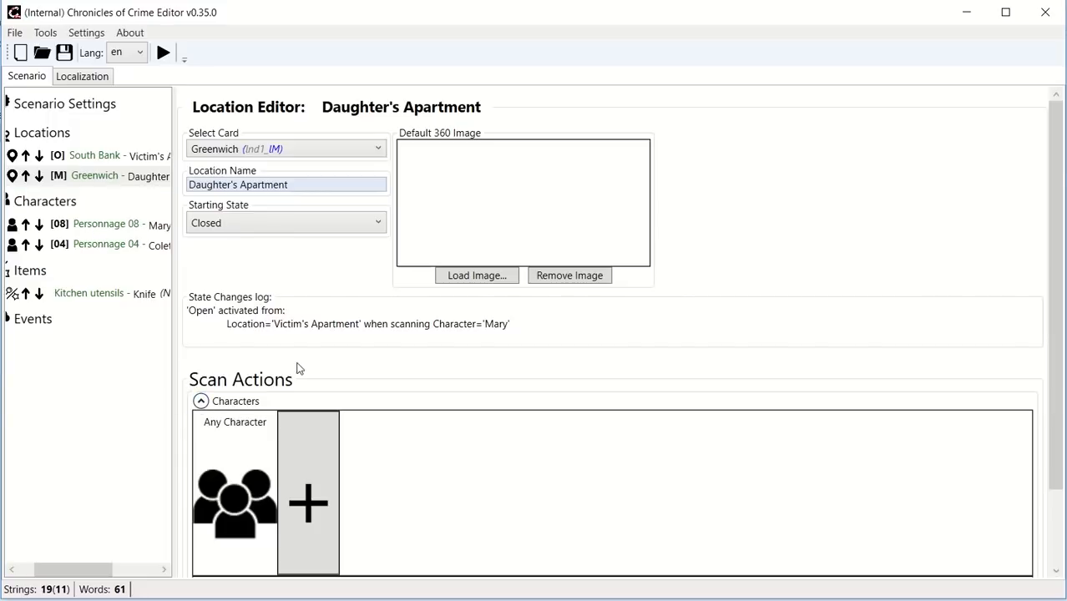
scroll("down", 3)
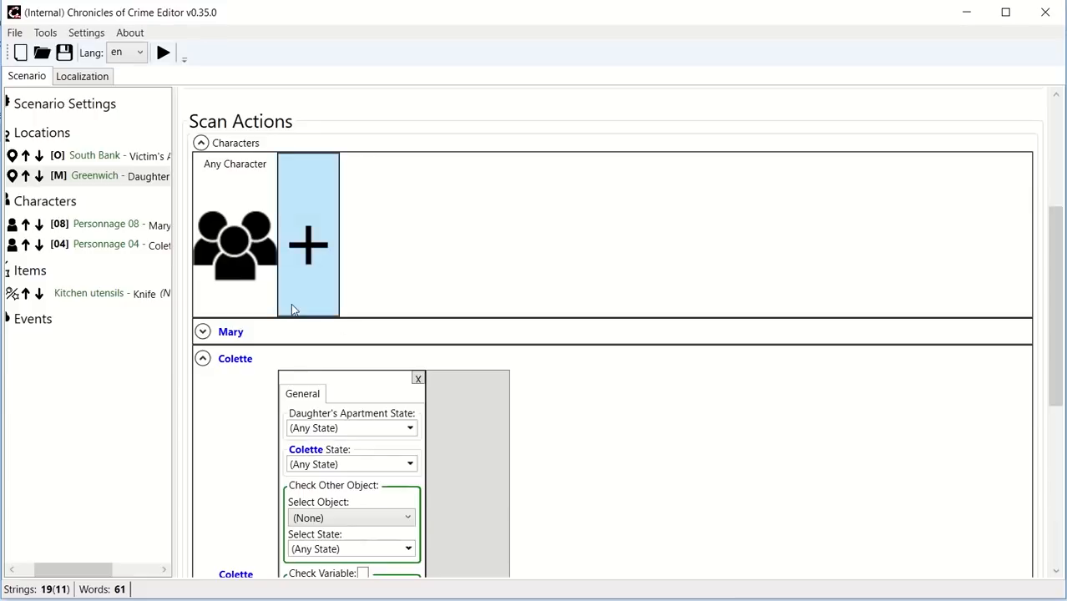
scroll("down", 3)
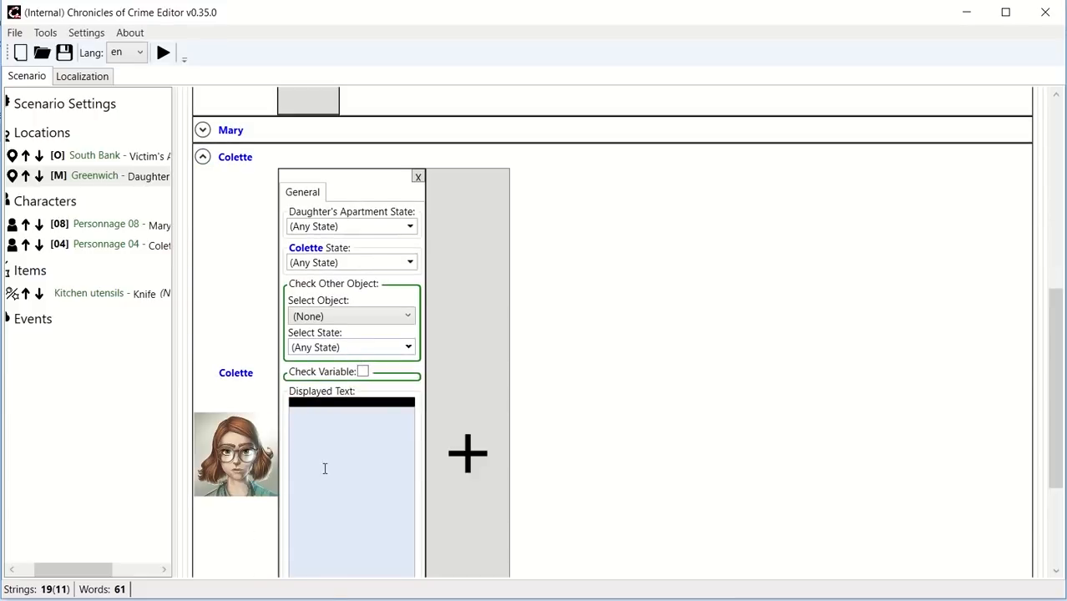
Give Colette's scan there the text "Hi, what do you want?".
type("Hi,")
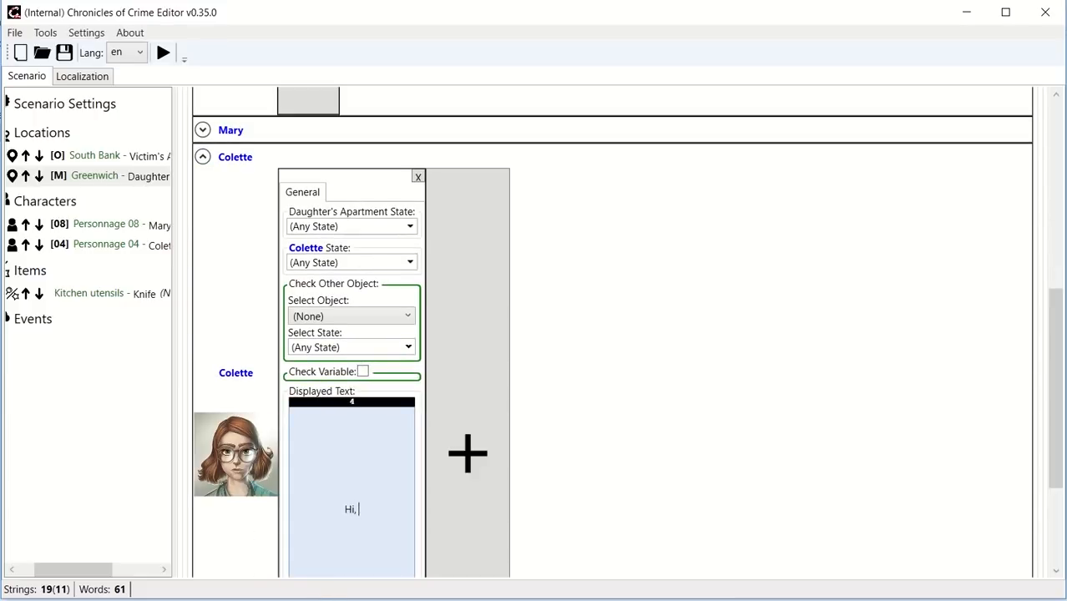
type("what do you wa")
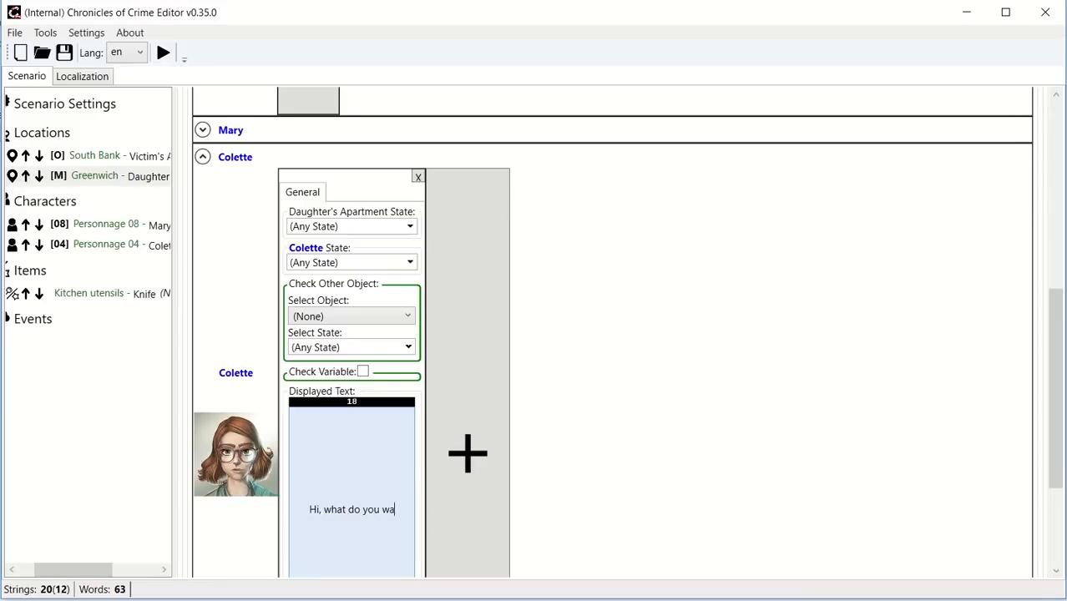
type("nt?")
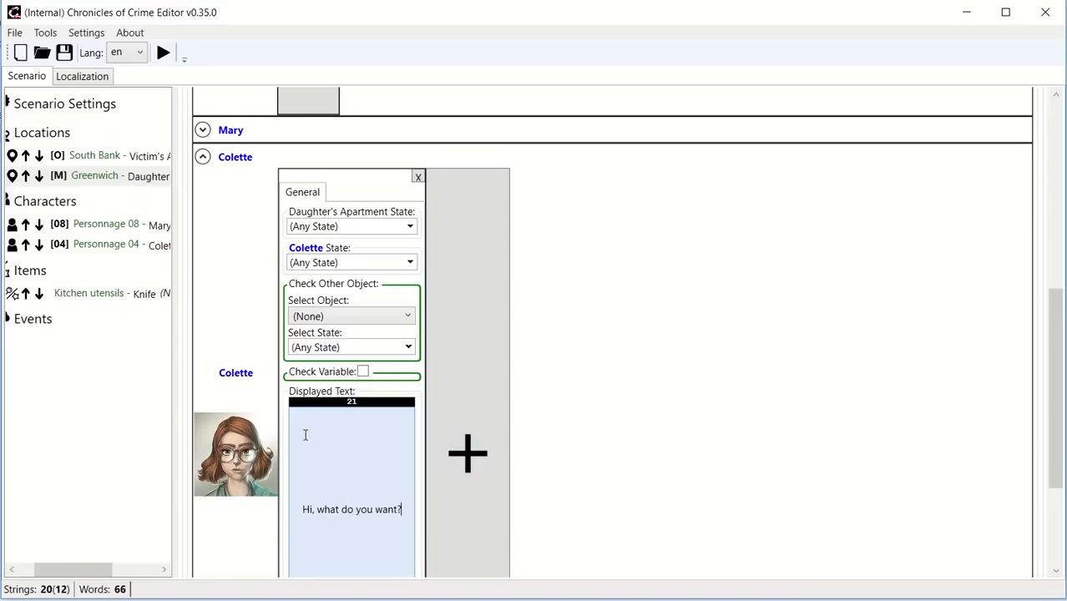
left_click(60, 200)
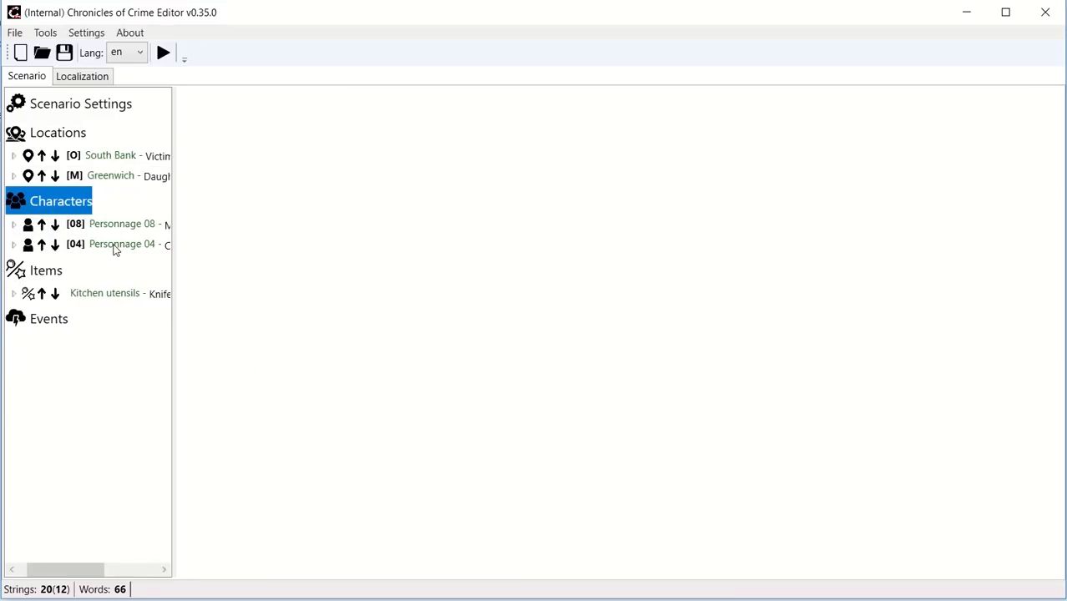
Open Colette's character page and her reactions to scanned characters.
left_click(122, 244)
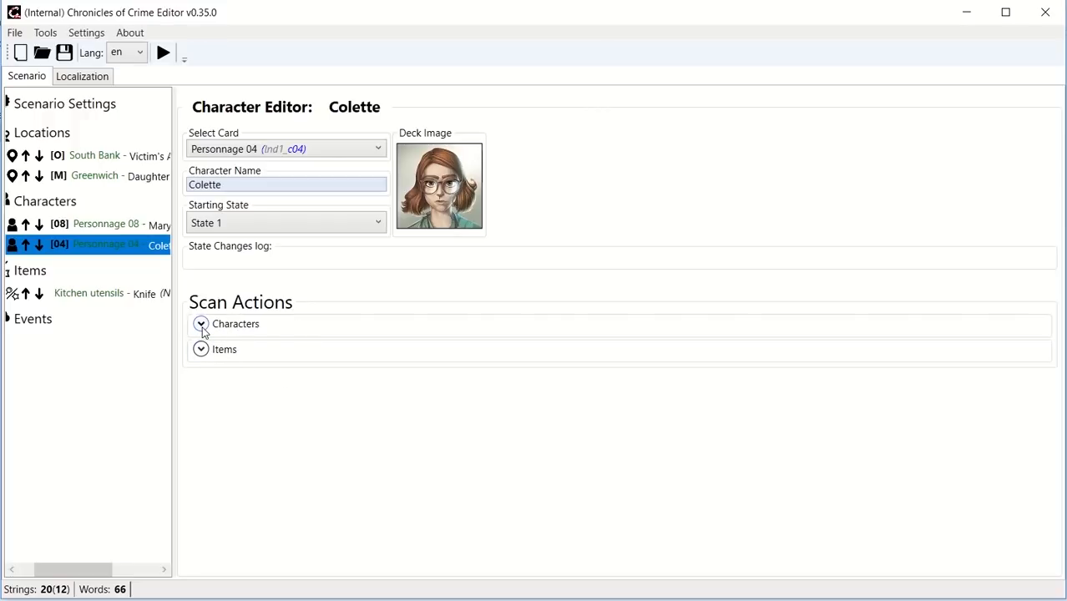
left_click(200, 324)
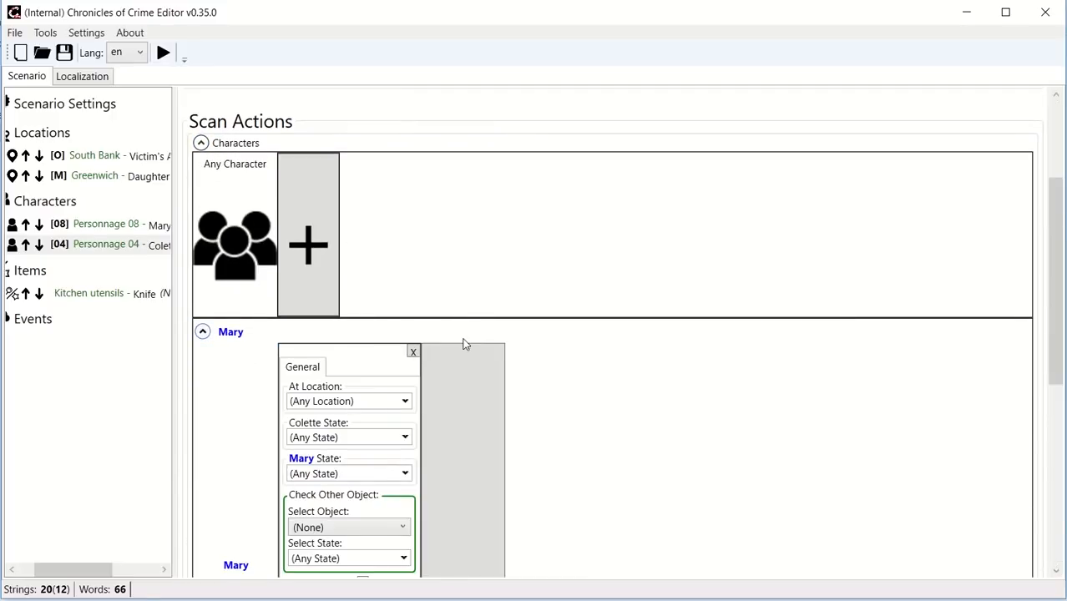
scroll("down", 3)
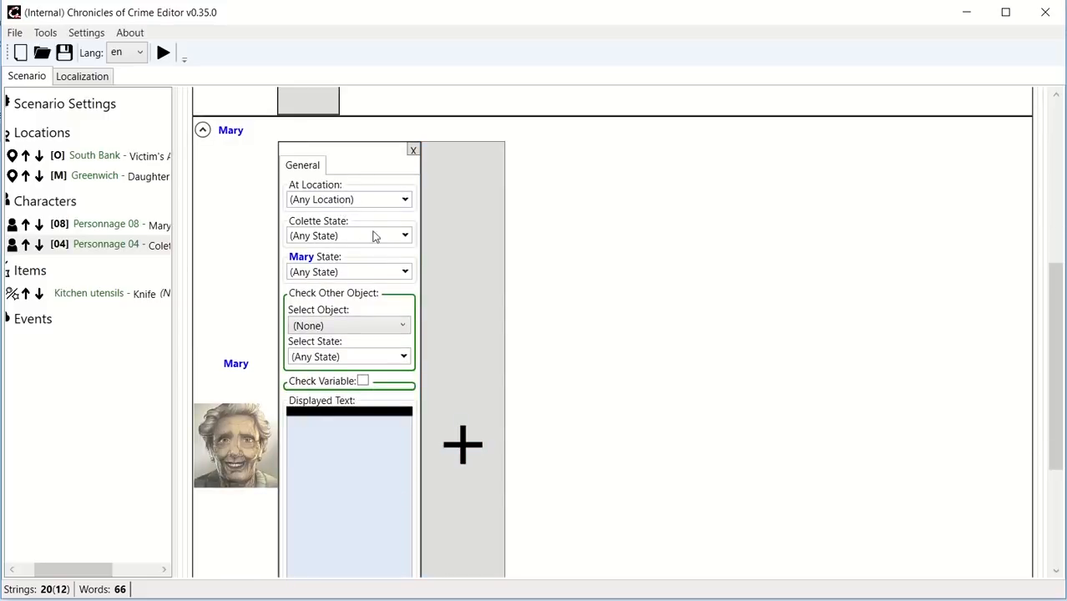
mouse_move(537, 382)
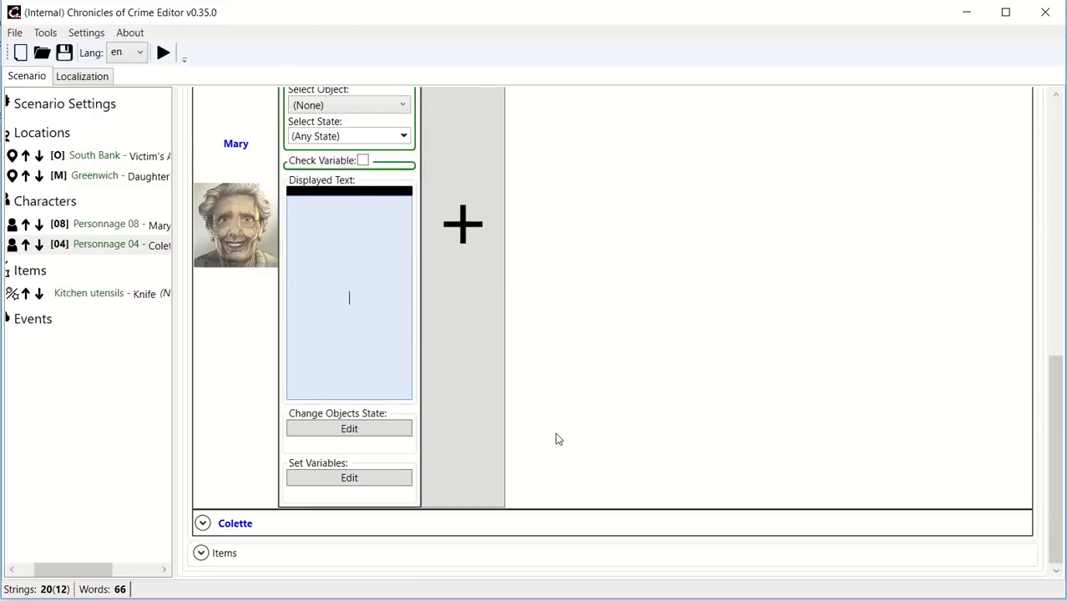
Write "Yes, it's my mother. What??? She's dead?" for Mary's scan.
type("Yes")
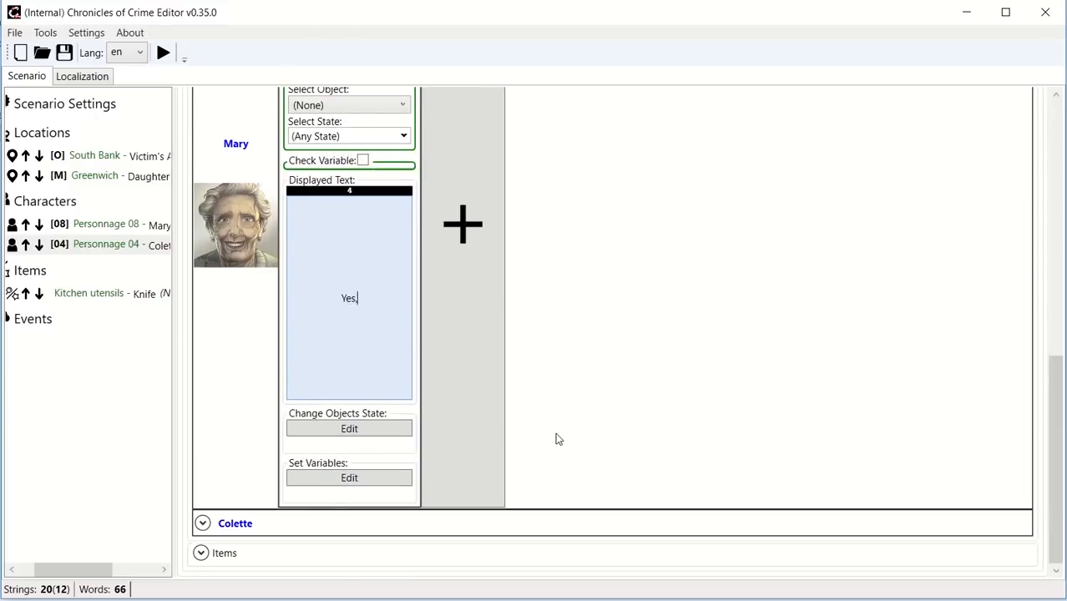
type(", it's my mother.")
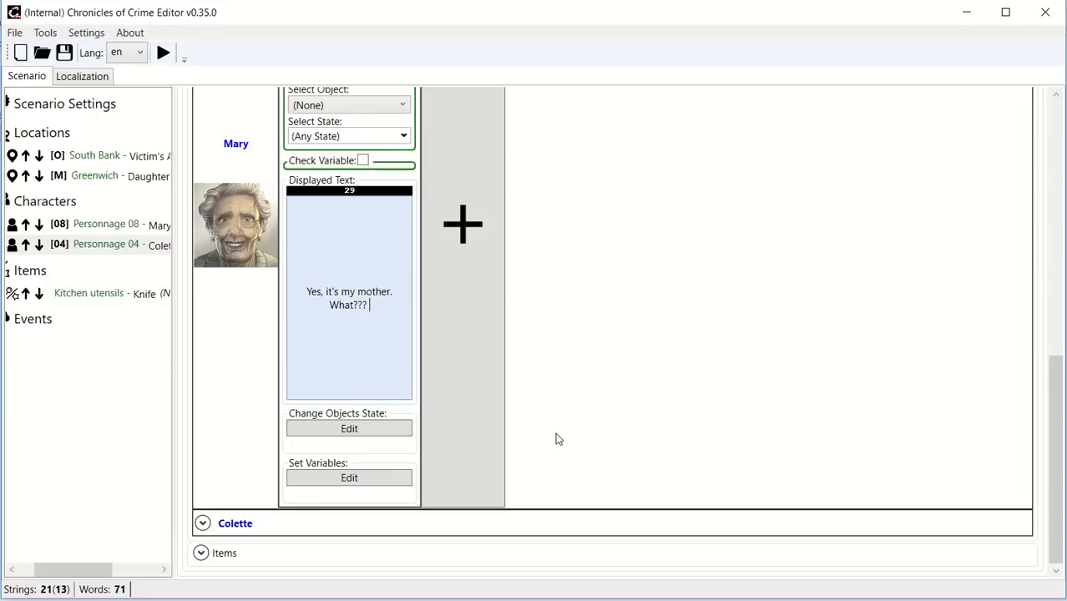
type("She's dead?")
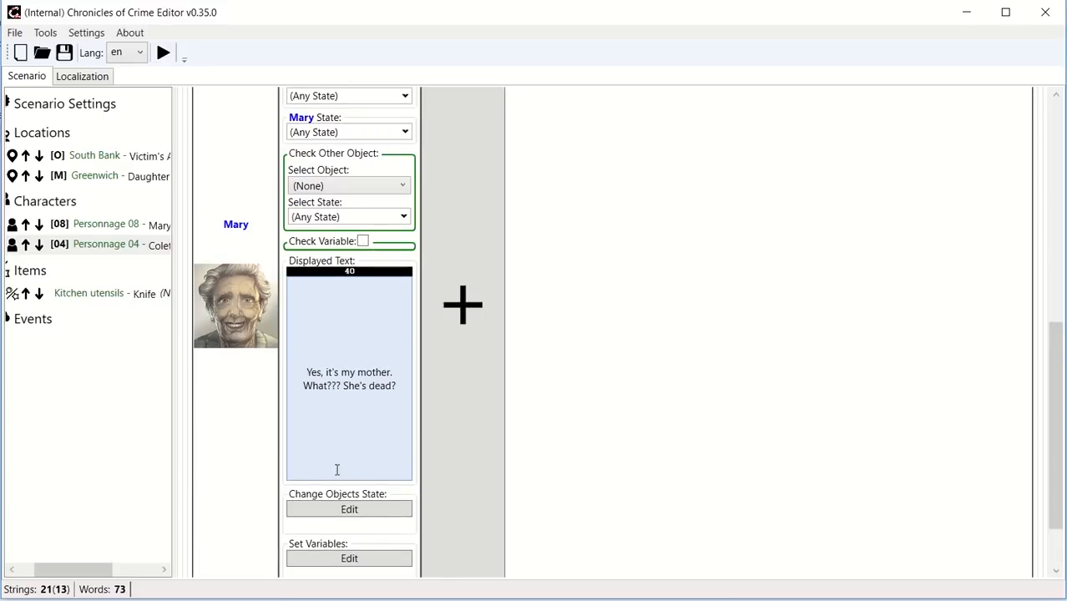
scroll("down", 3)
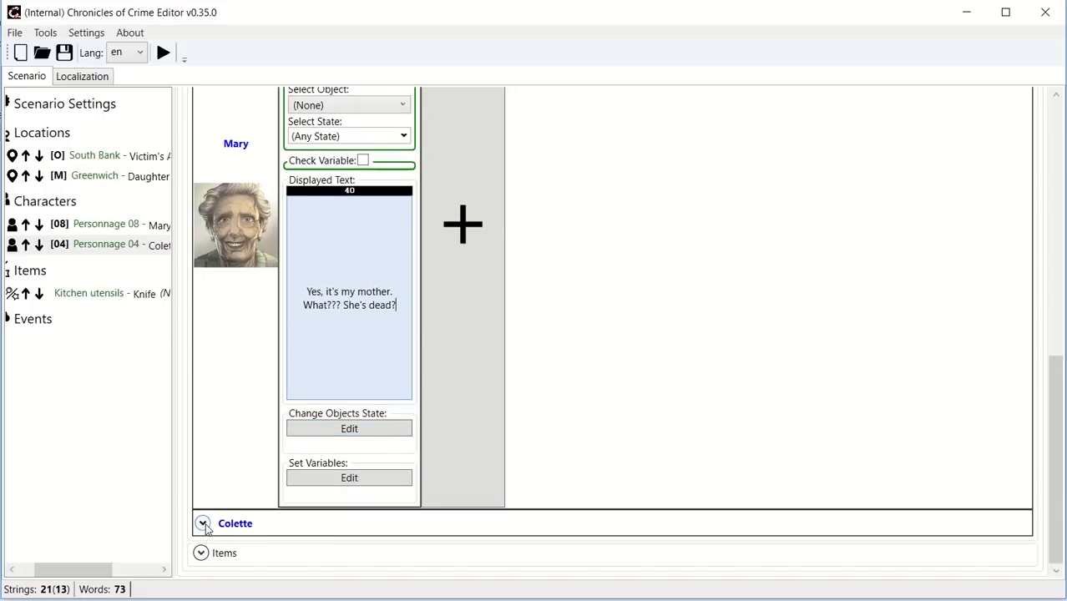
Give Colette's own-card scan the text "Yes, I am Mary's daughter".
left_click(202, 524)
type("Yes, I am Mary")
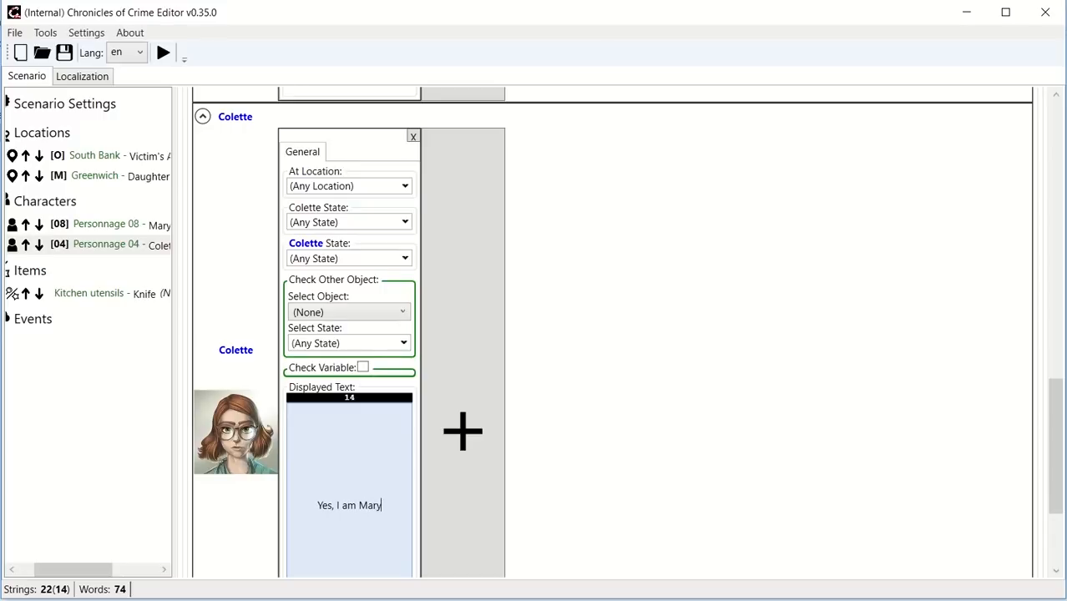
type("'s d")
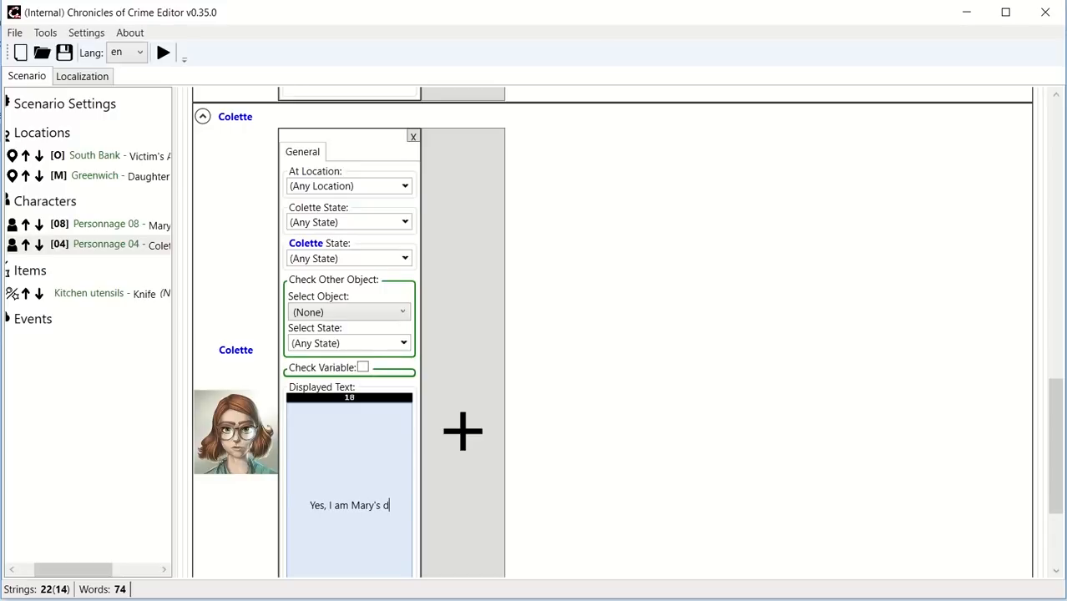
type("aughter")
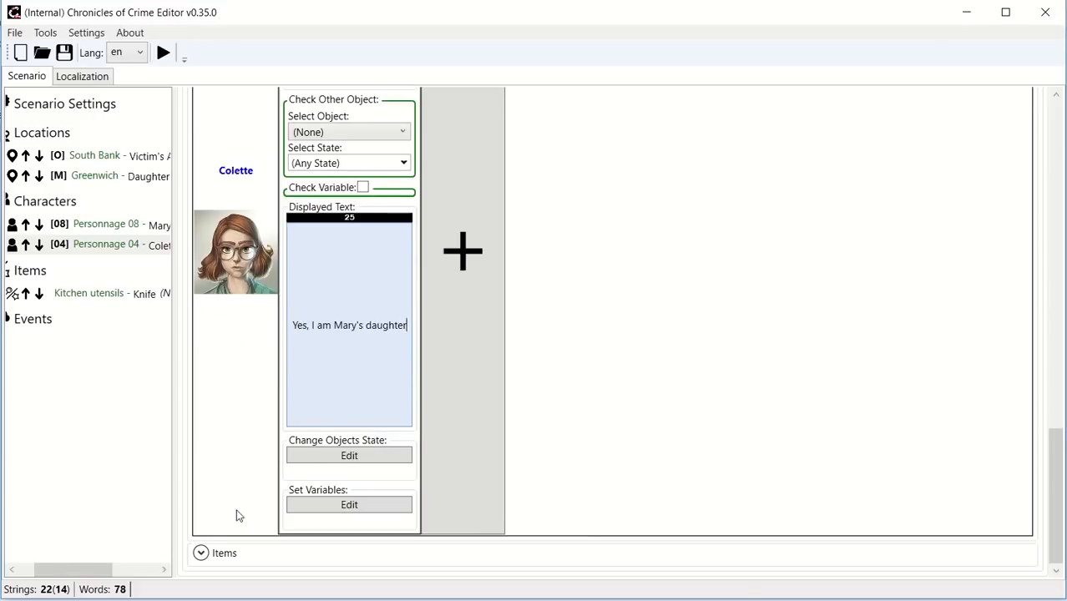
left_click(224, 553)
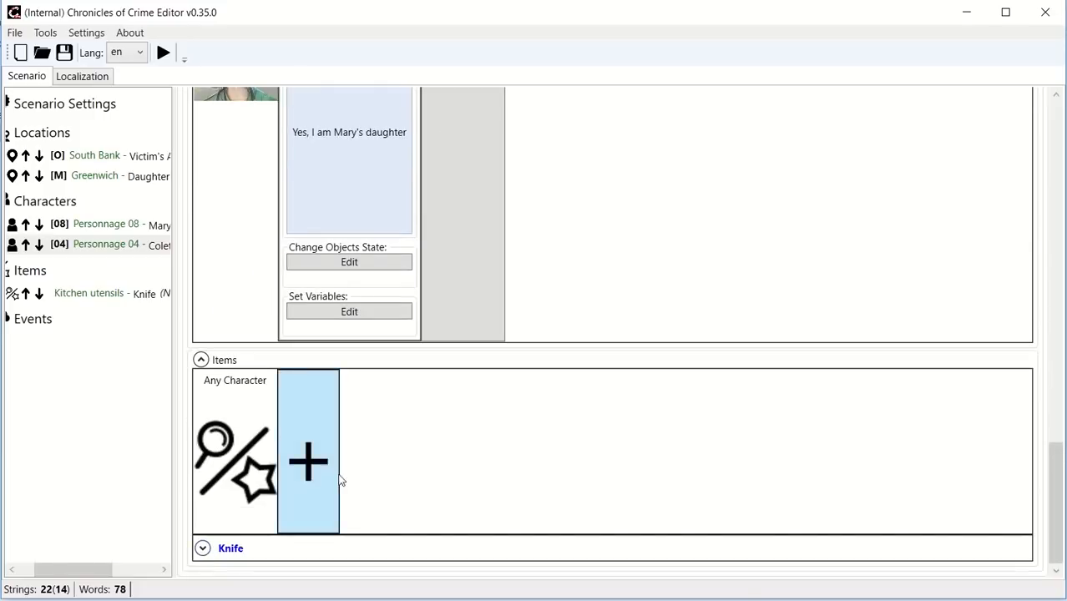
Add a Knife reaction for Colette beginning "Where did you find that knife?".
left_click(307, 460)
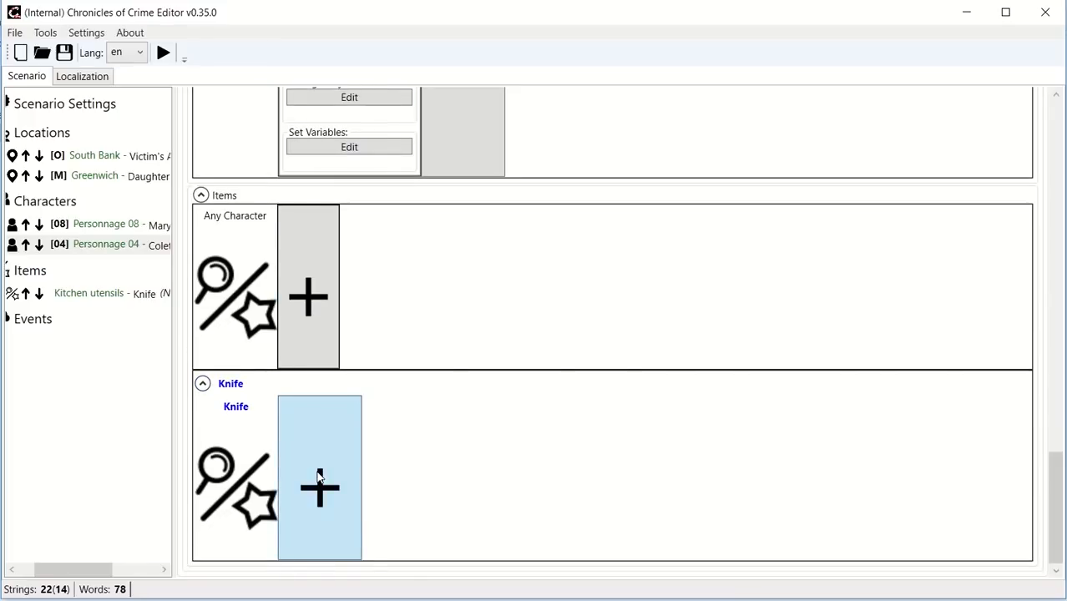
left_click(318, 489)
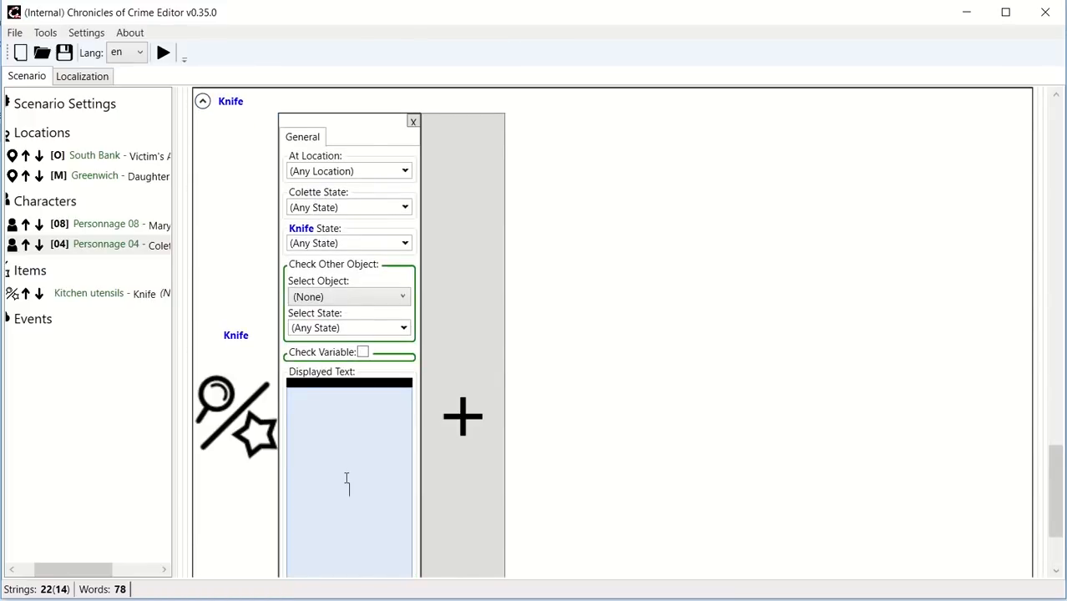
type("Where did you")
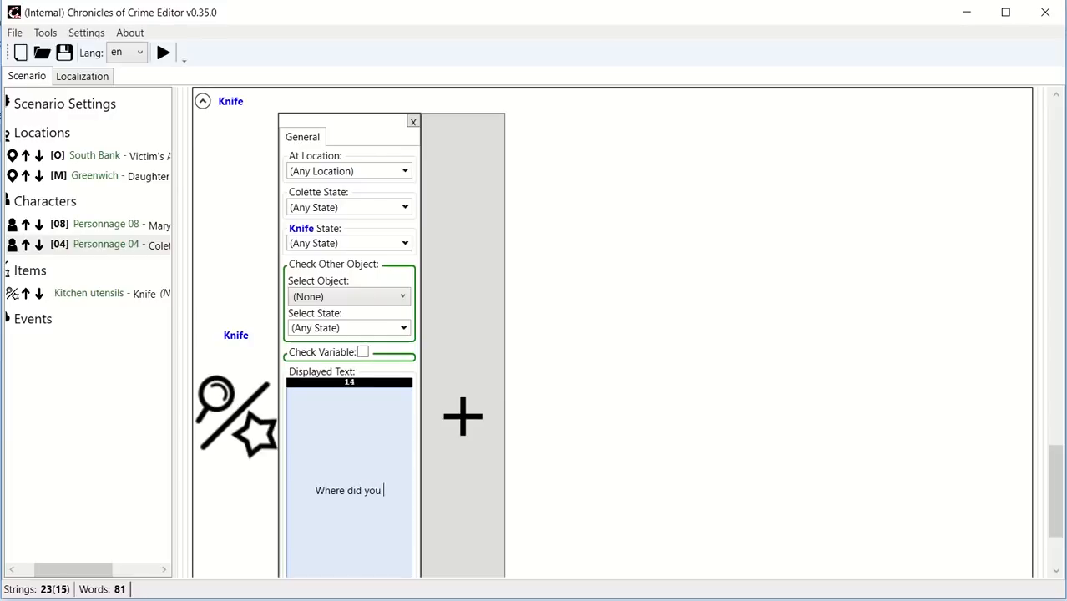
type("find that knife?")
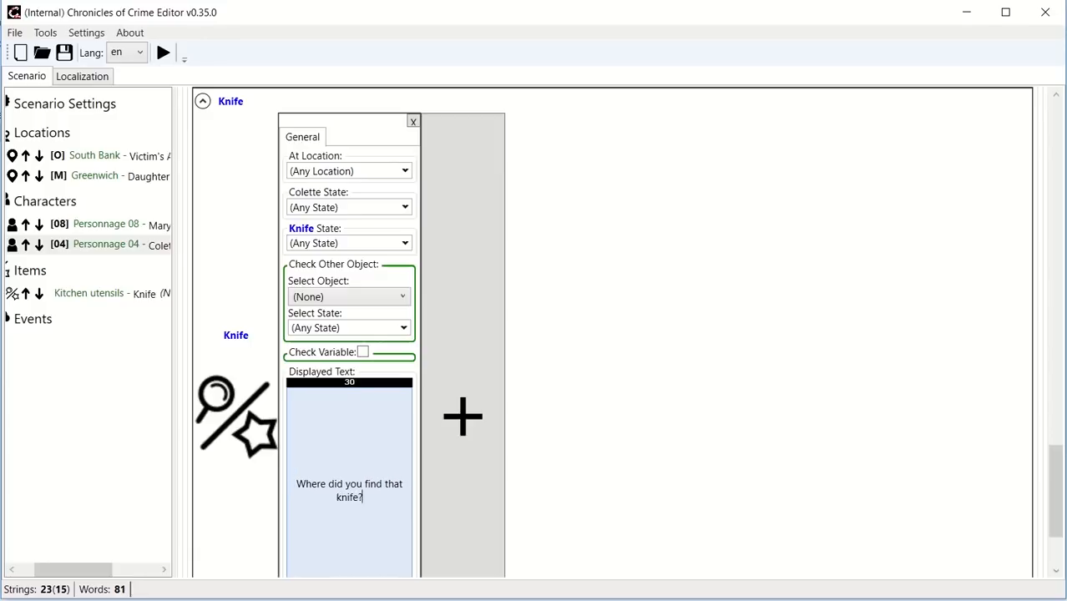
Finish the reaction saying it's her brother's knife.
type("It's m")
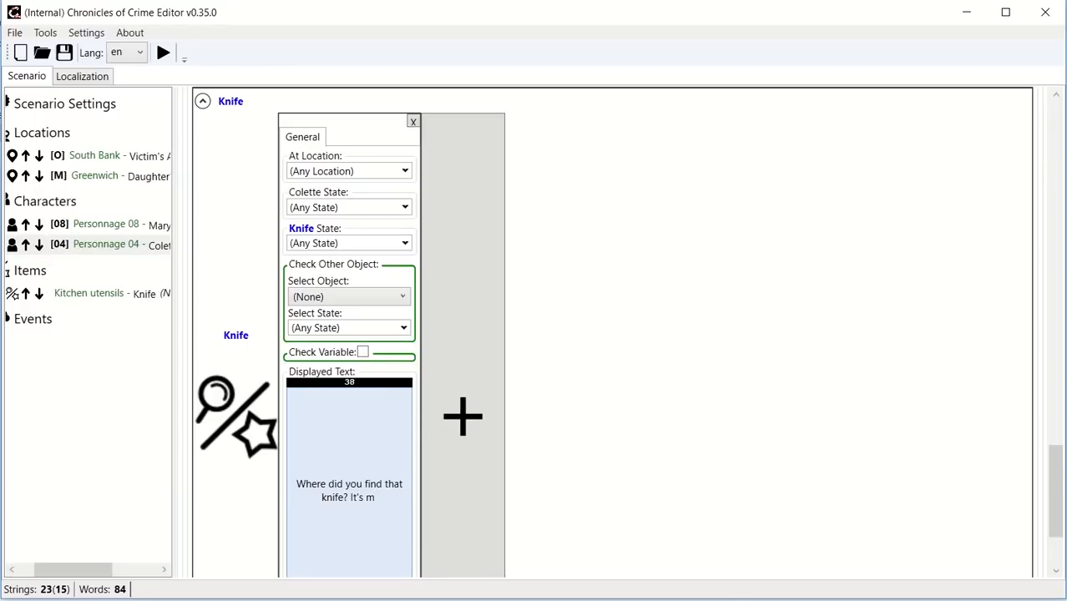
type("y br")
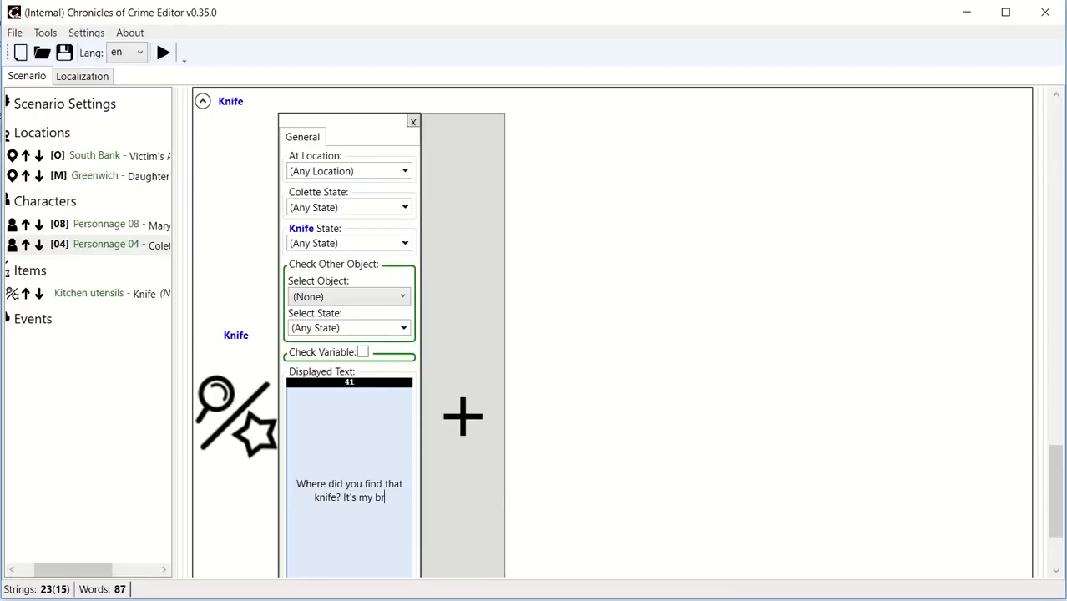
type("other's")
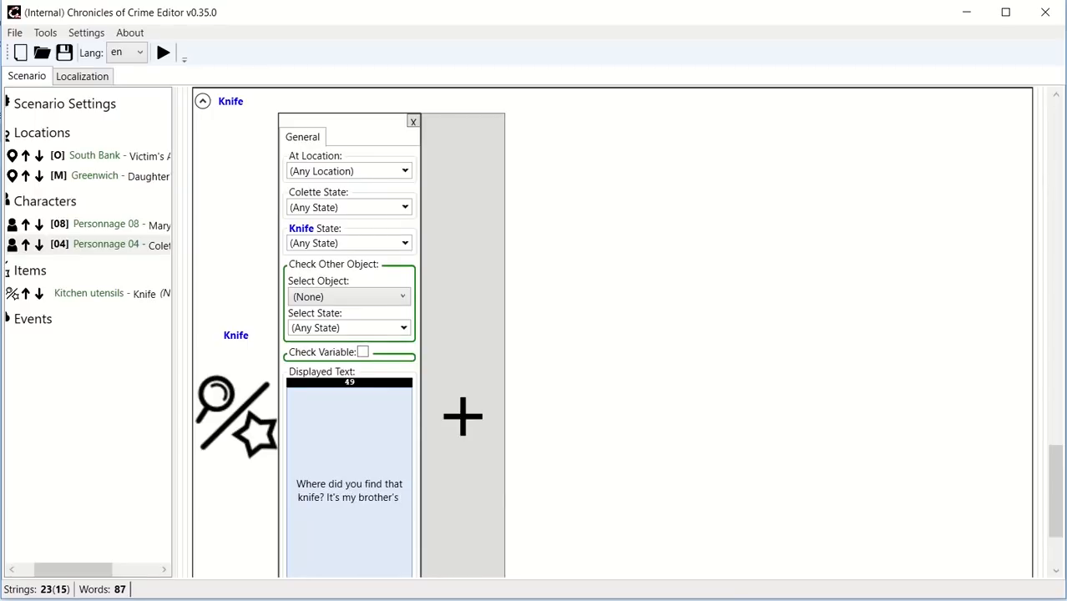
type("knife")
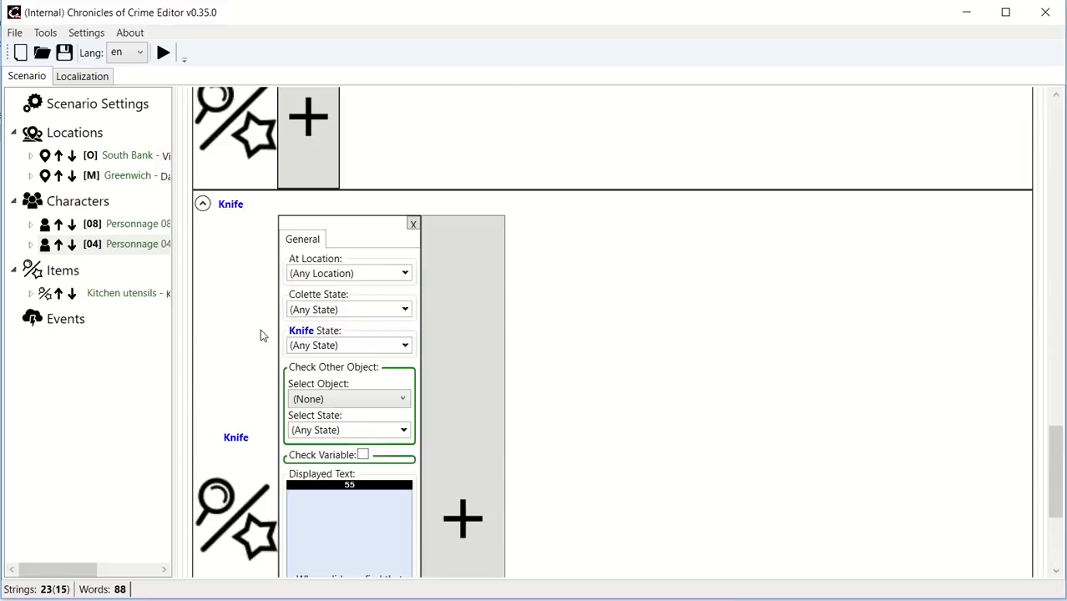
Expand the South Bank location in the scenario tree to reveal its Closed and Open states.
scroll("down", 3)
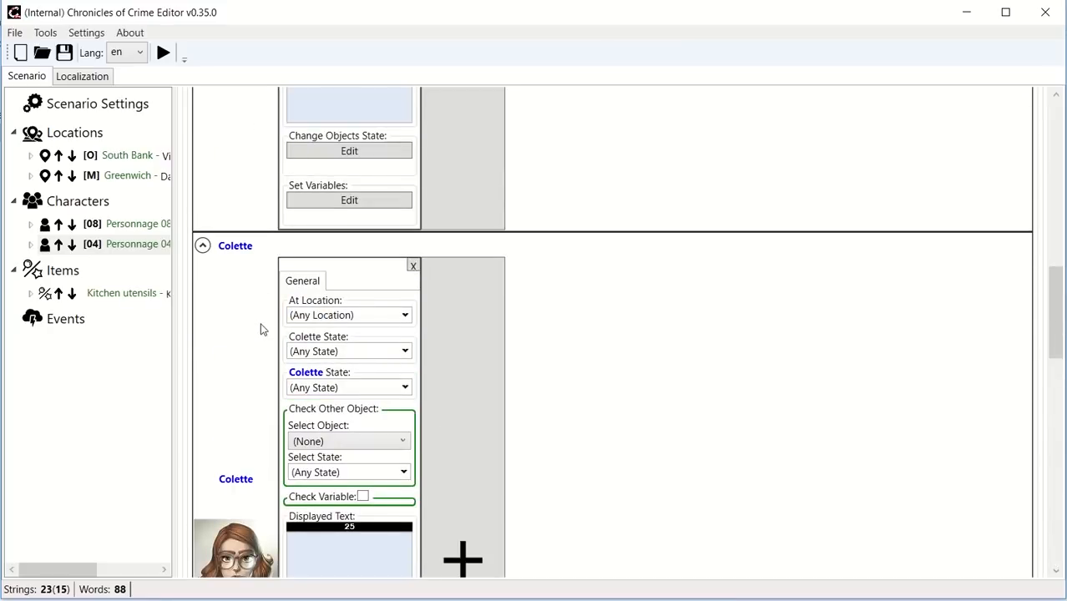
mouse_move(120, 184)
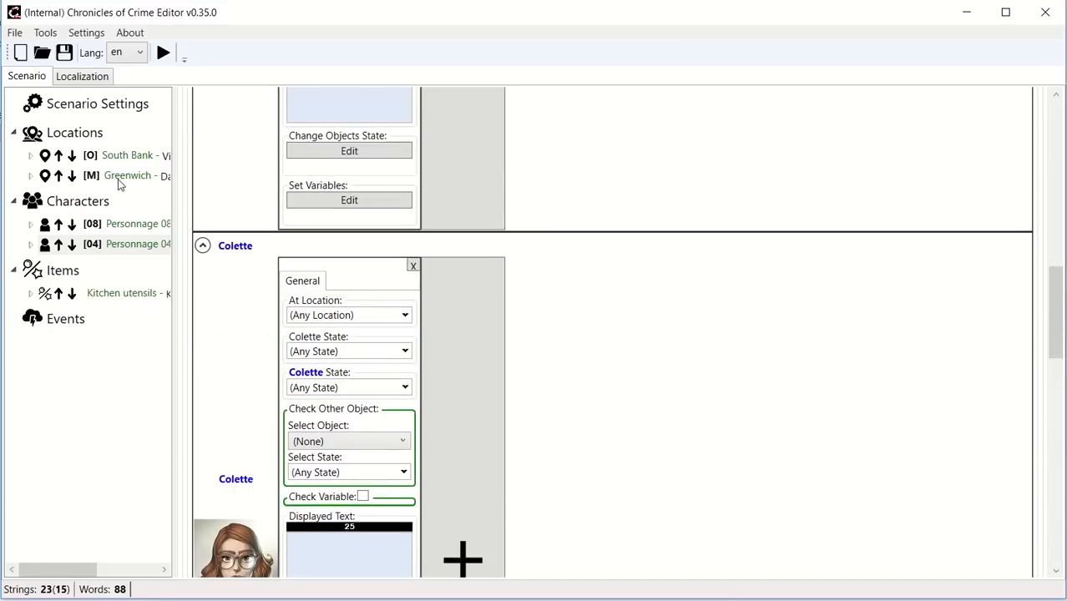
mouse_move(131, 227)
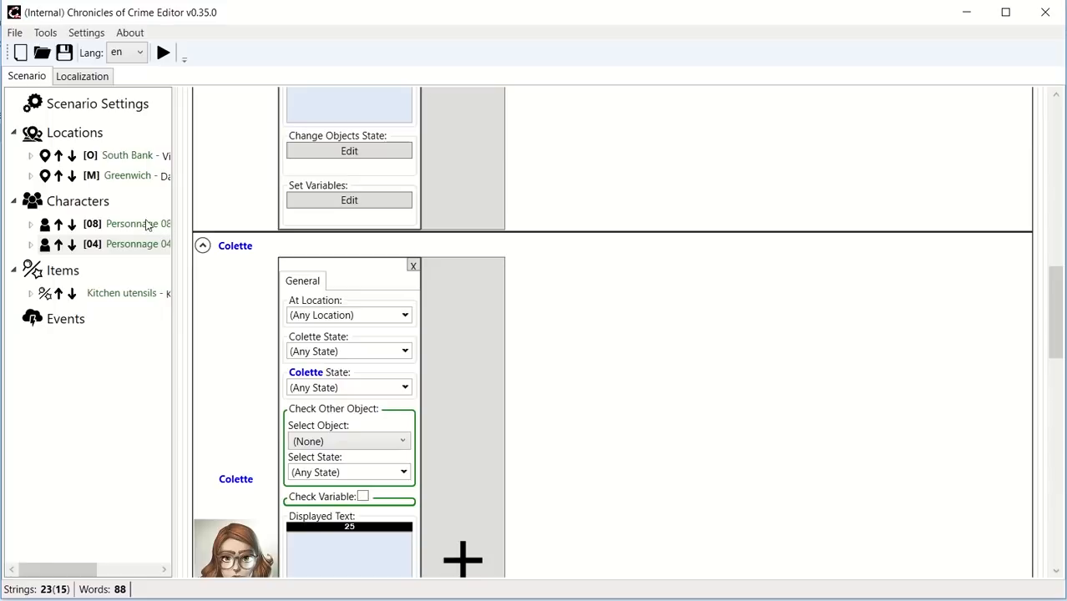
scroll("down", 3)
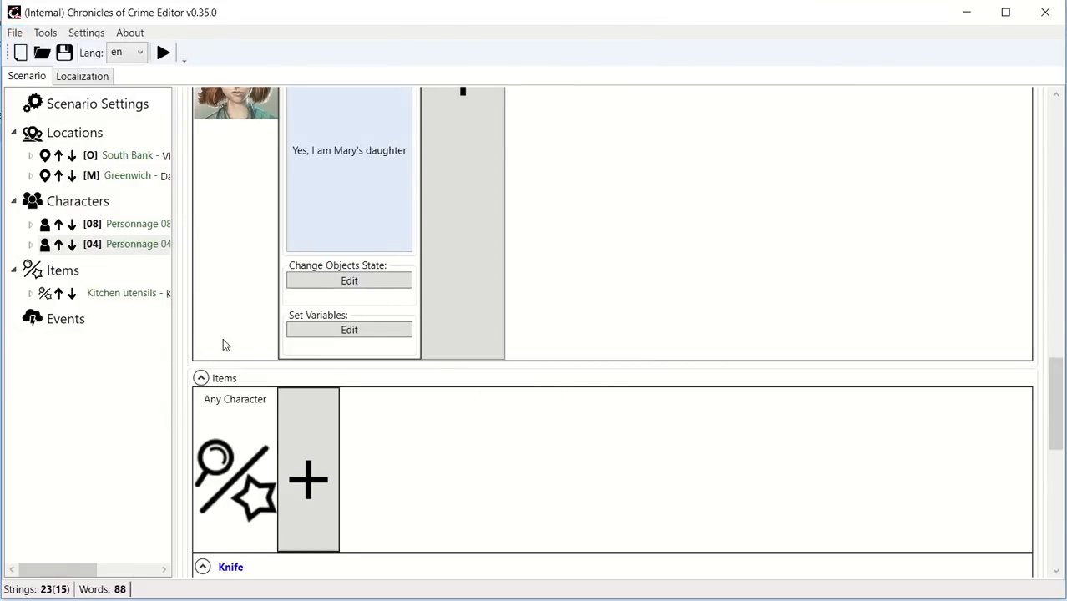
mouse_move(32, 160)
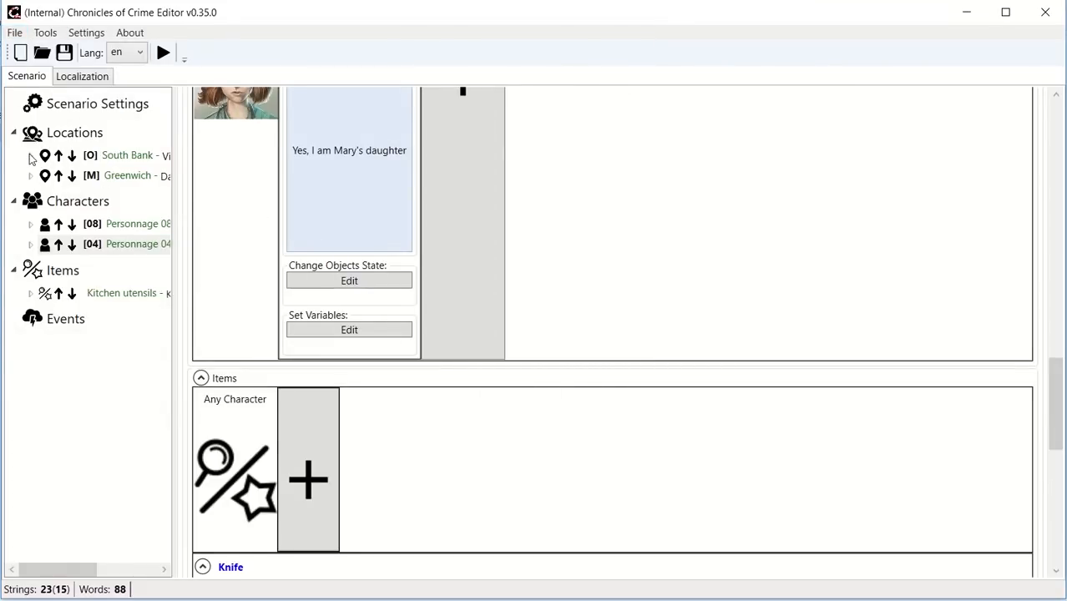
left_click(30, 156)
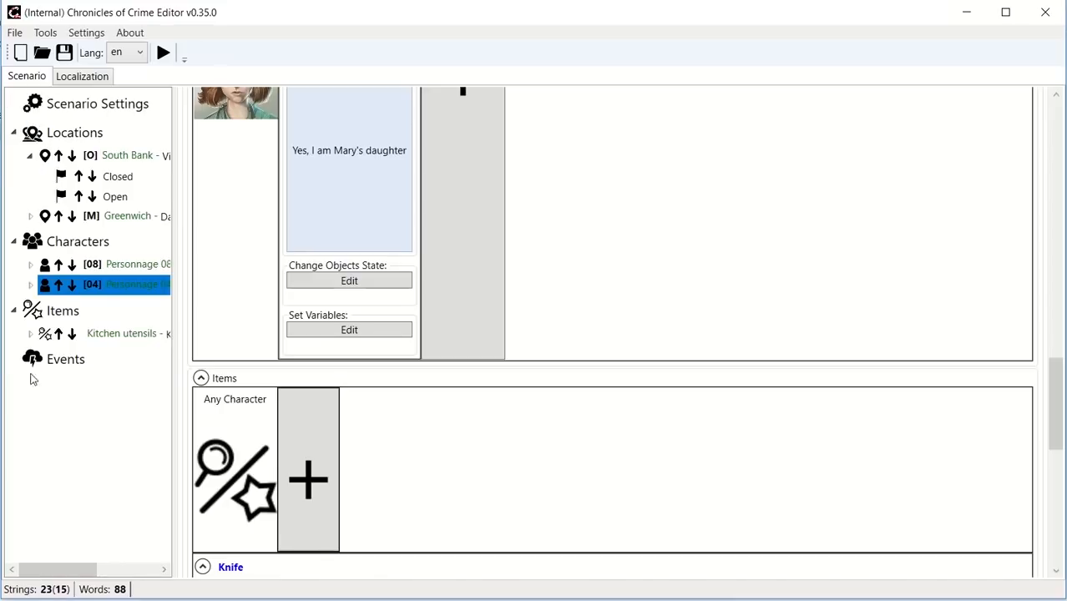